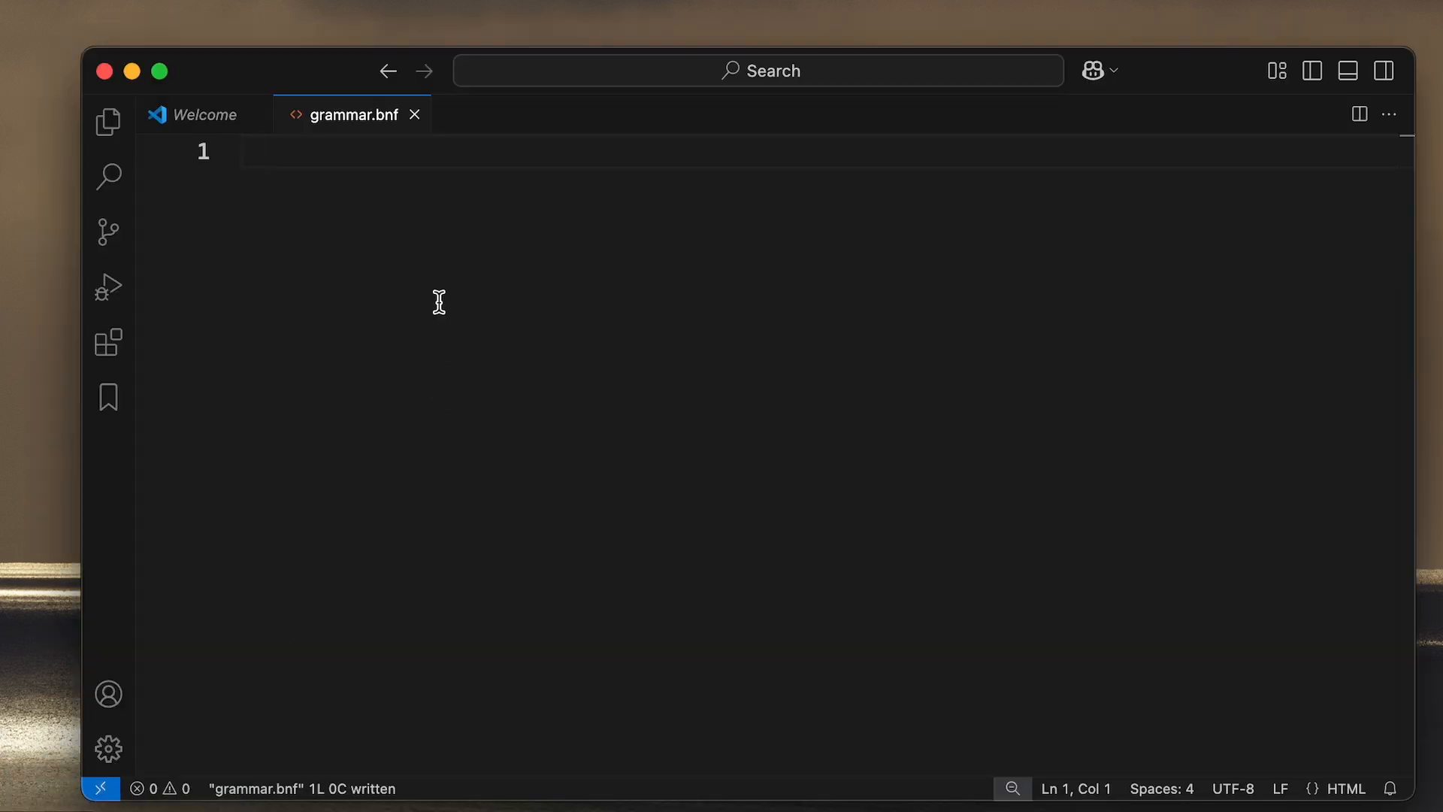
mouse_move(588, 311)
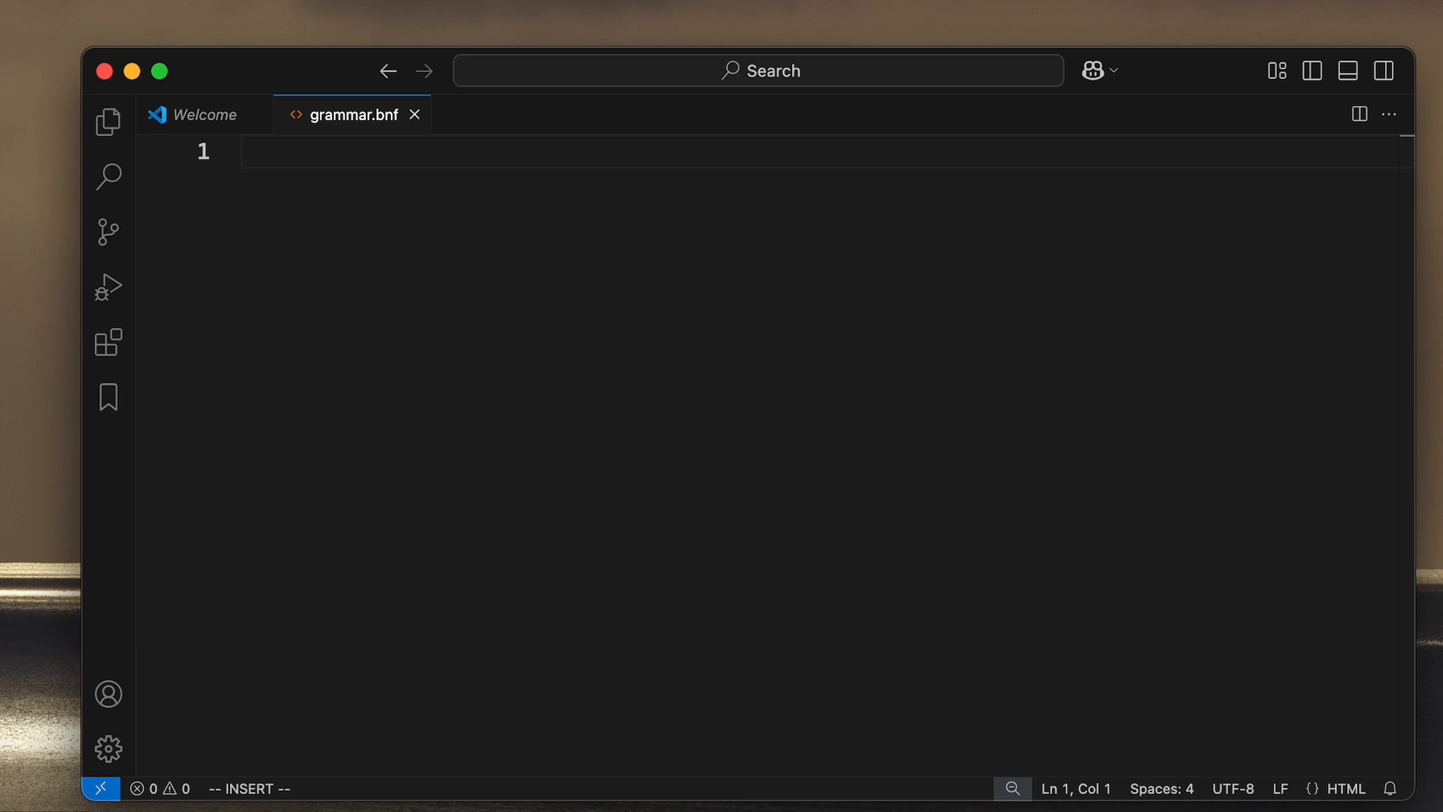
Step: Write a trial 'Backus/Nauer for' heading on line 1, then discard it
type("Bac")
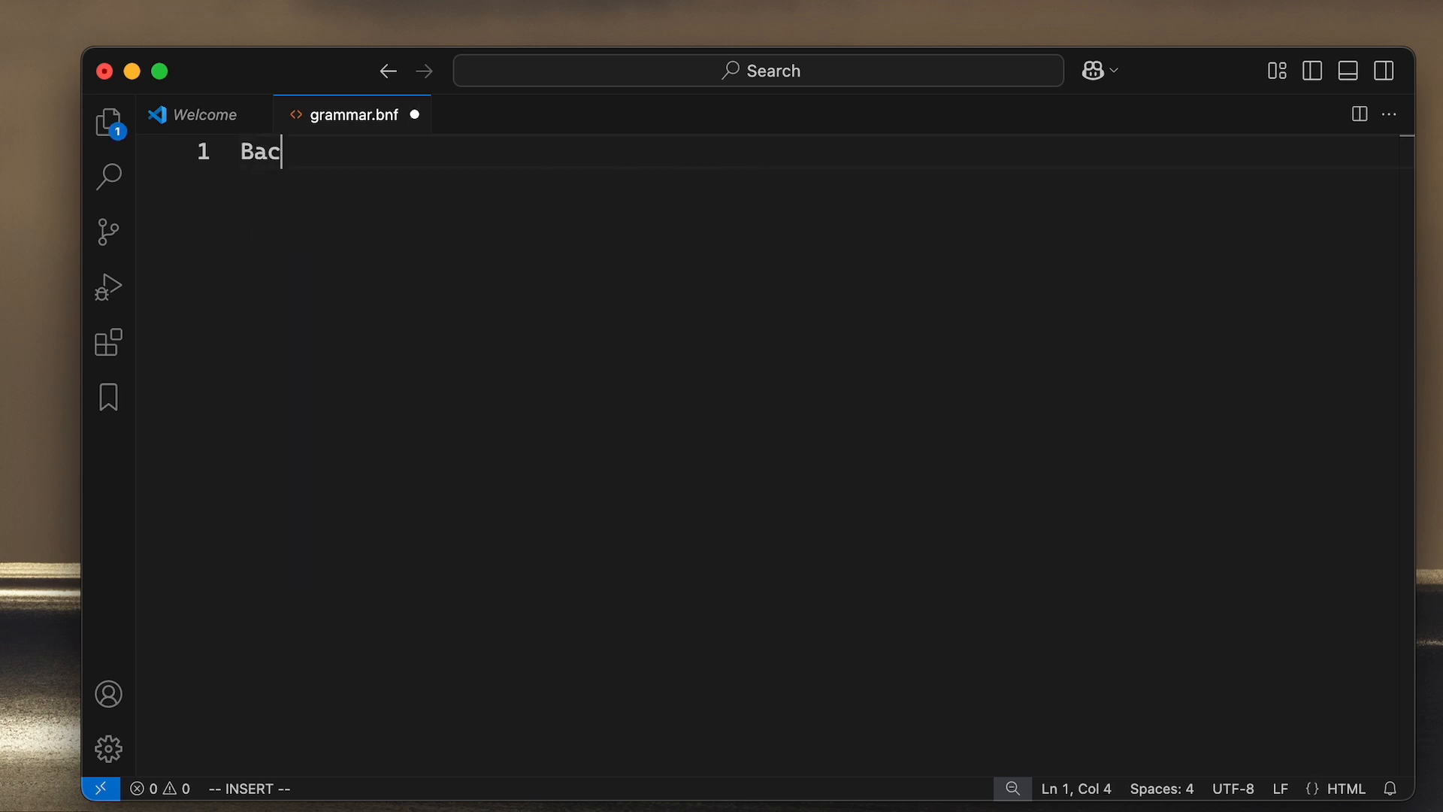
type("kus/")
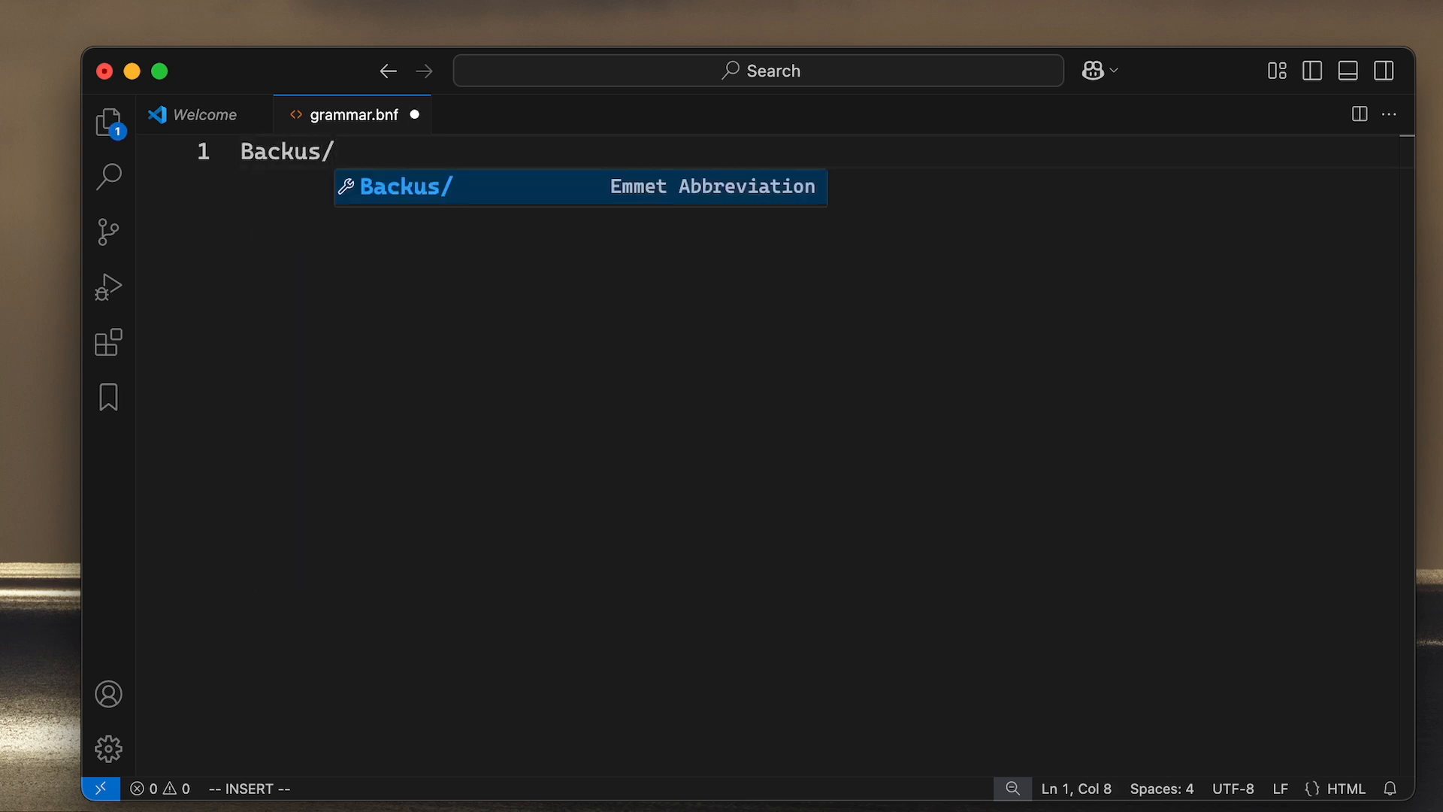
type("Nauer f")
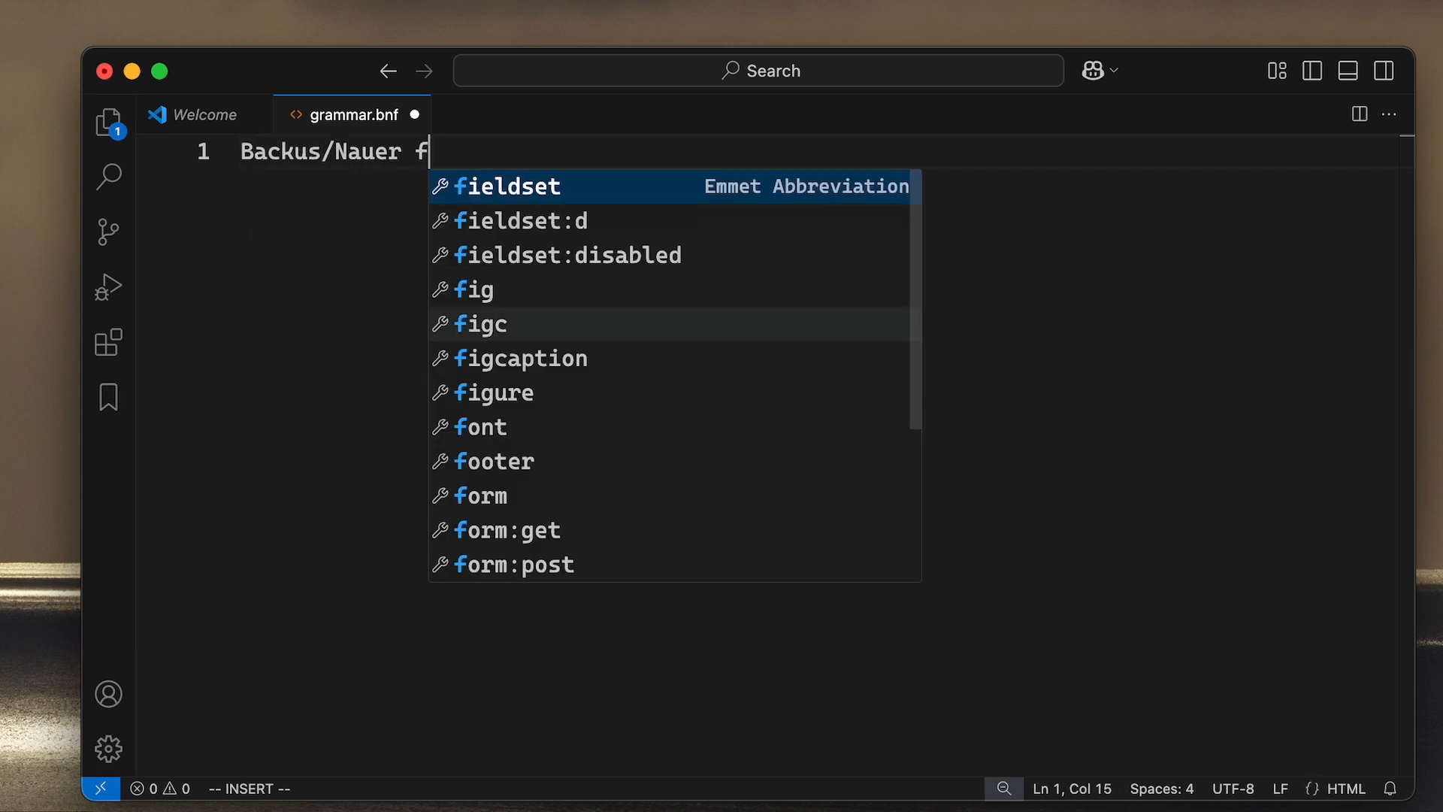
type("or")
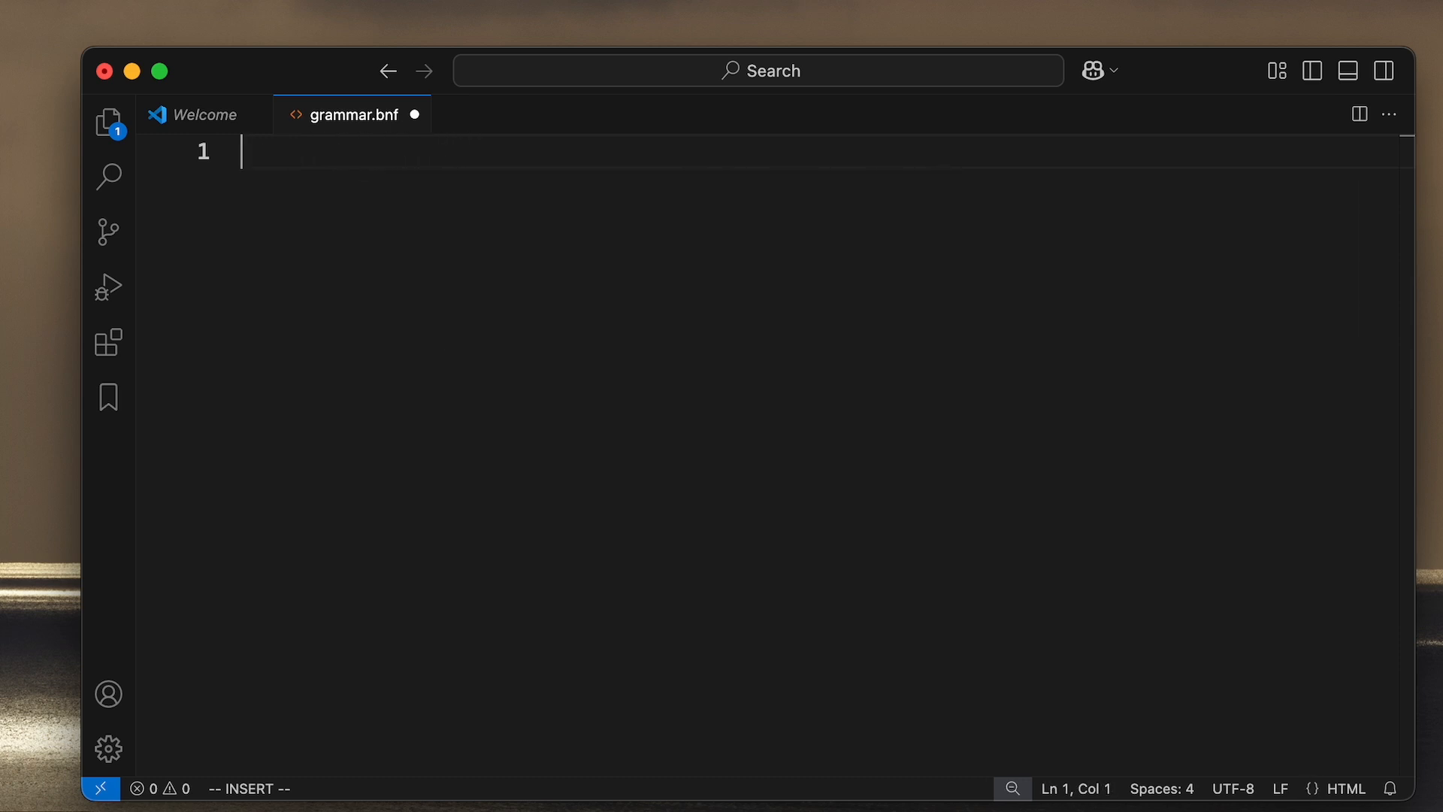
Step: Make line 1 read <symbols> ::= "", removing the auto-inserted closing tag
type("<")
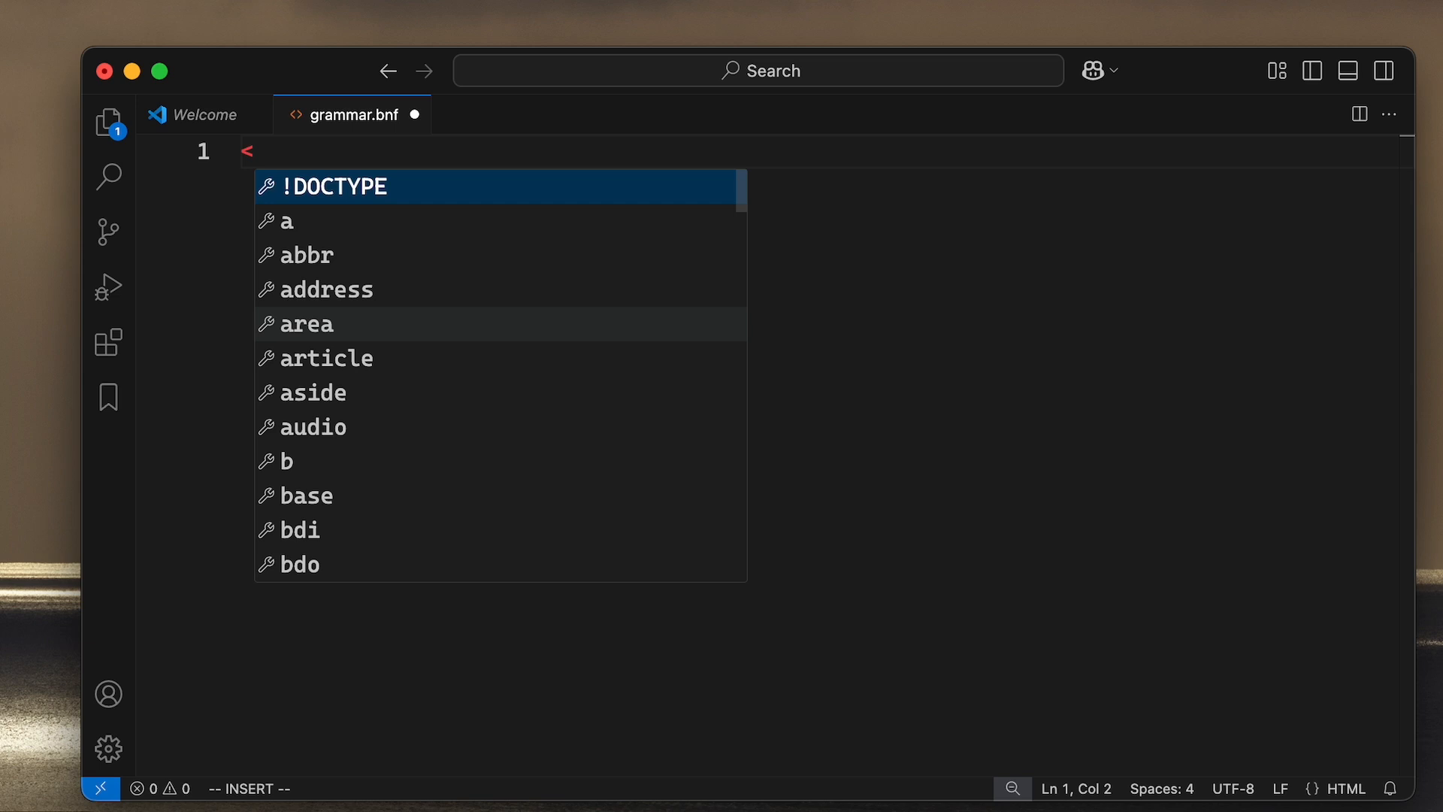
type("symbols")
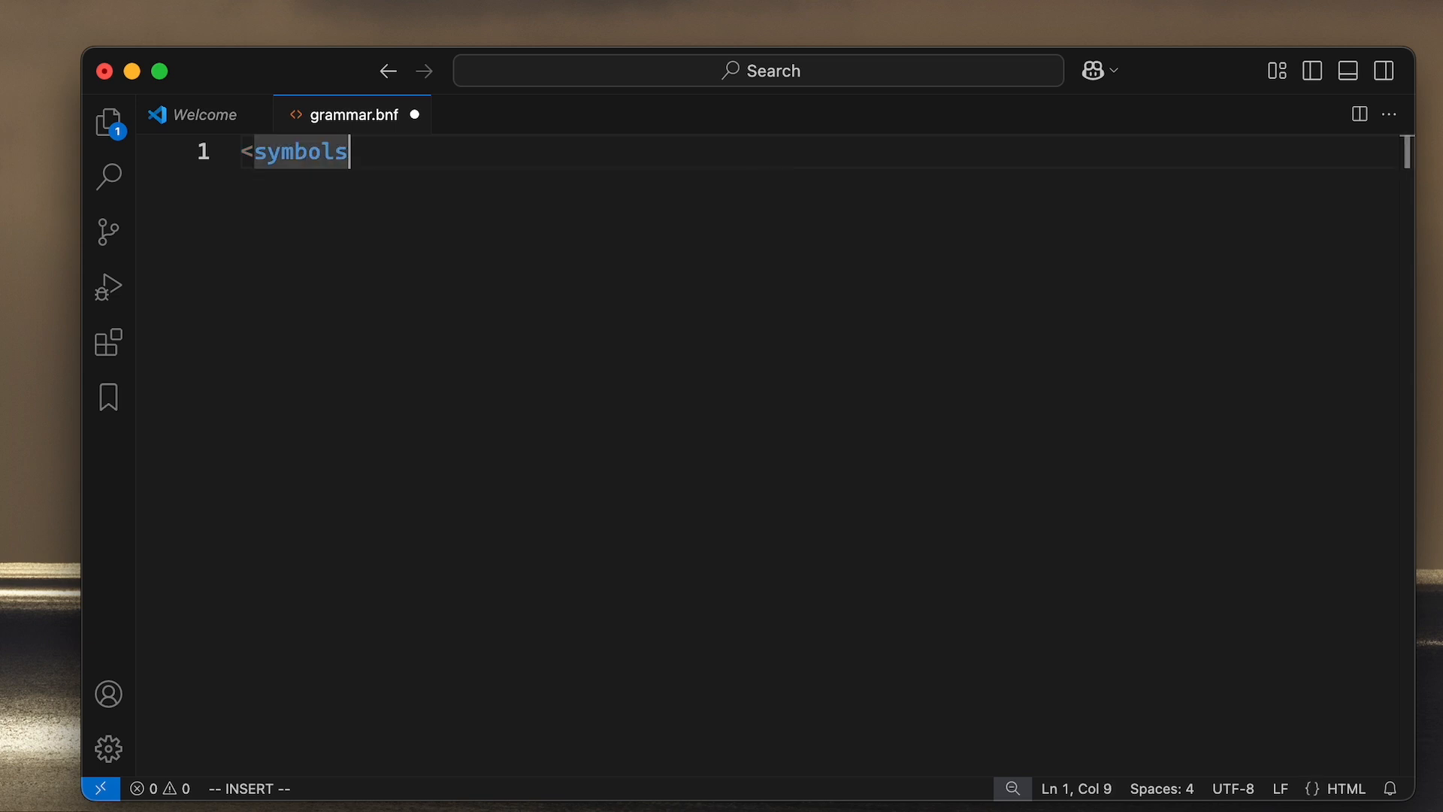
type("></symbols>")
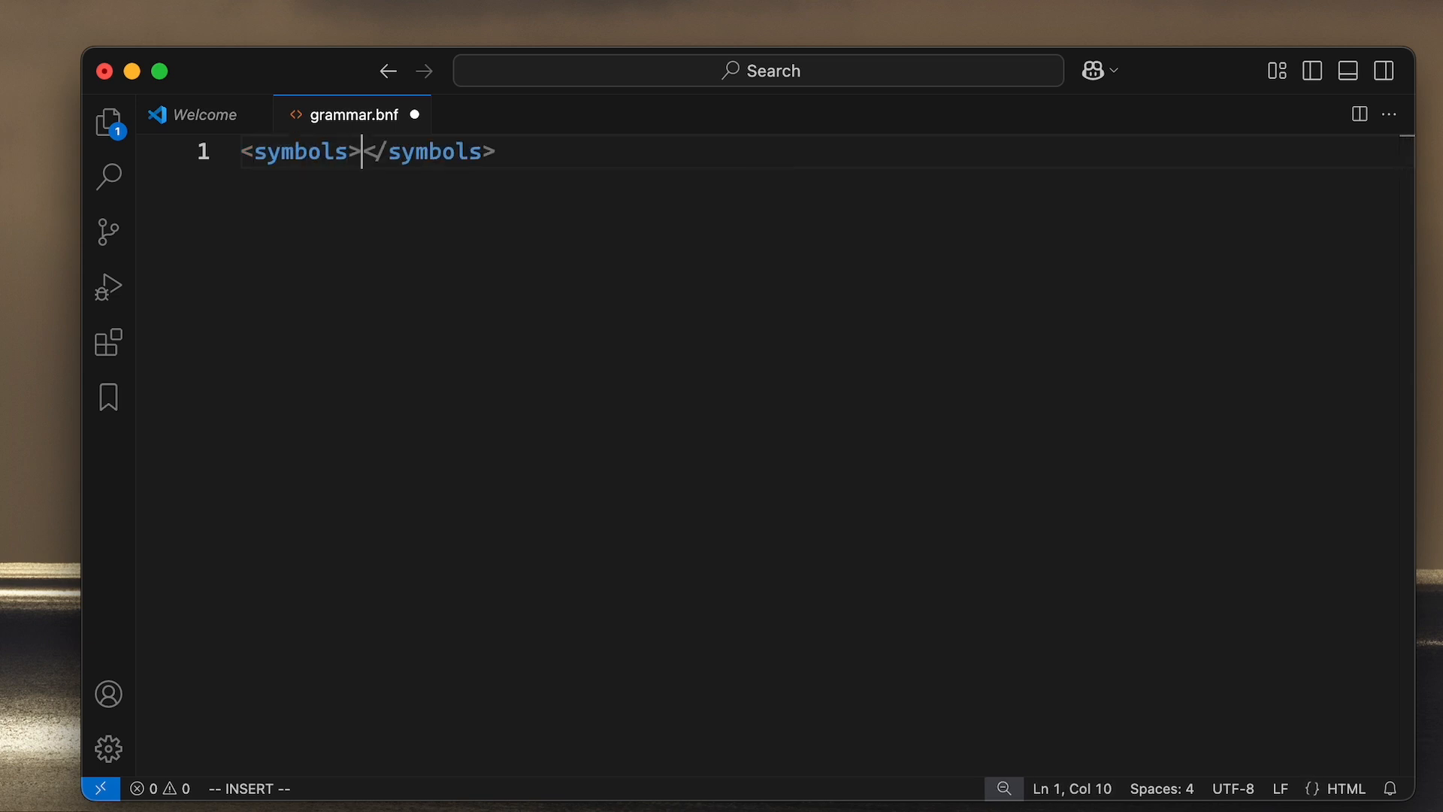
key("shift+right")
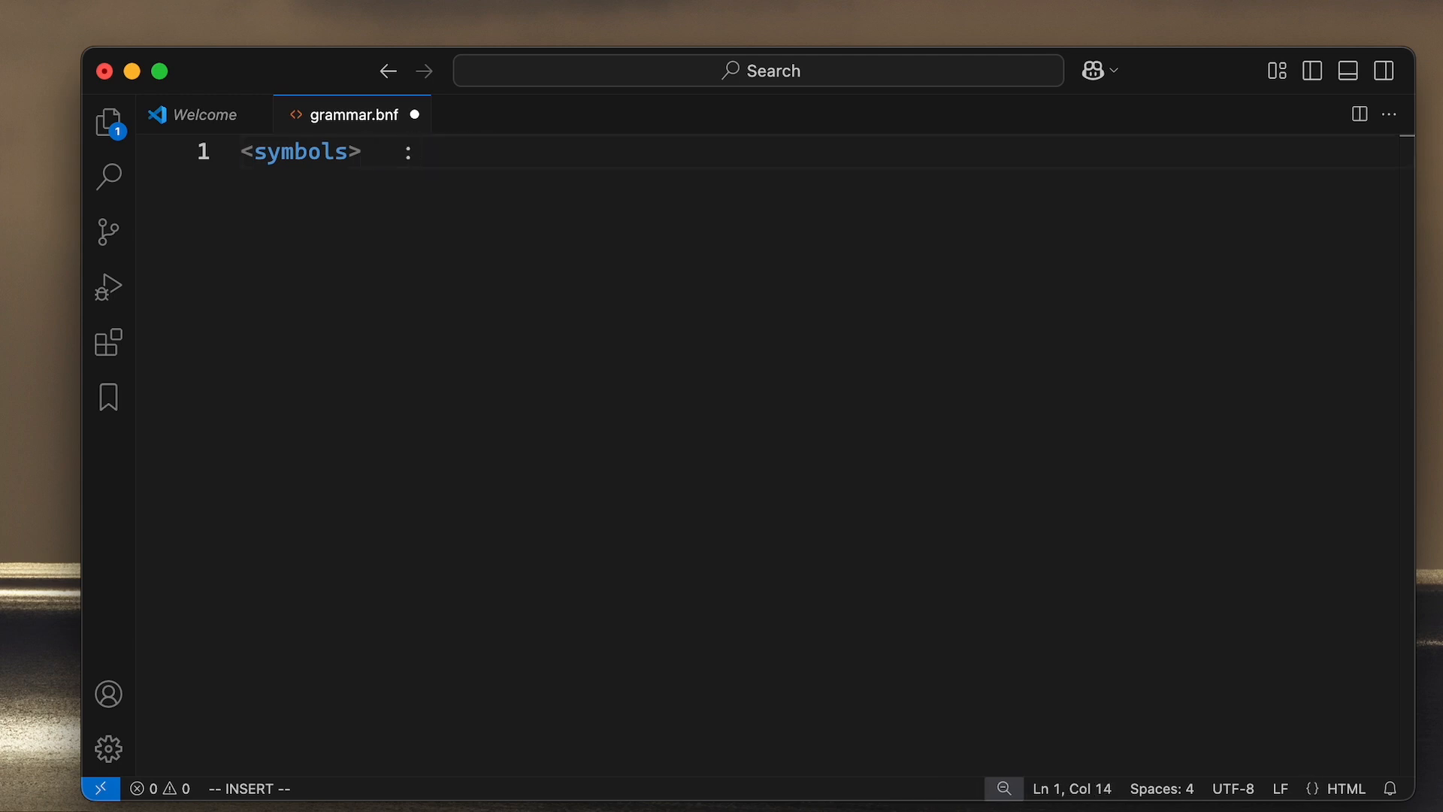
type(":= \"")
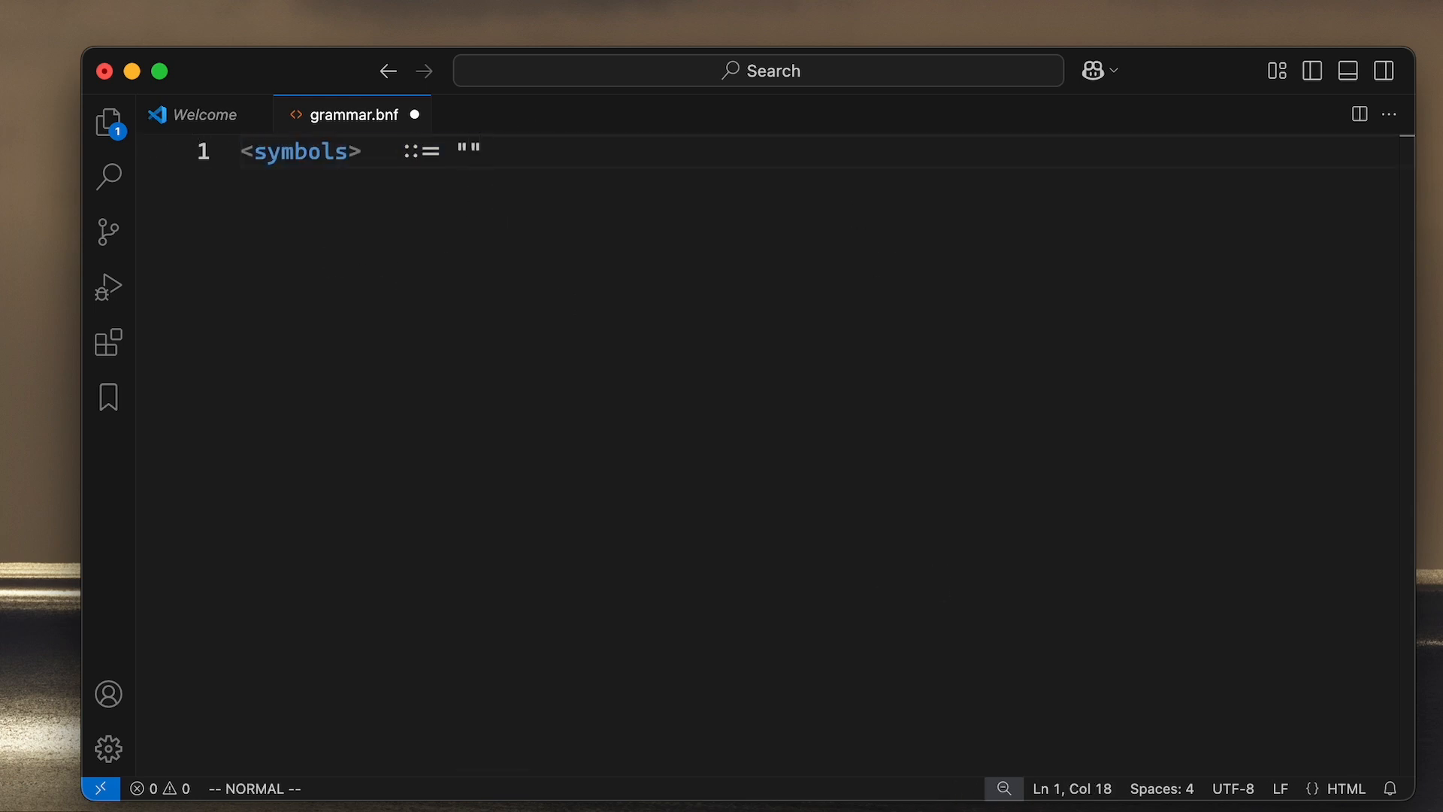
Step: Switch the file's language mode from HTML to EBNF and select the trial <symbols> line for removal
left_click(1344, 789)
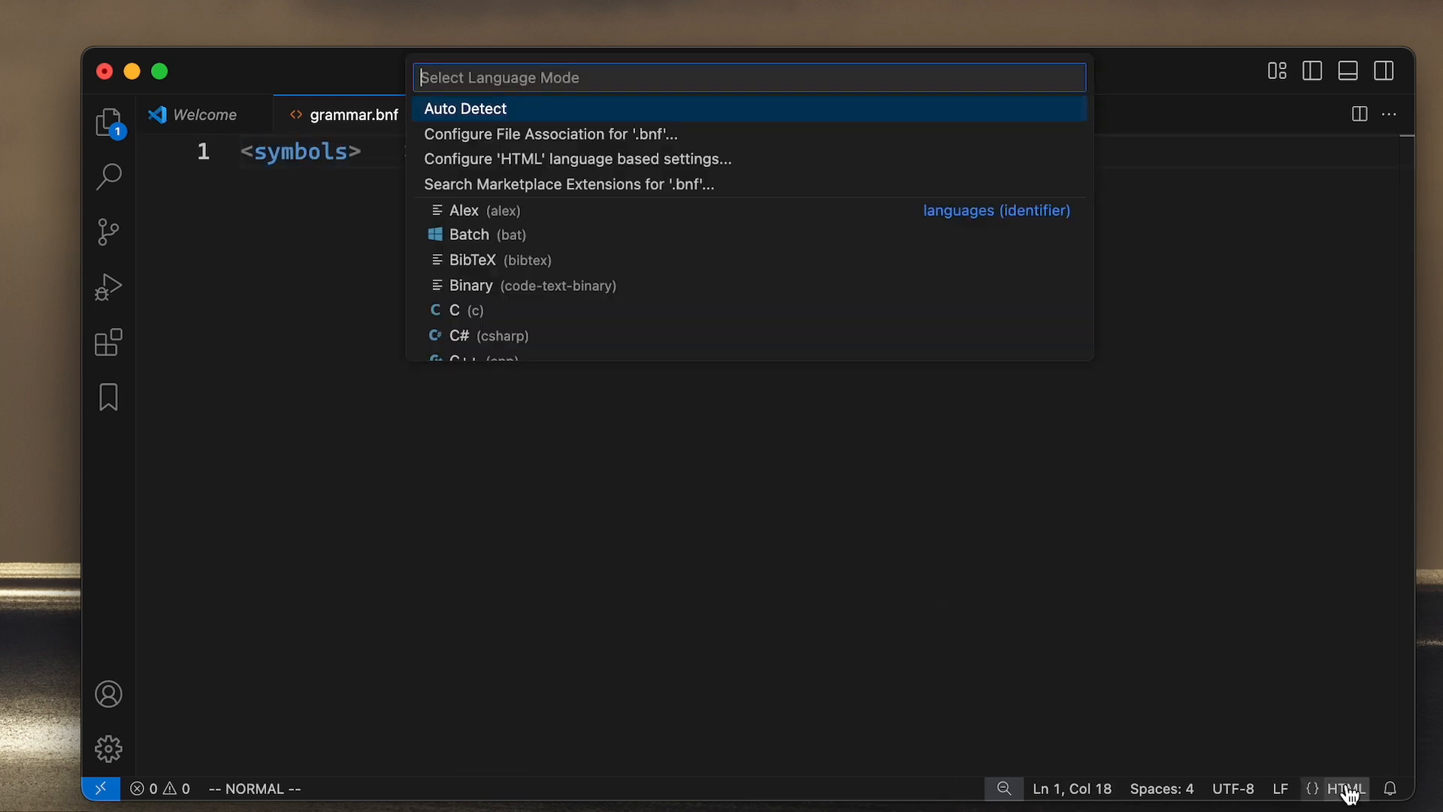
type("n")
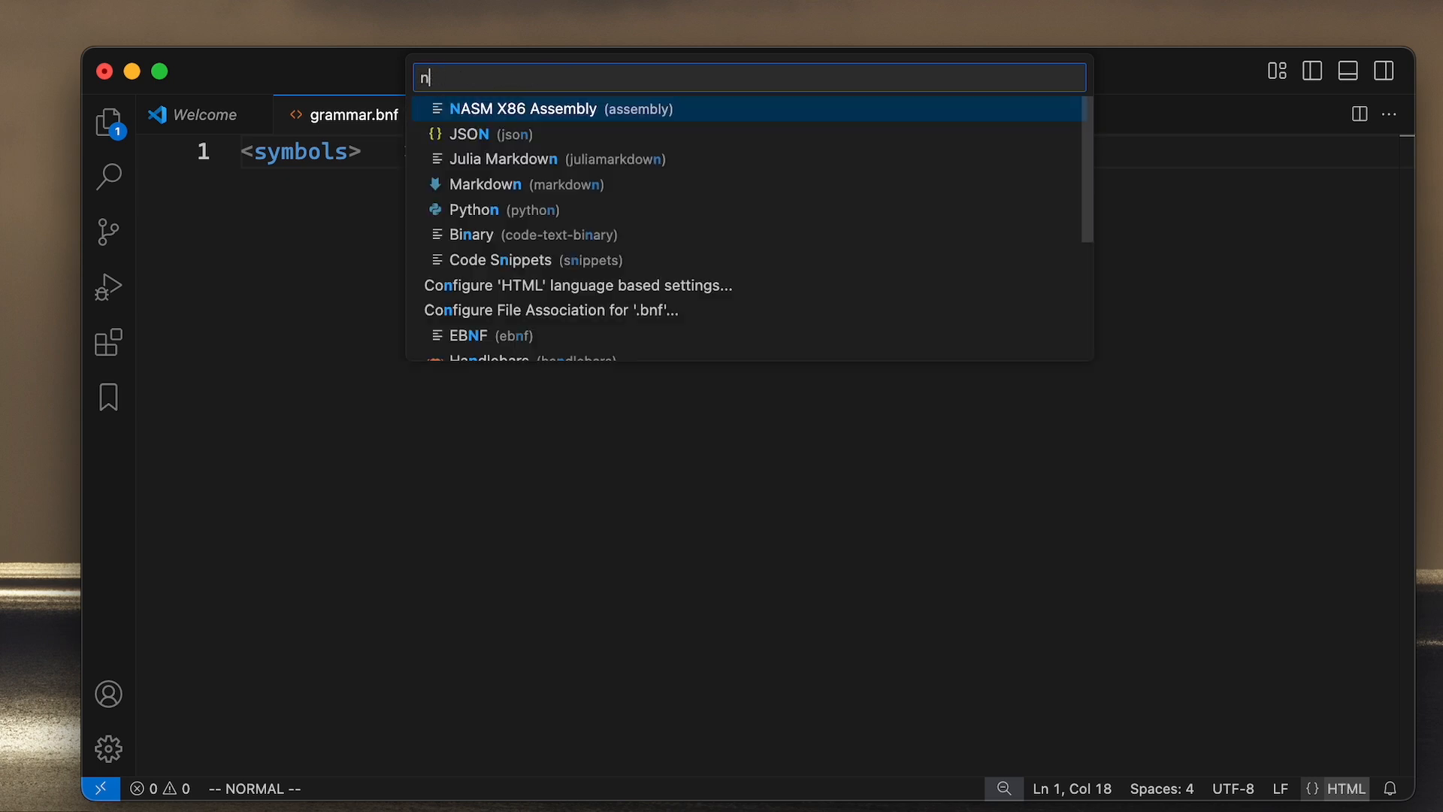
key("Escape")
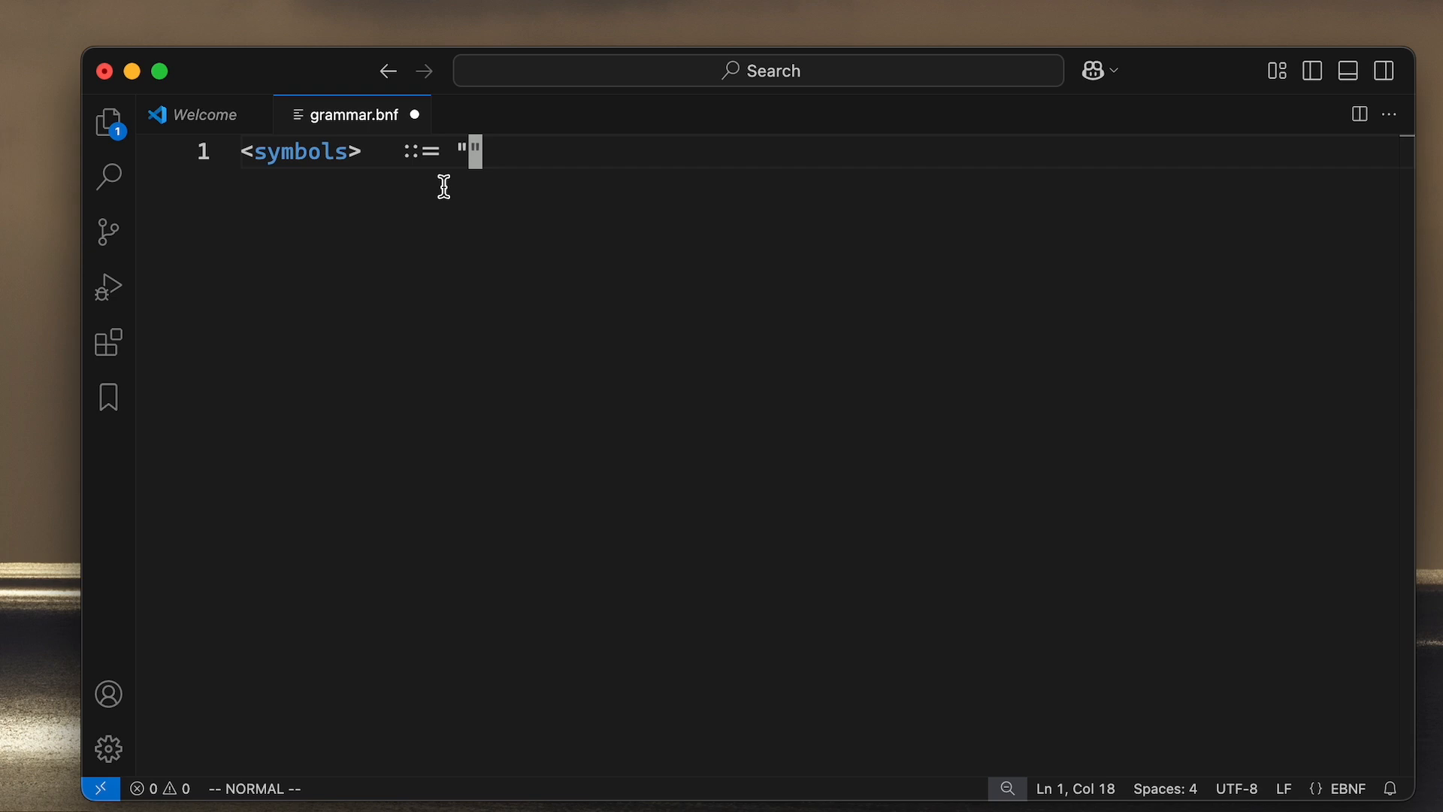
key("0")
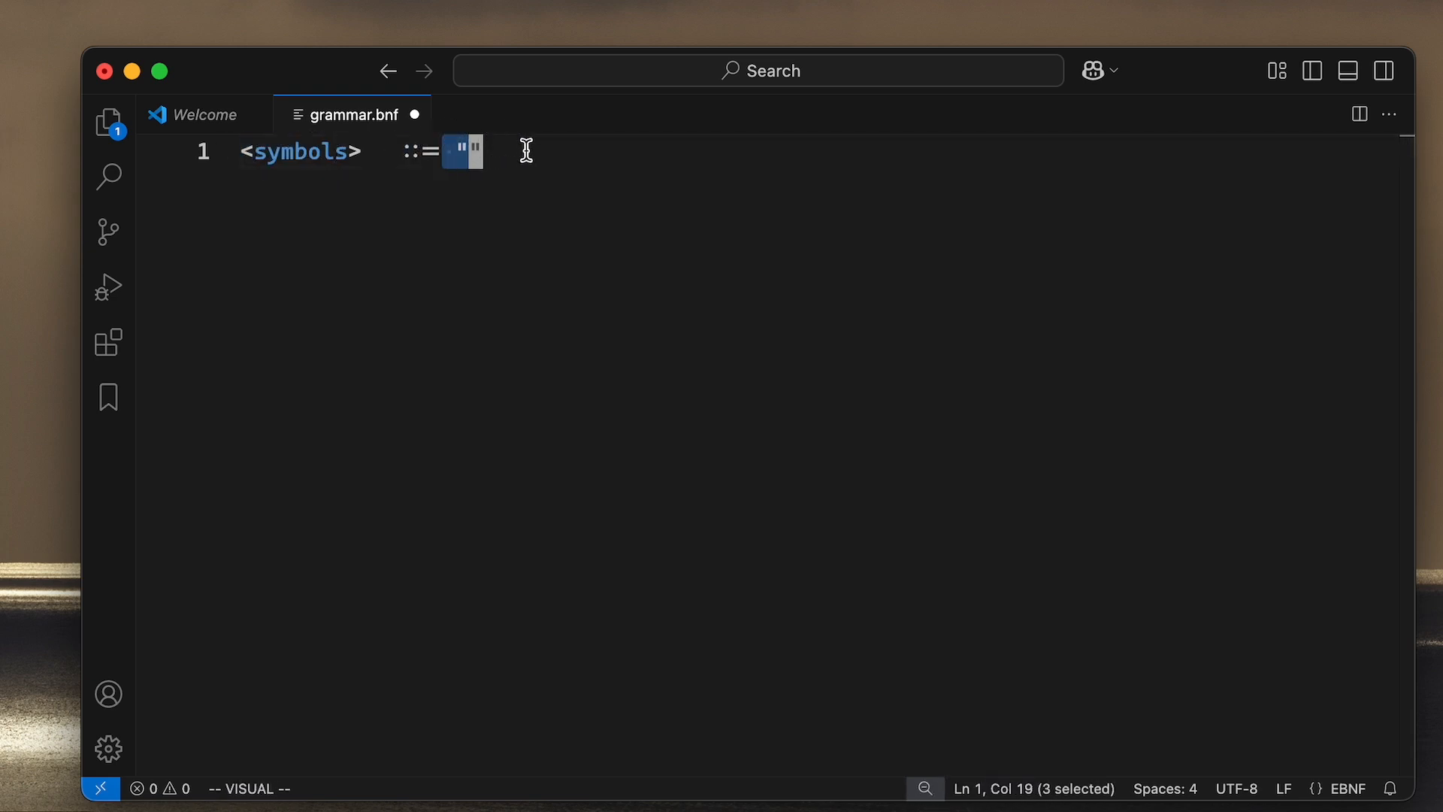
key("Escape")
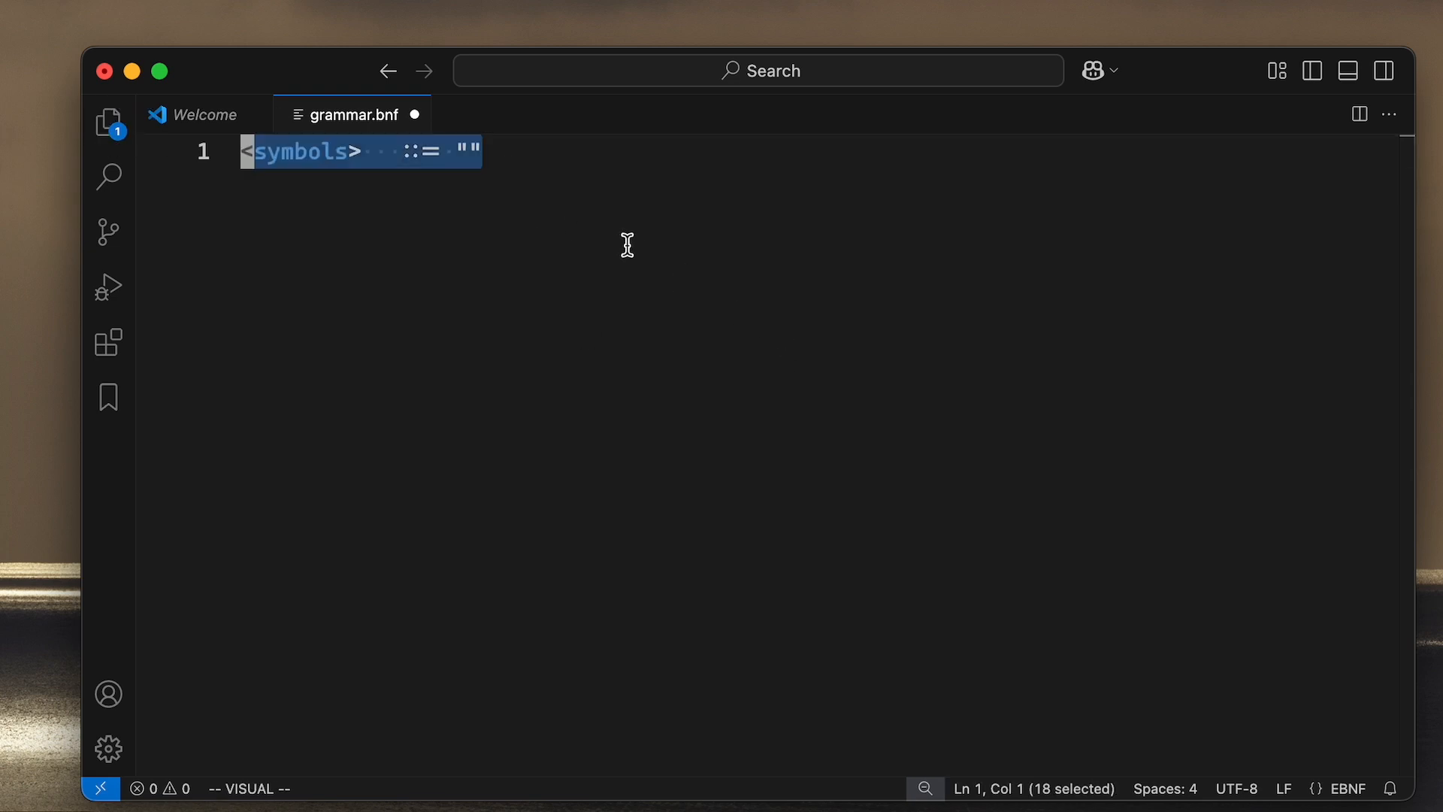
mouse_move(637, 229)
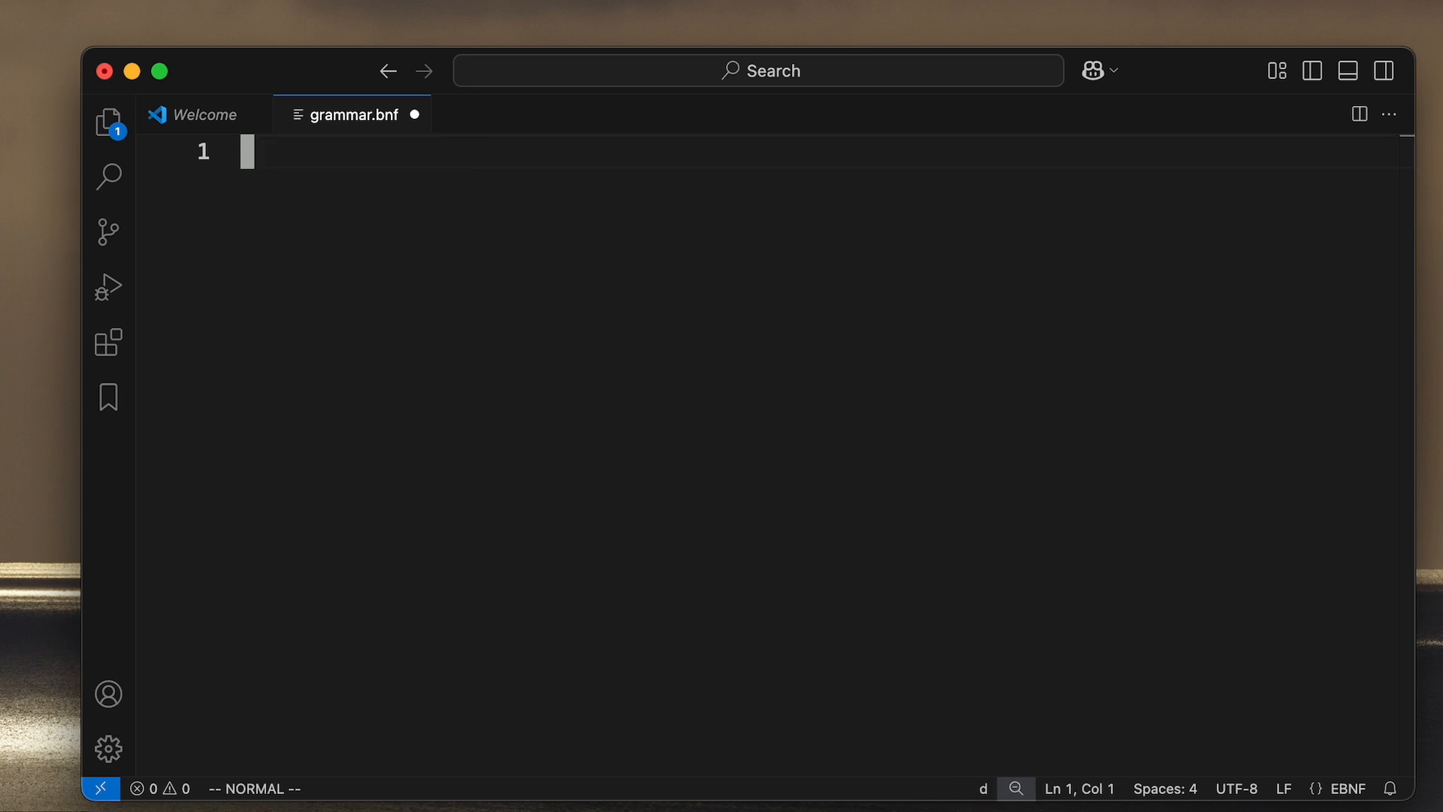
Step: Write line 1 as <document> ::= <head> <body> in place of the trial rule
key("a")
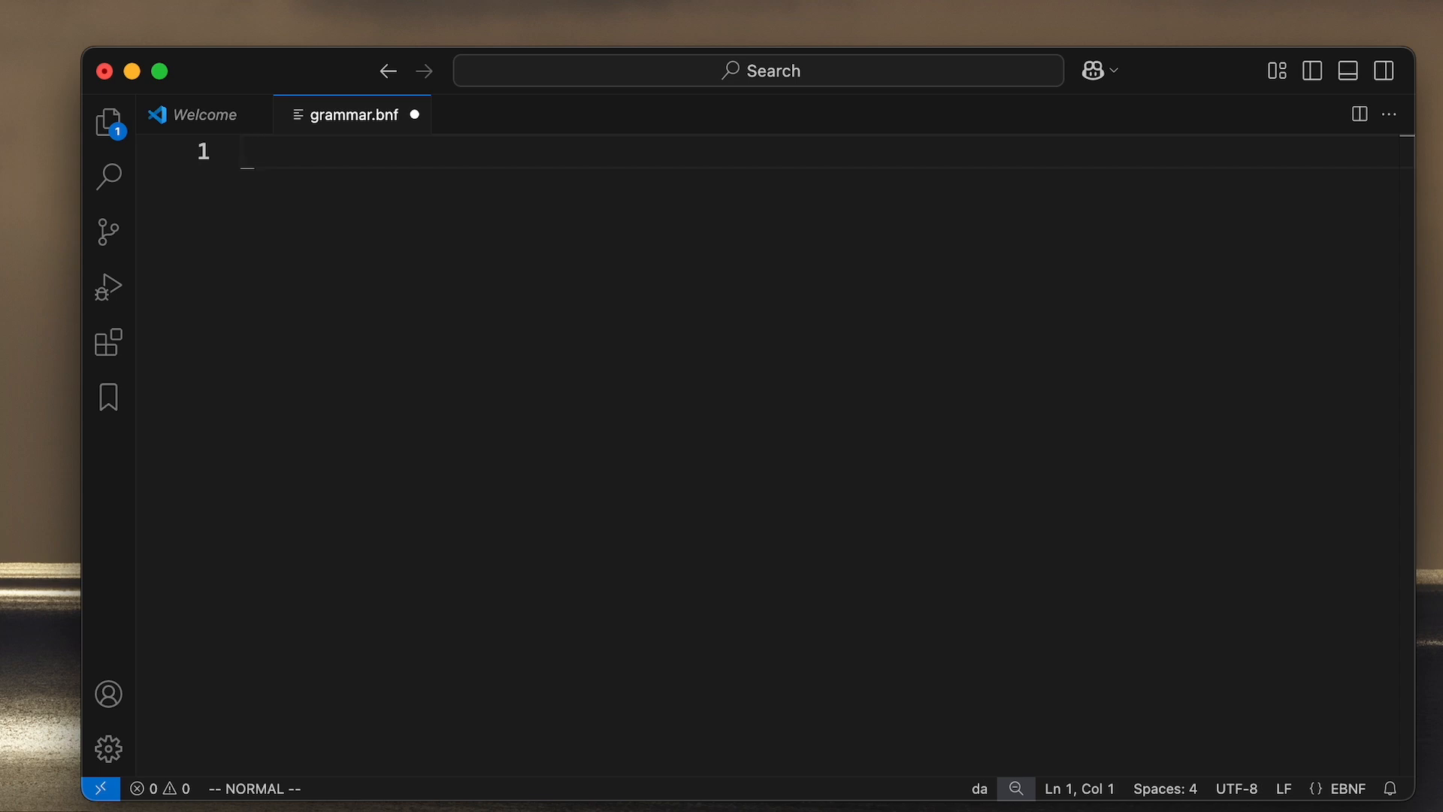
key("i")
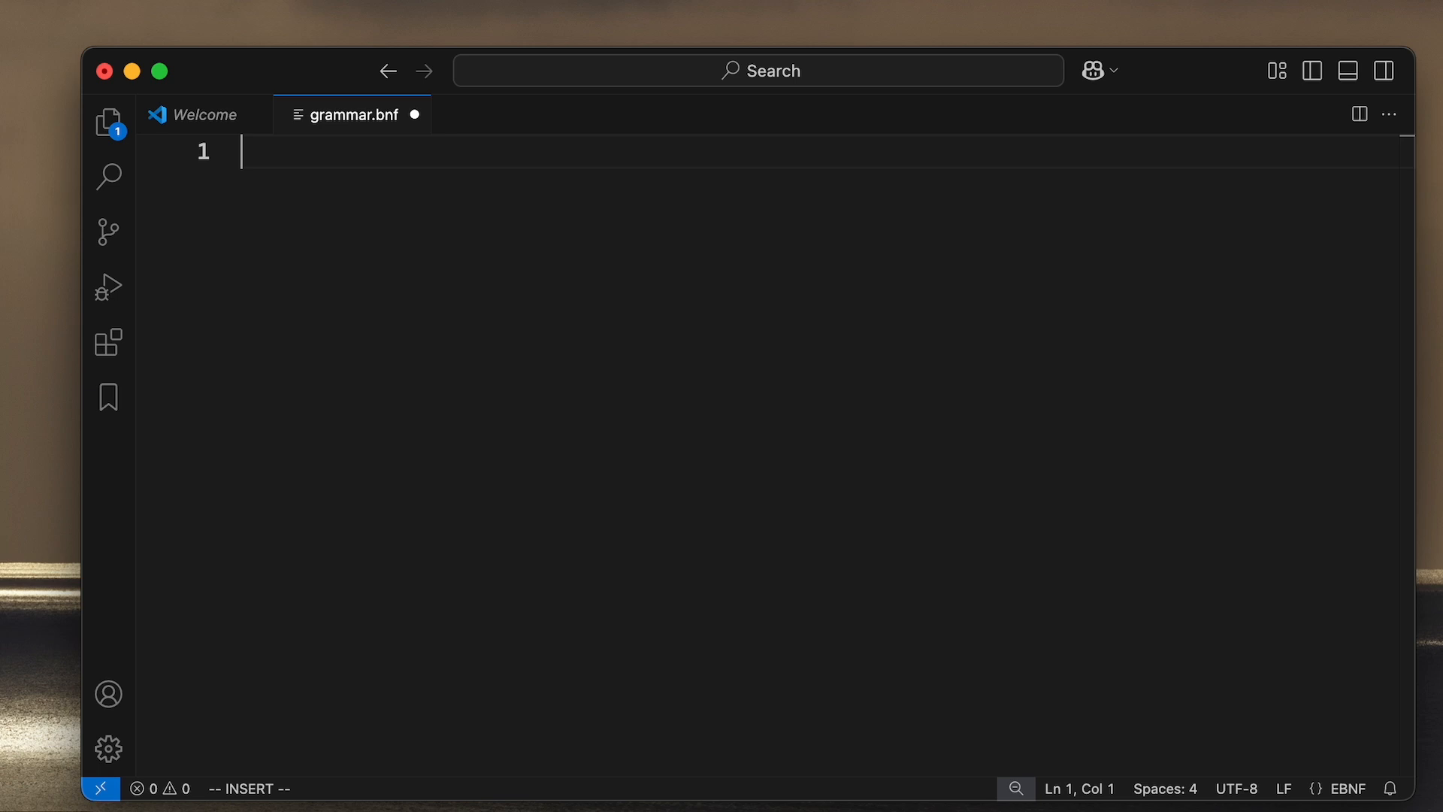
type("<o")
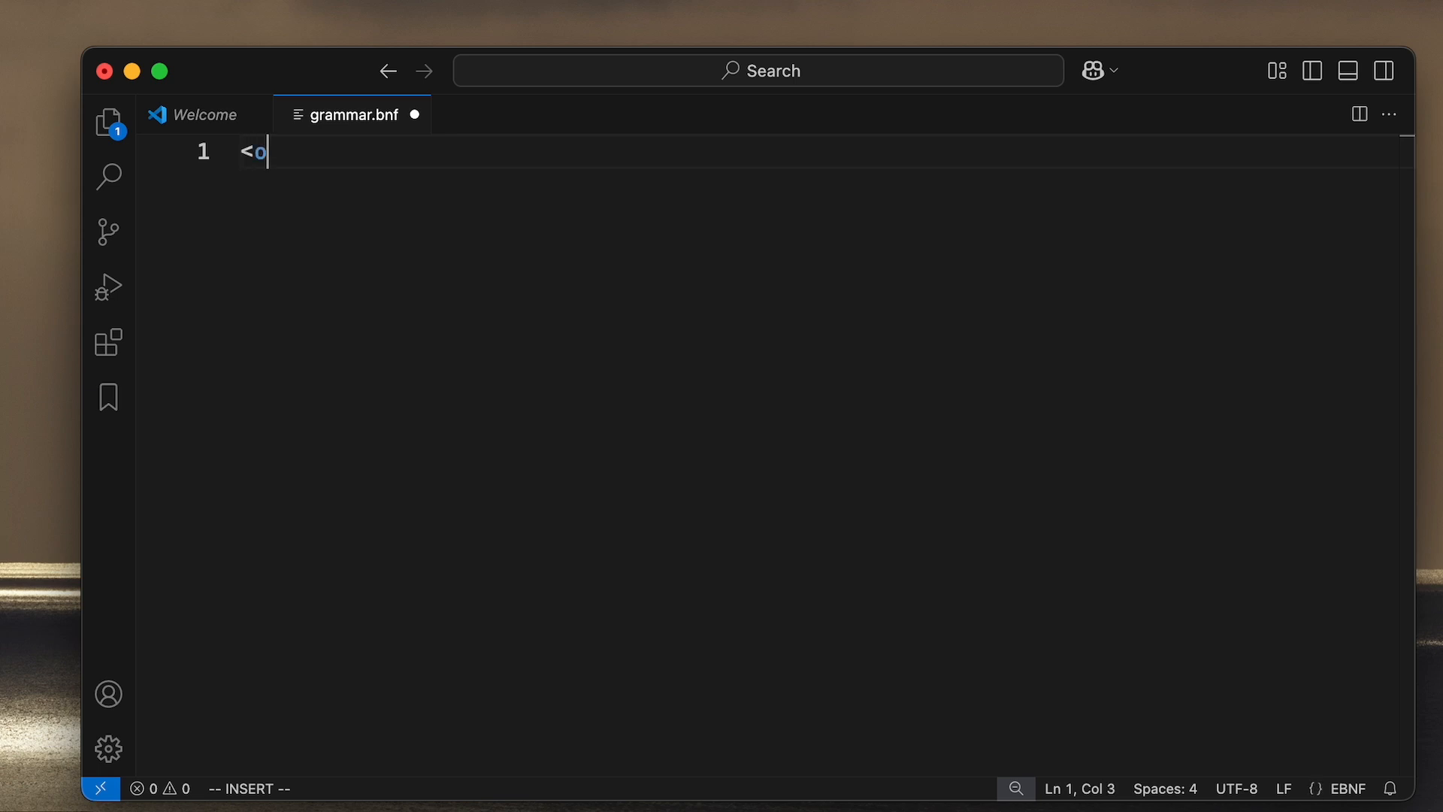
type("d")
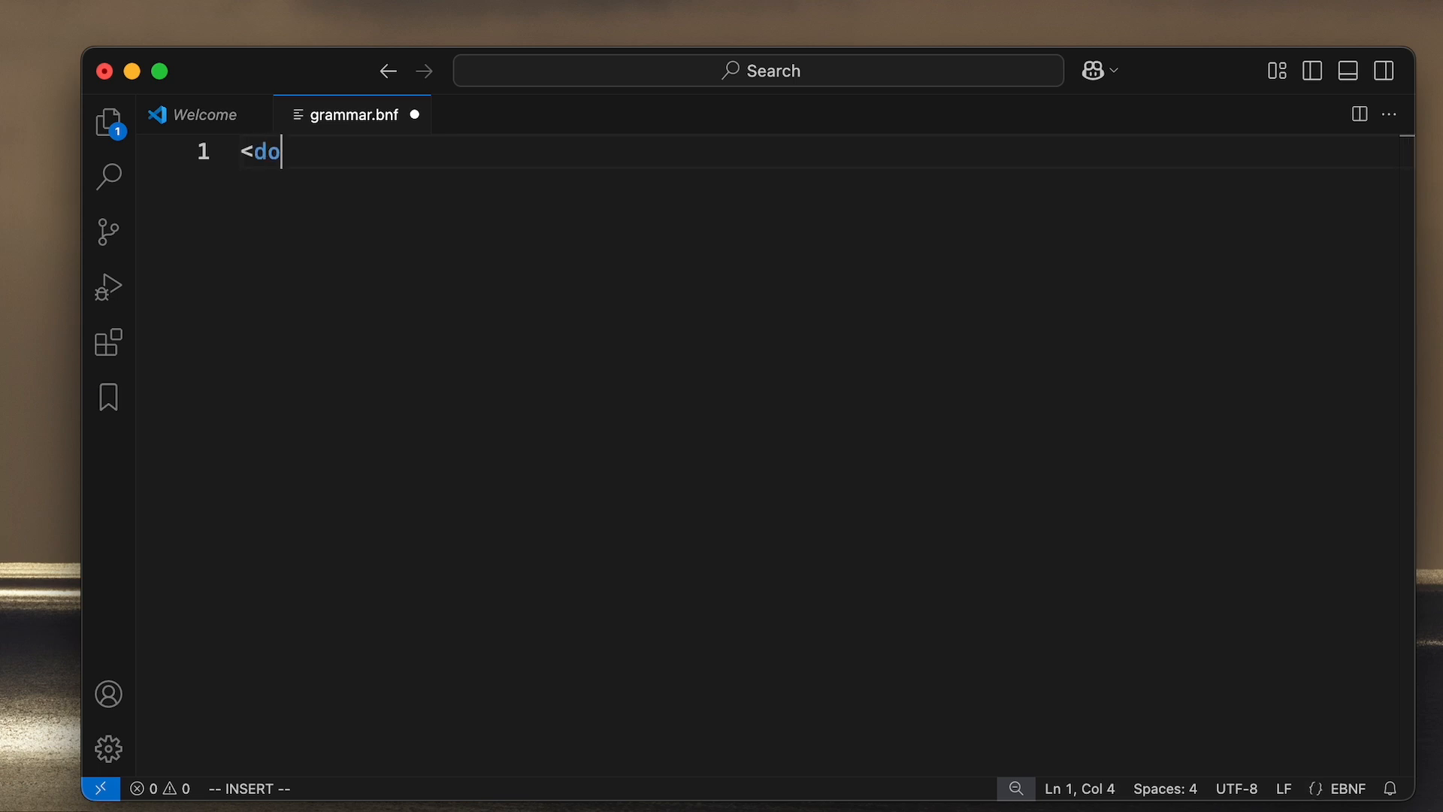
type("cument>")
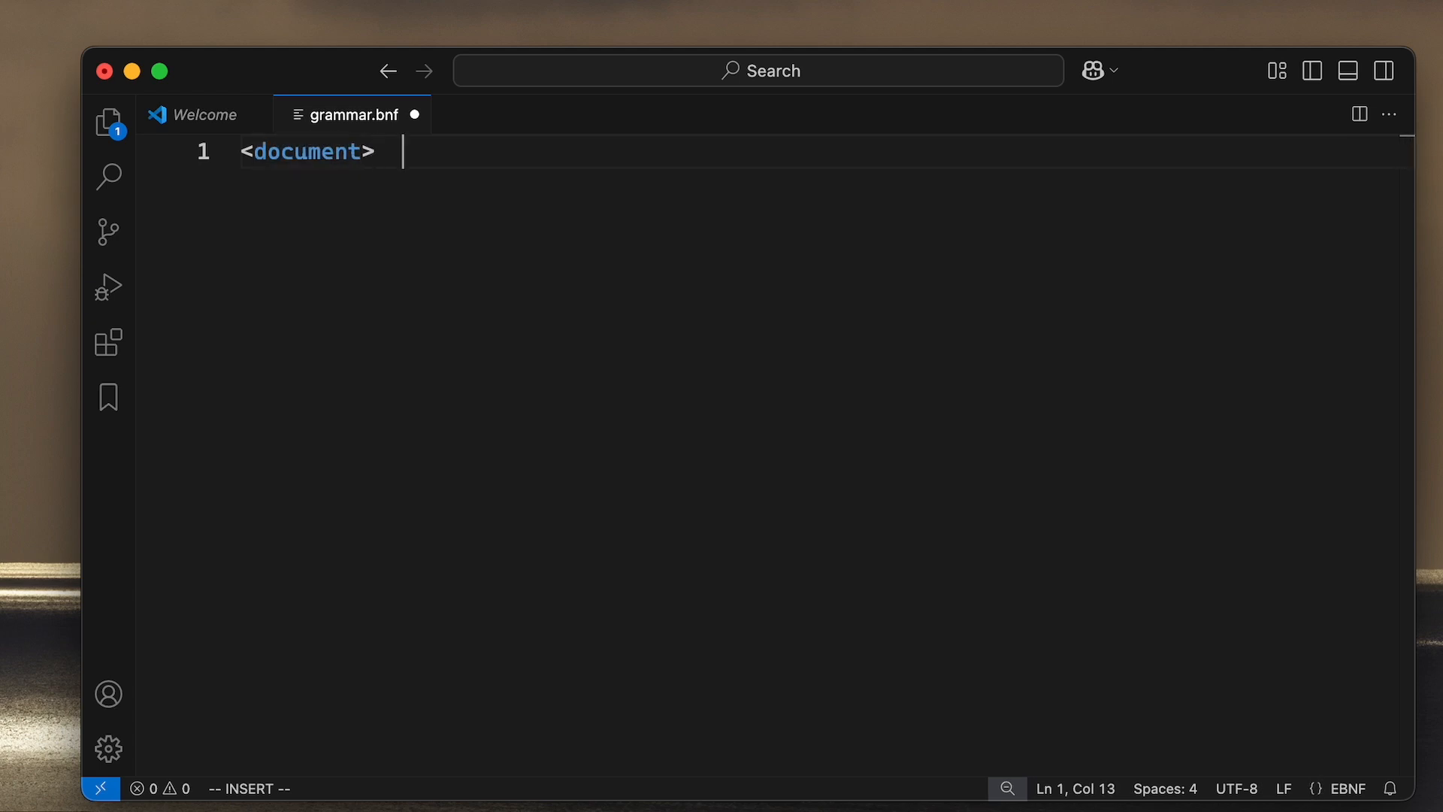
type("::=")
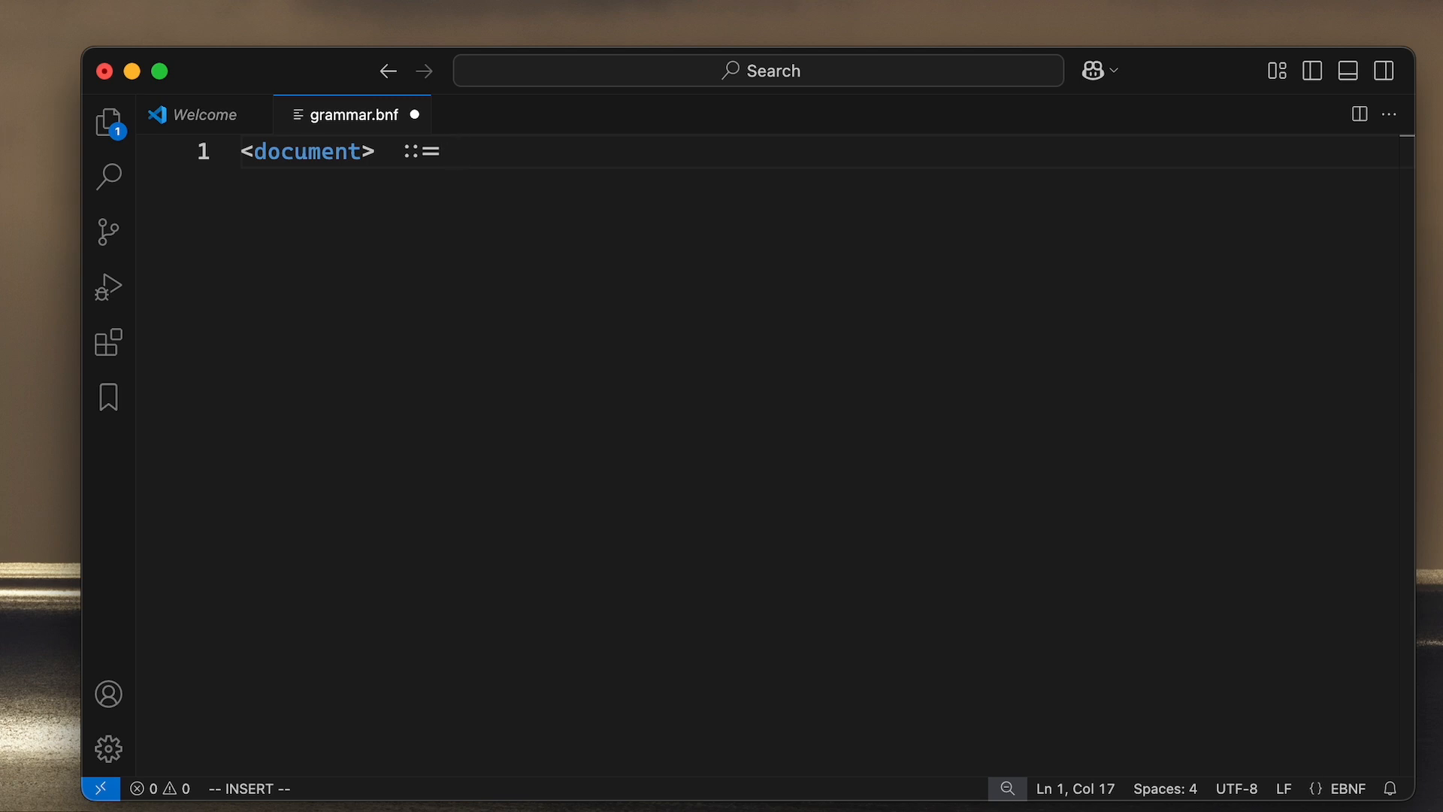
type("<")
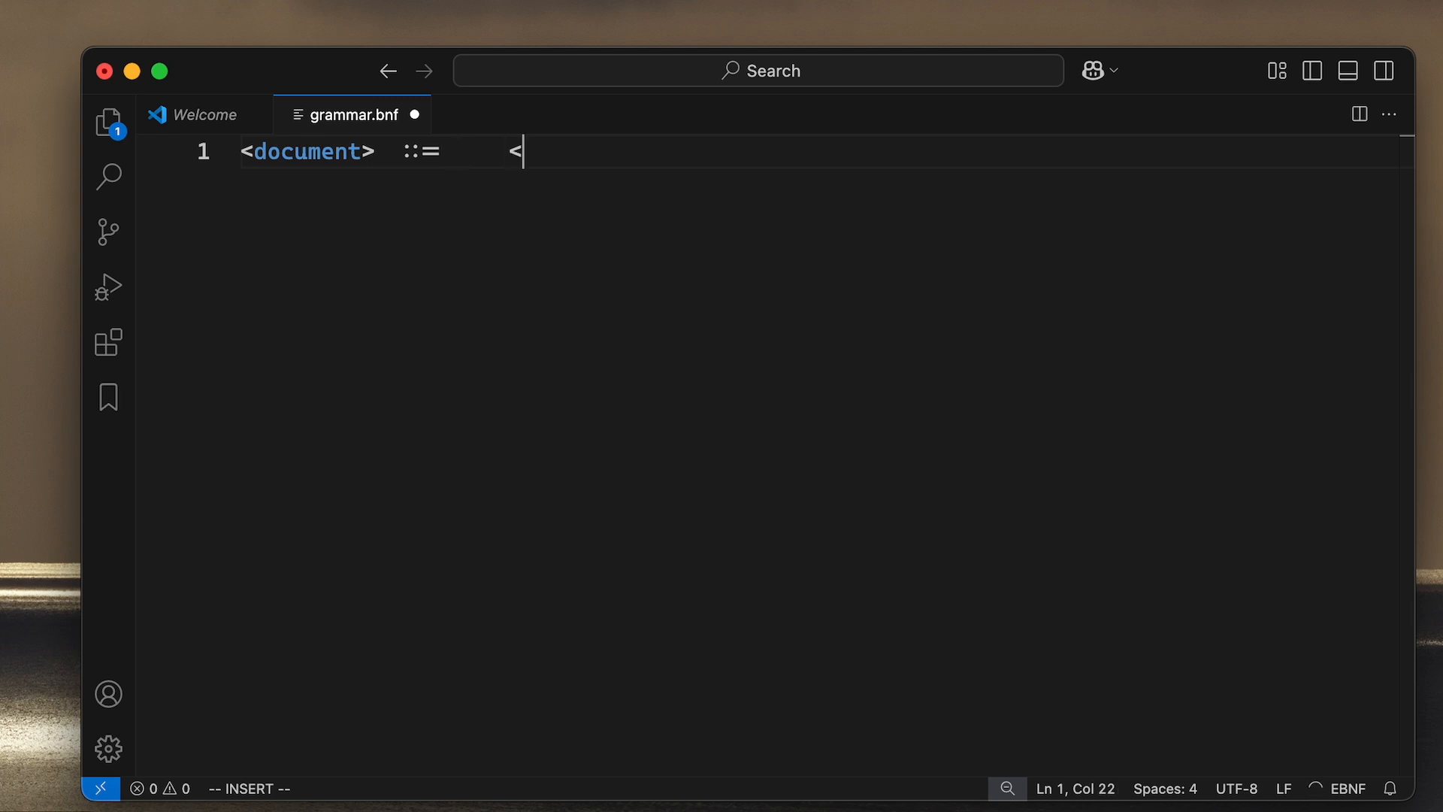
type("head>")
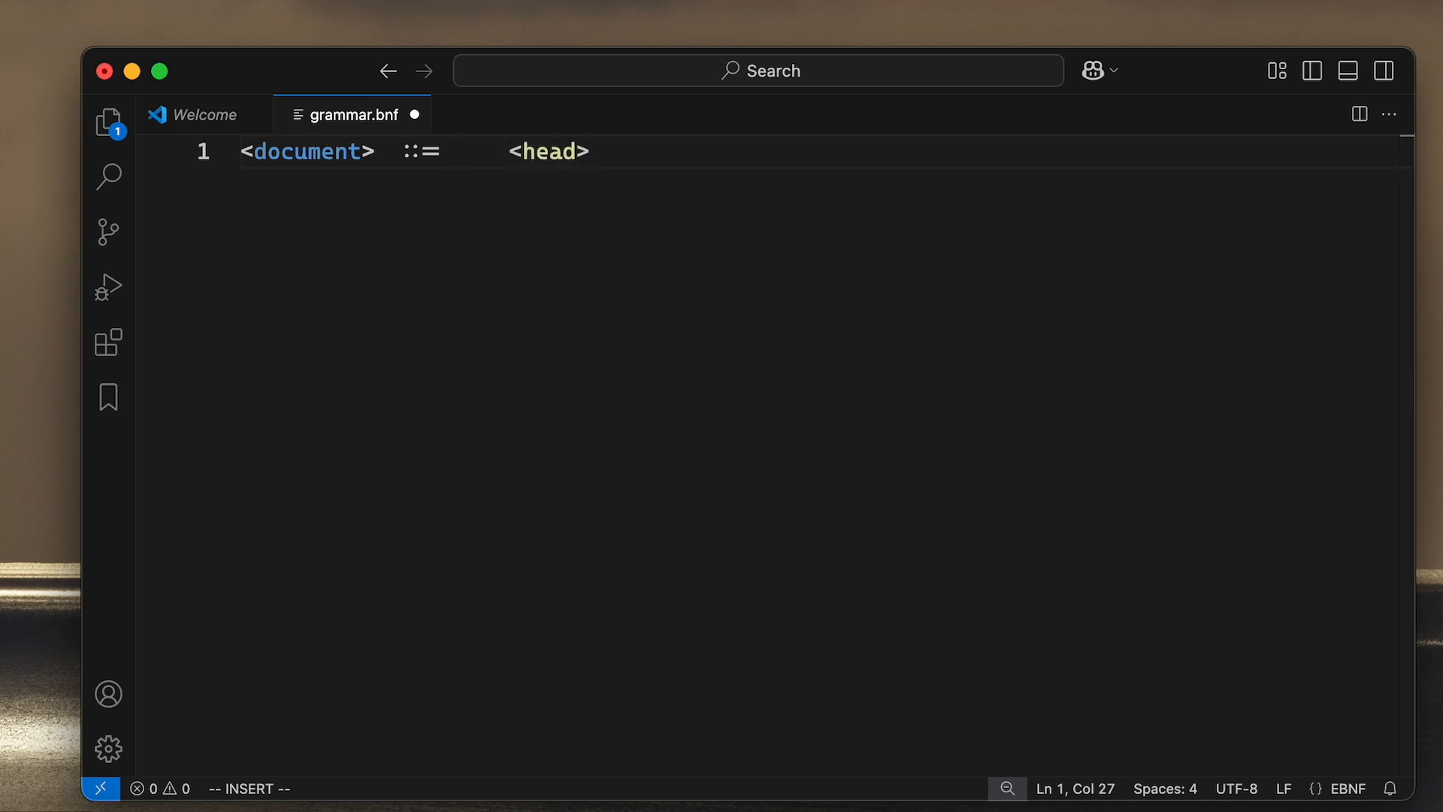
type("<")
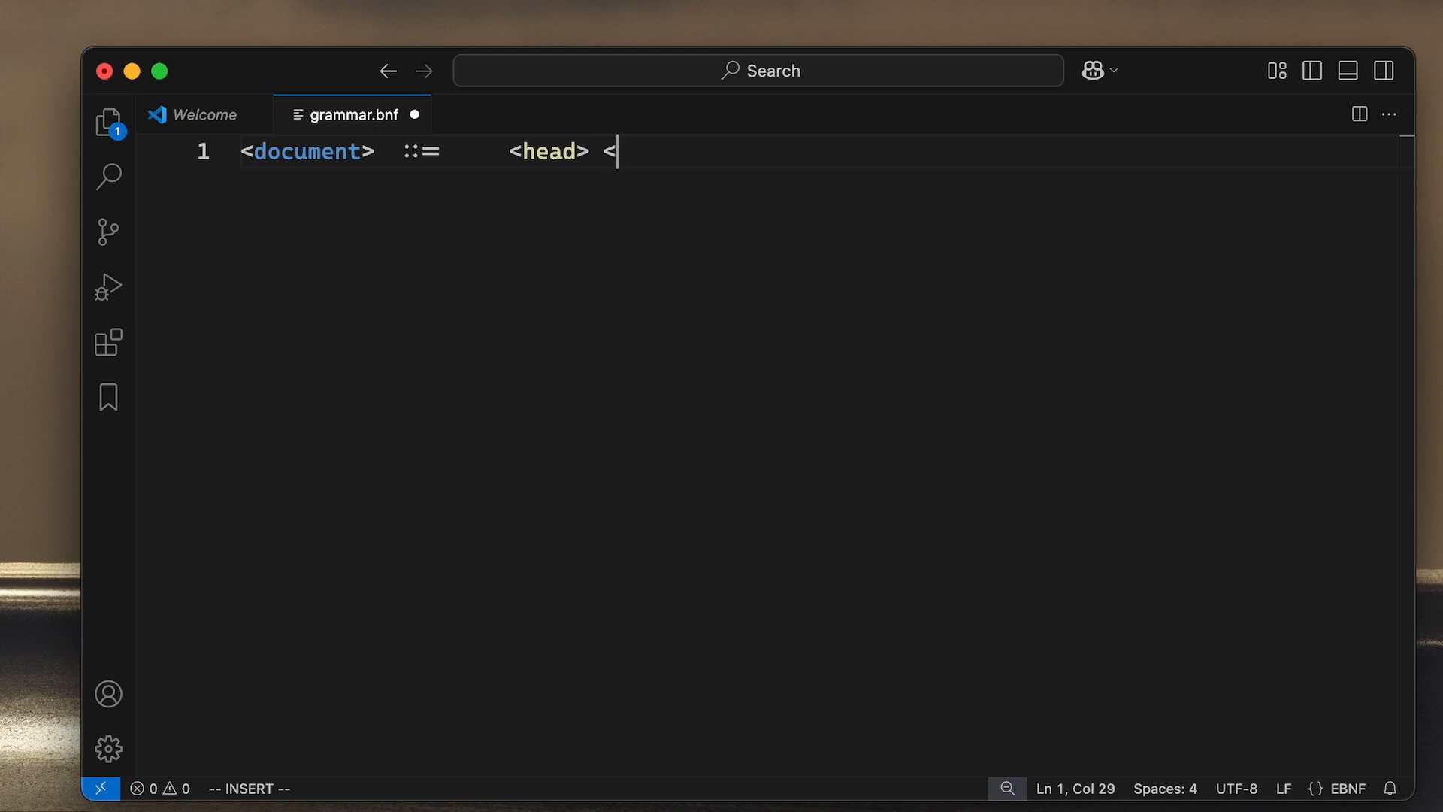
type("body>")
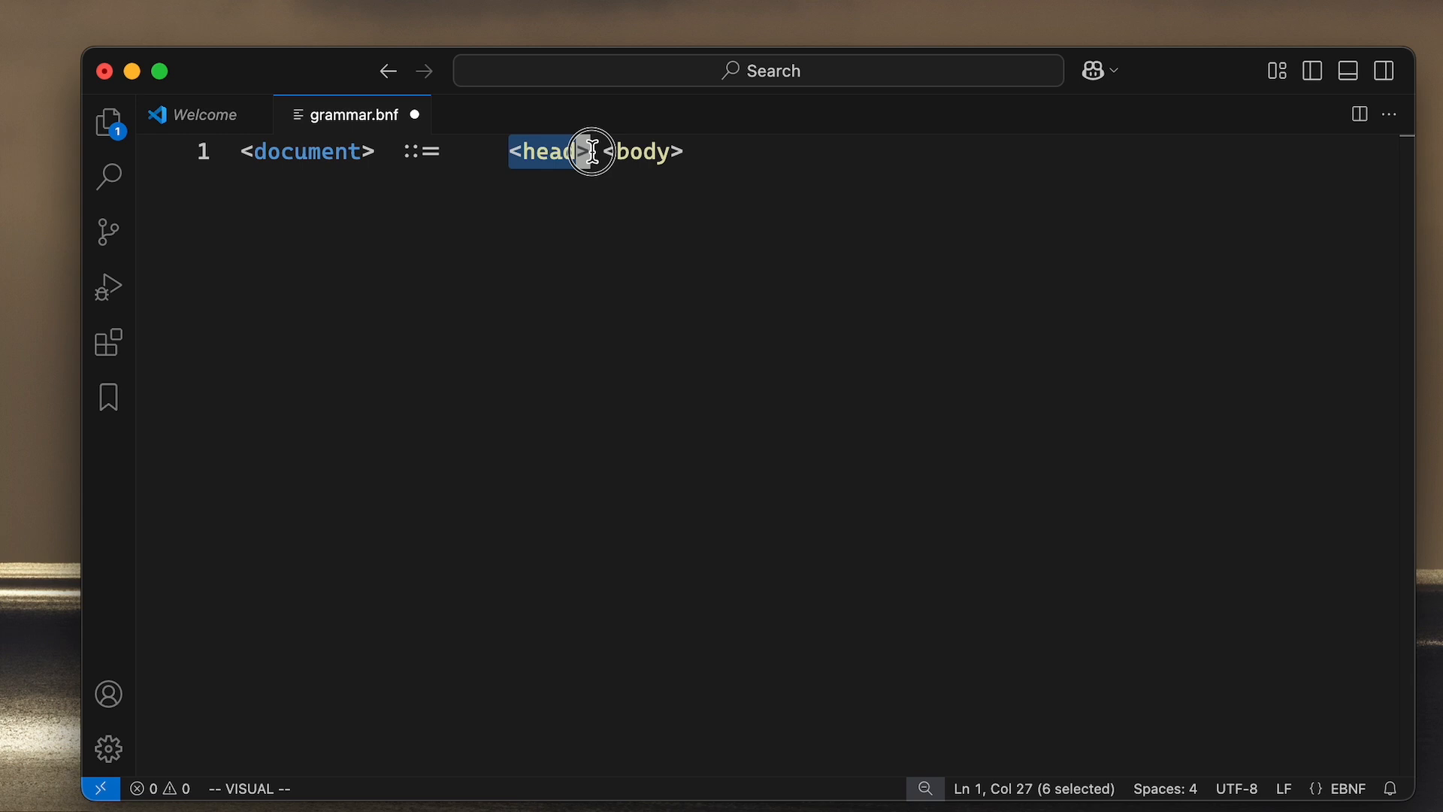
key("Escape")
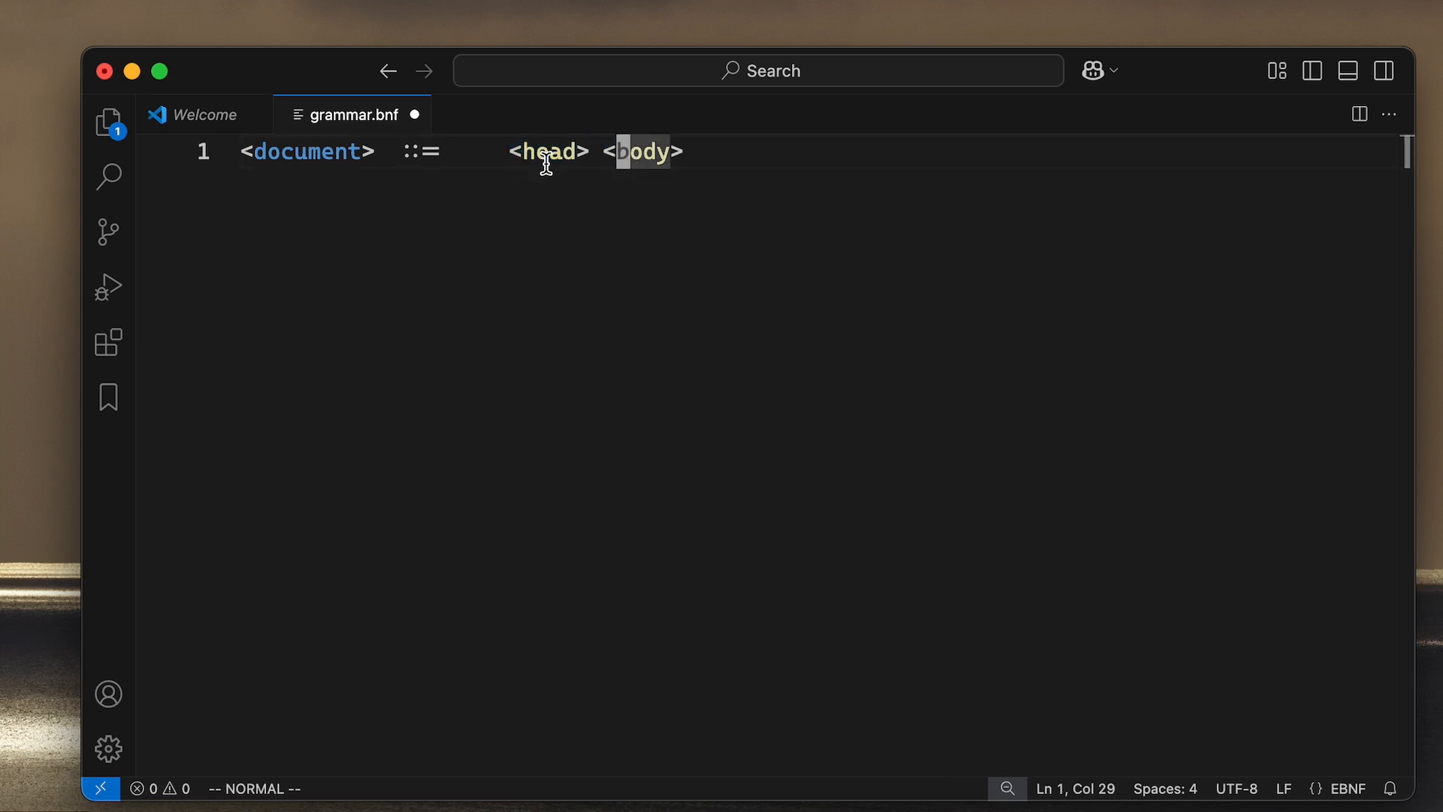
mouse_move(460, 156)
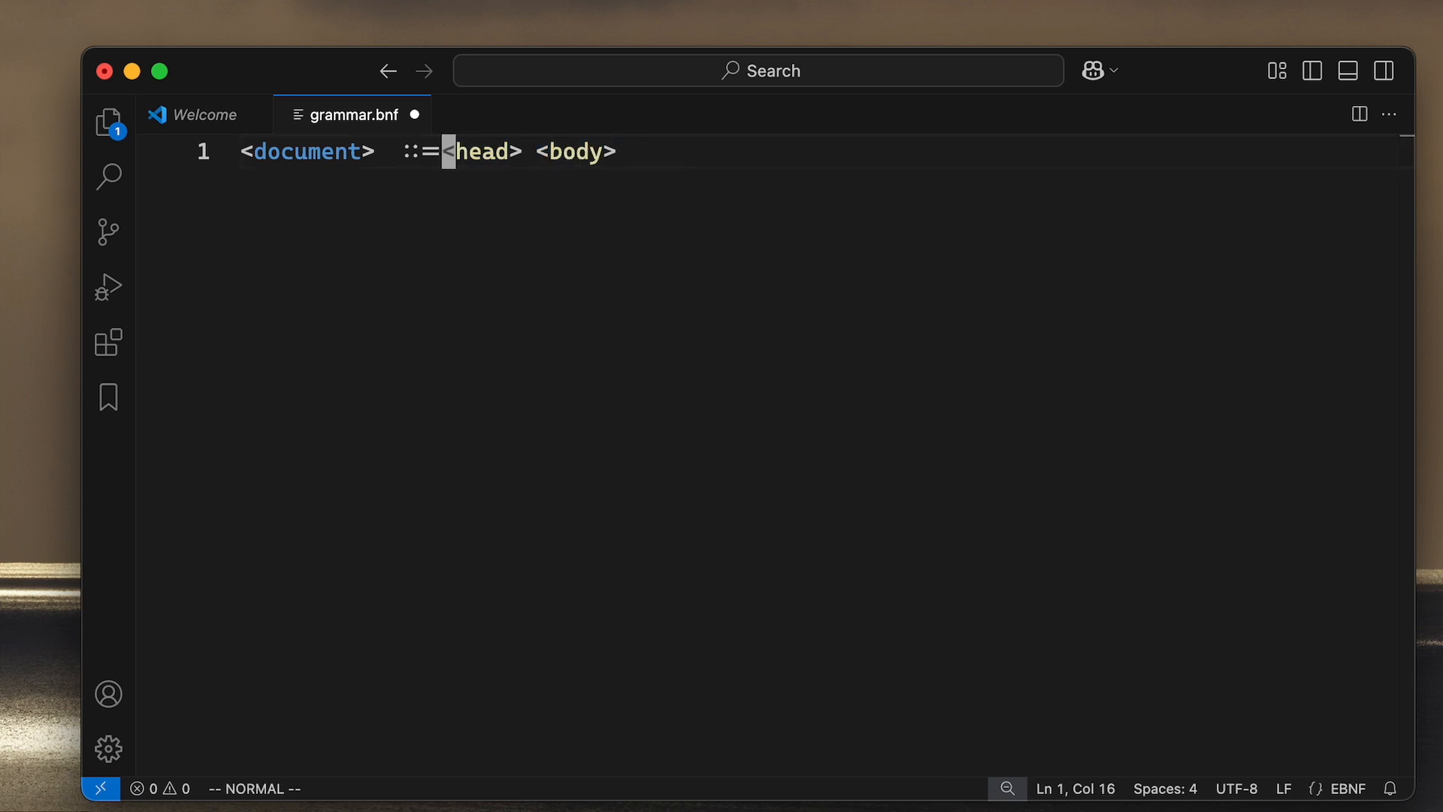
mouse_move(488, 148)
type("<")
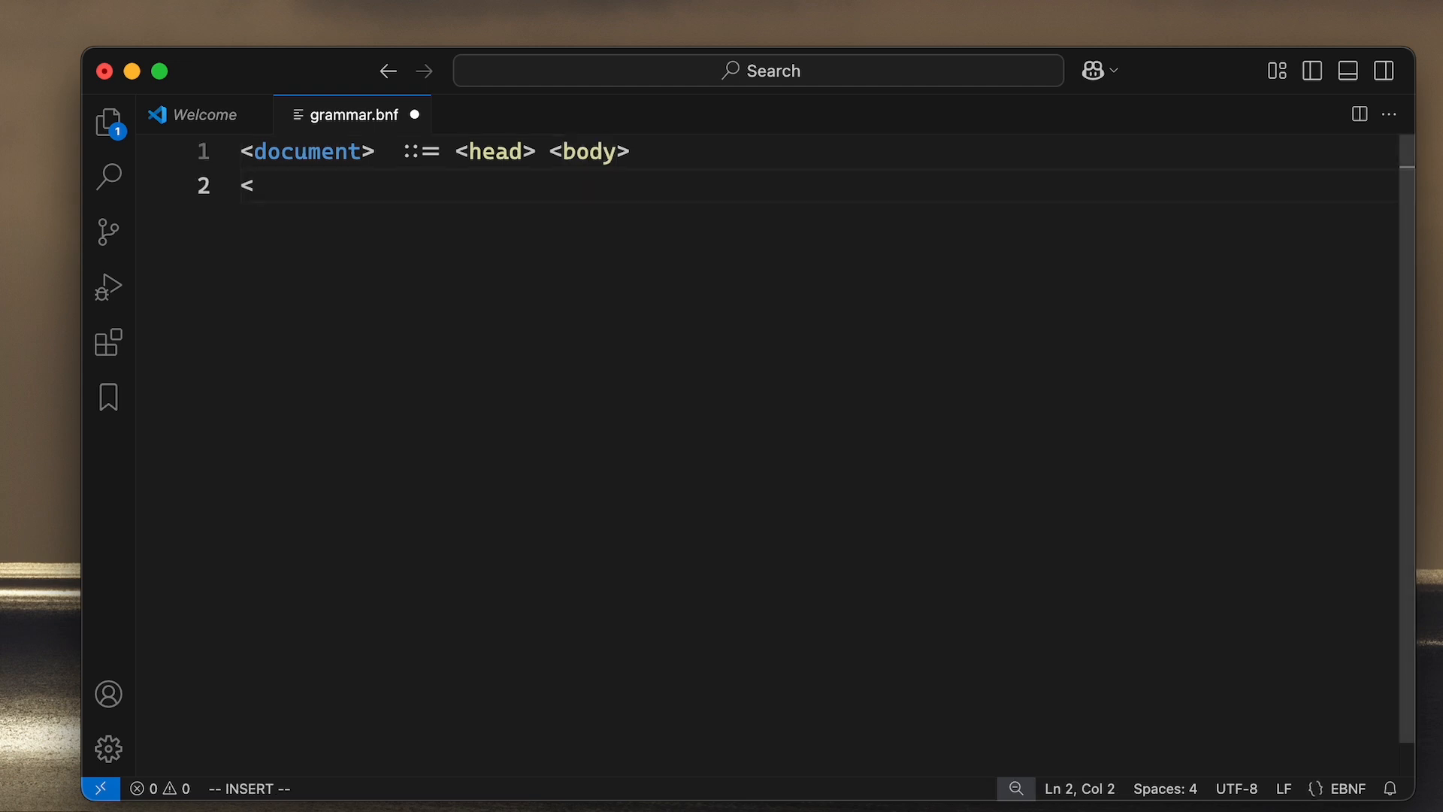
Step: Write line 2 as <head> ::= "<head>" <title> "</head>"
type("head>")
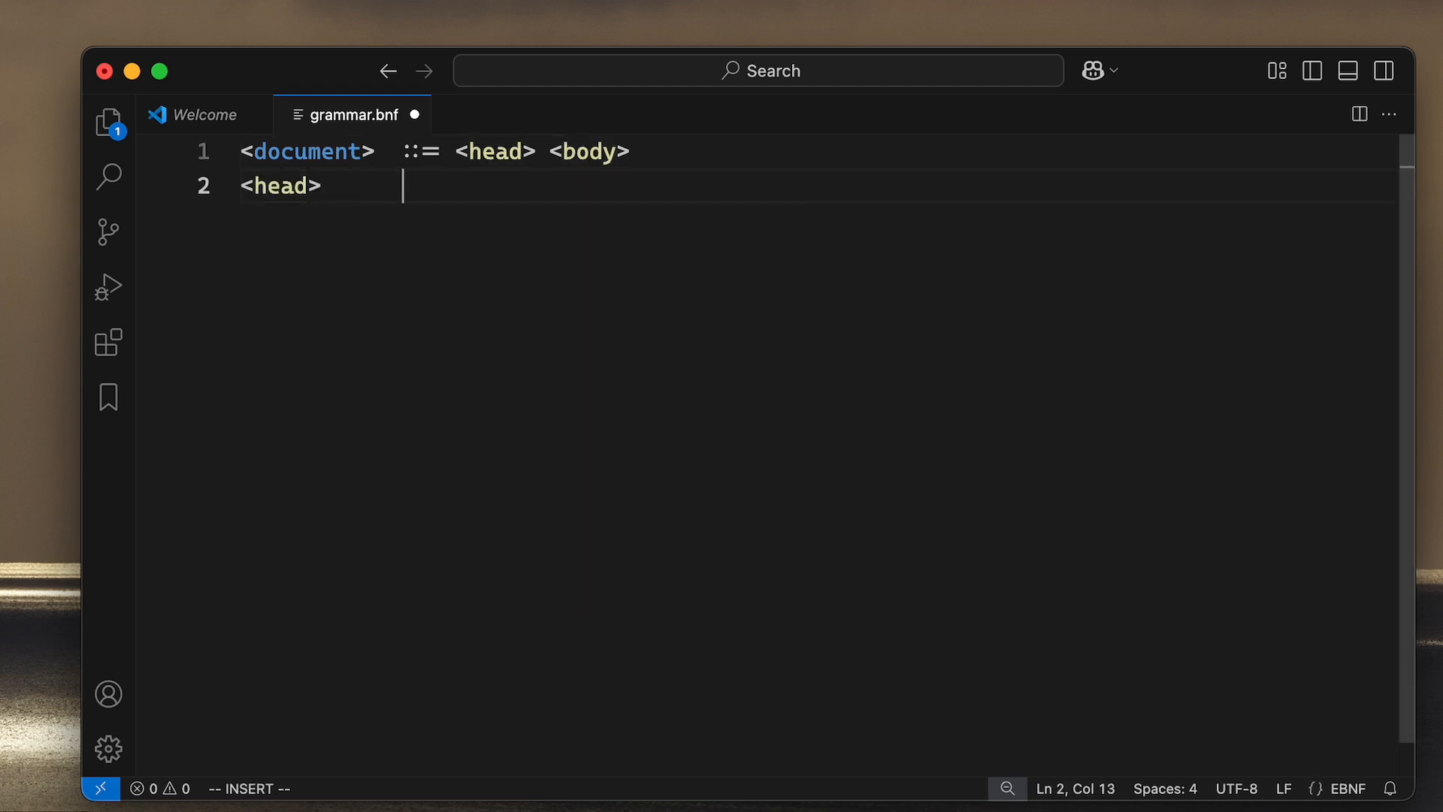
type("::=")
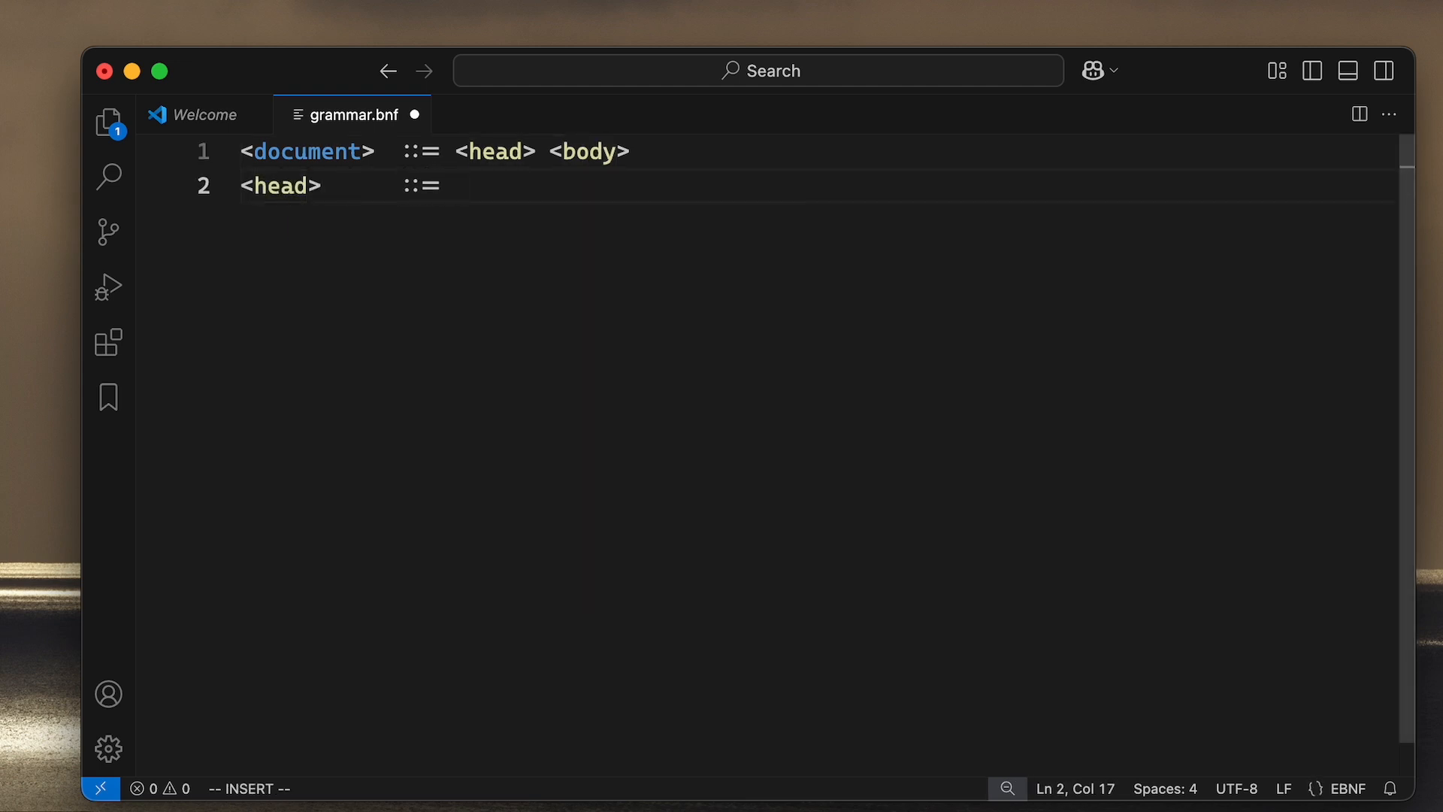
type("\"<")
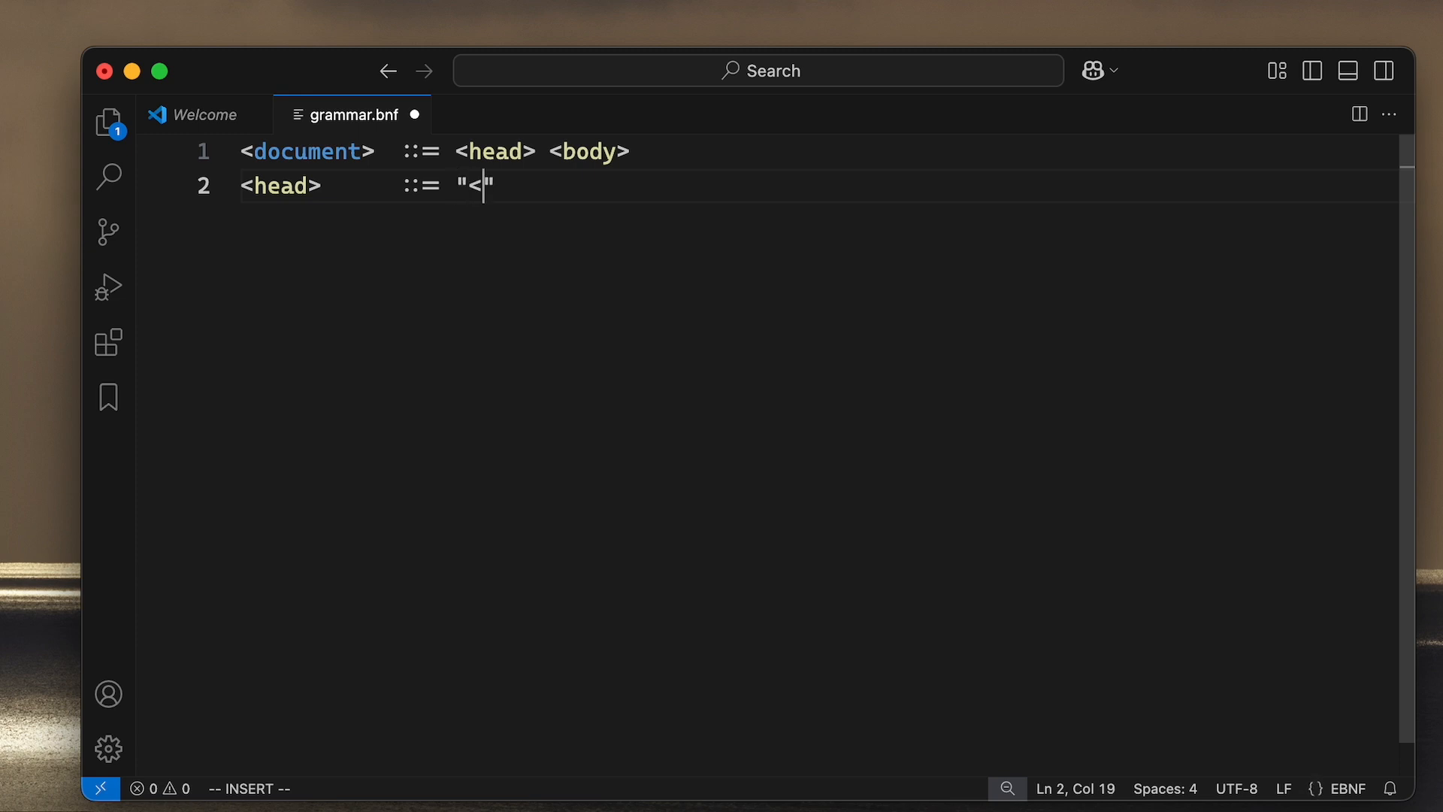
type("head>")
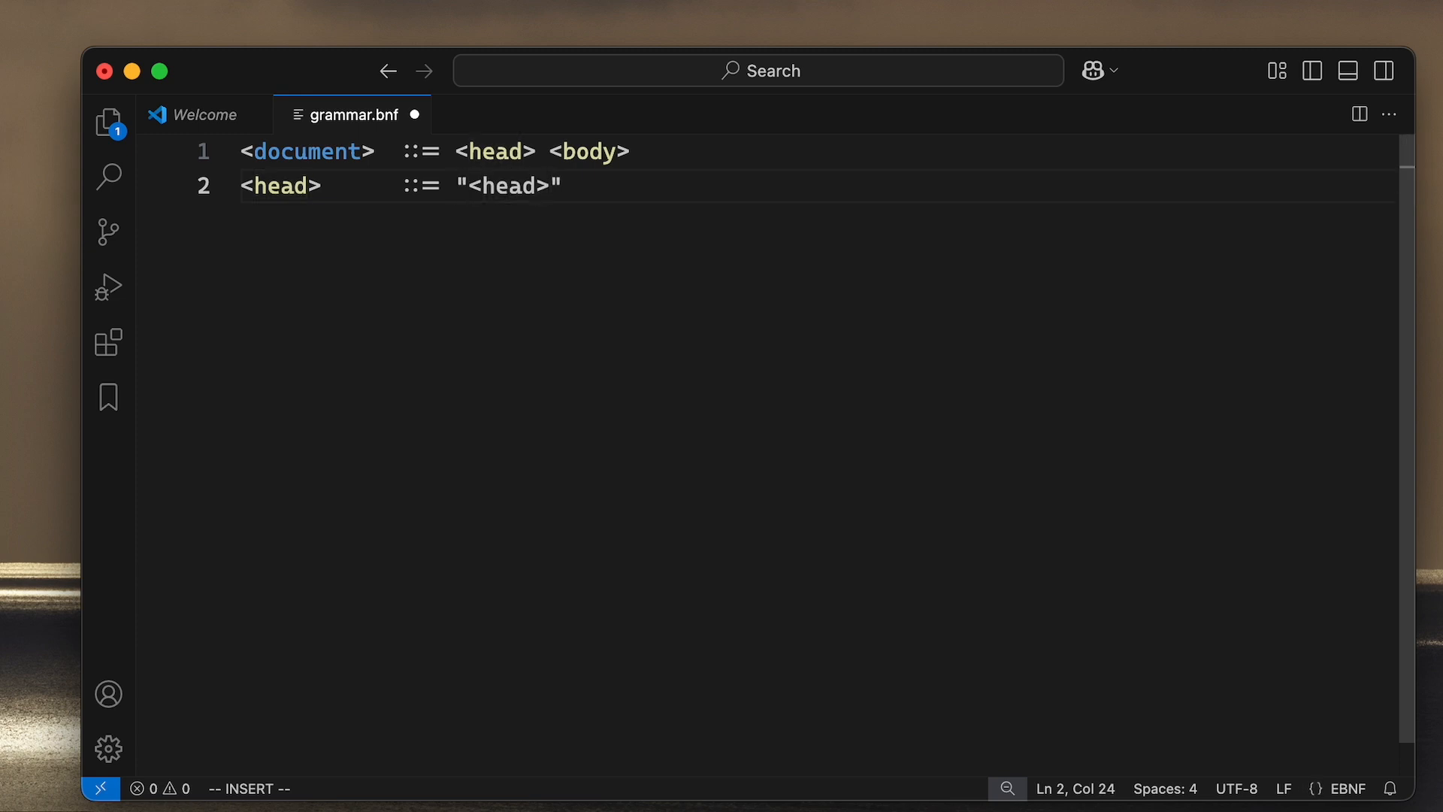
type("<ti")
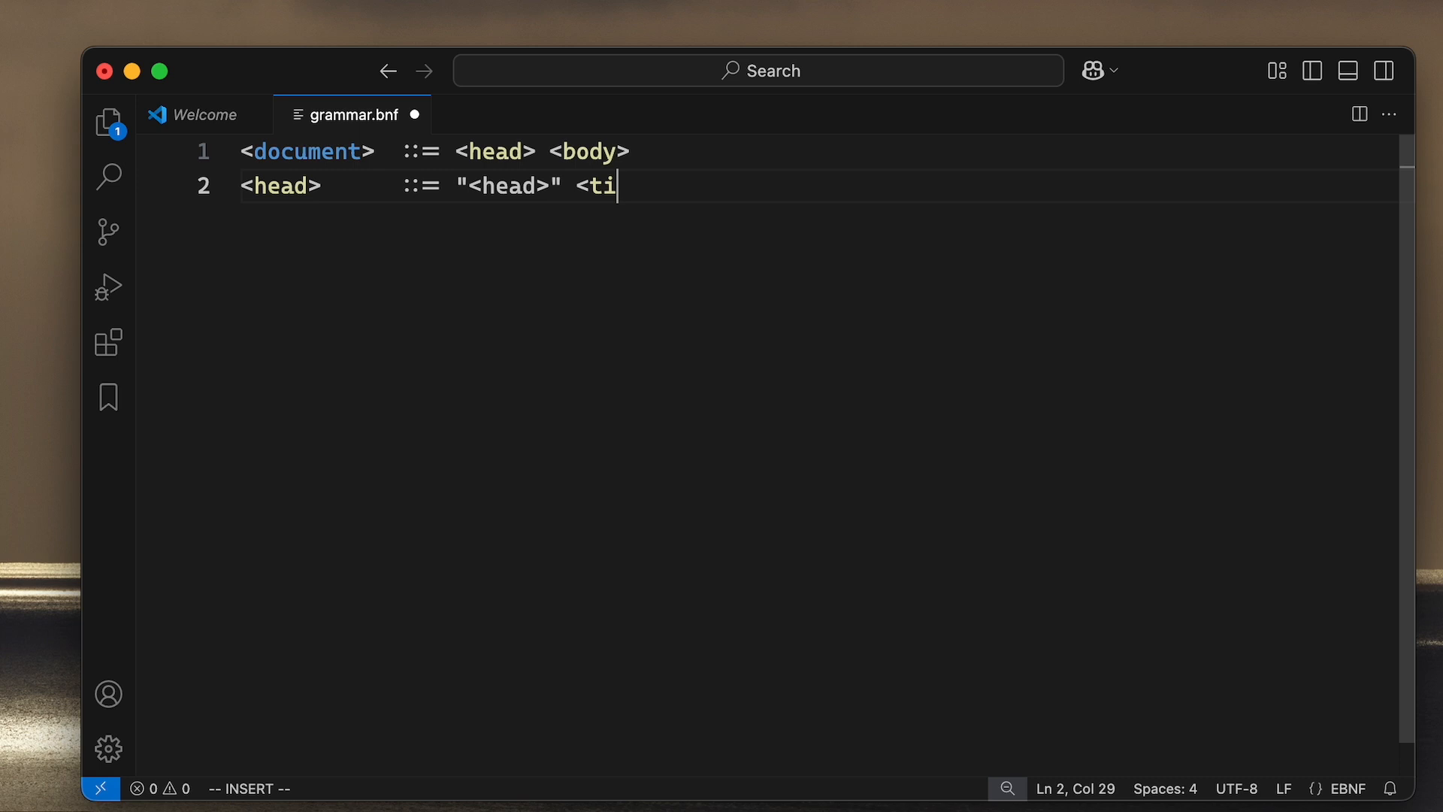
type("tle>")
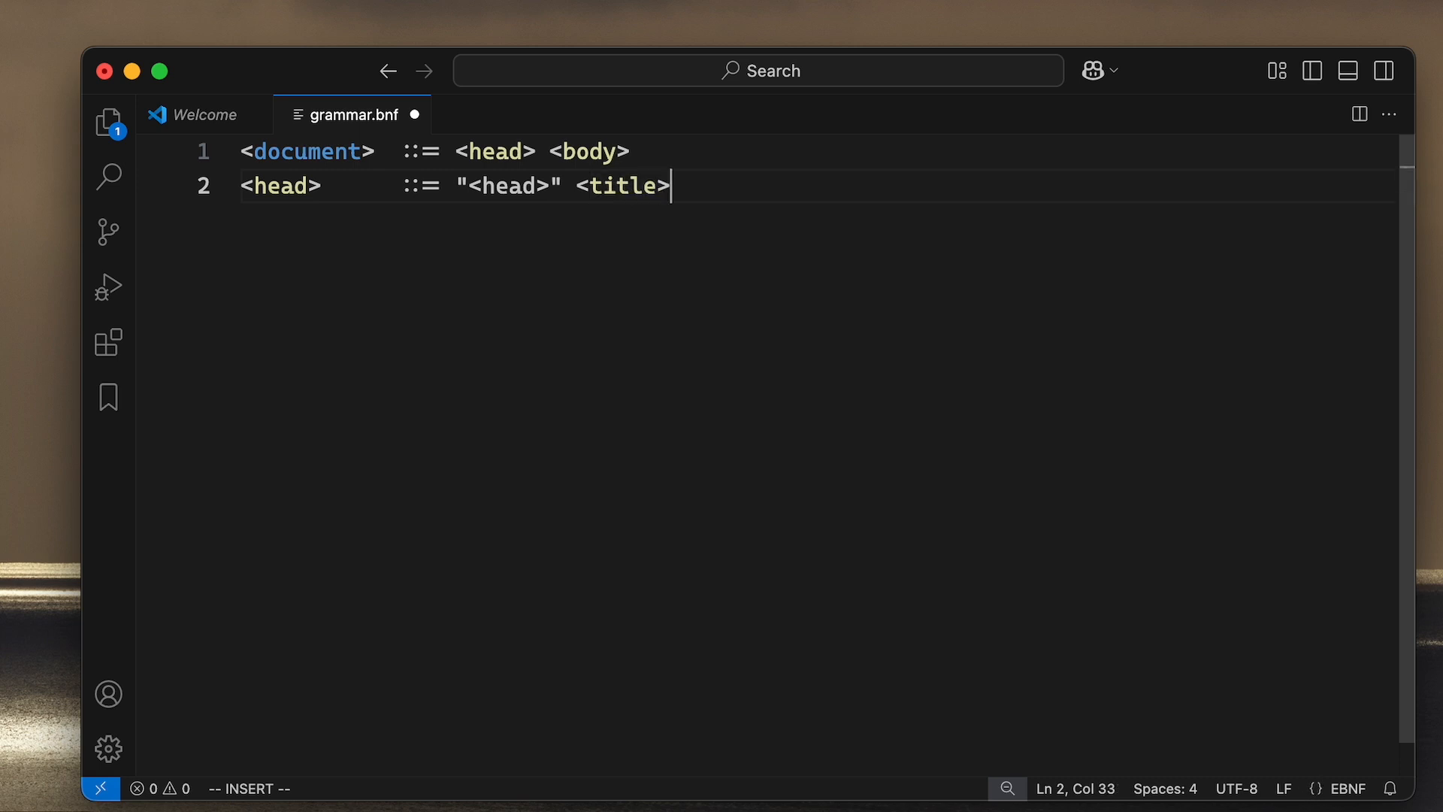
type("<\"/\"")
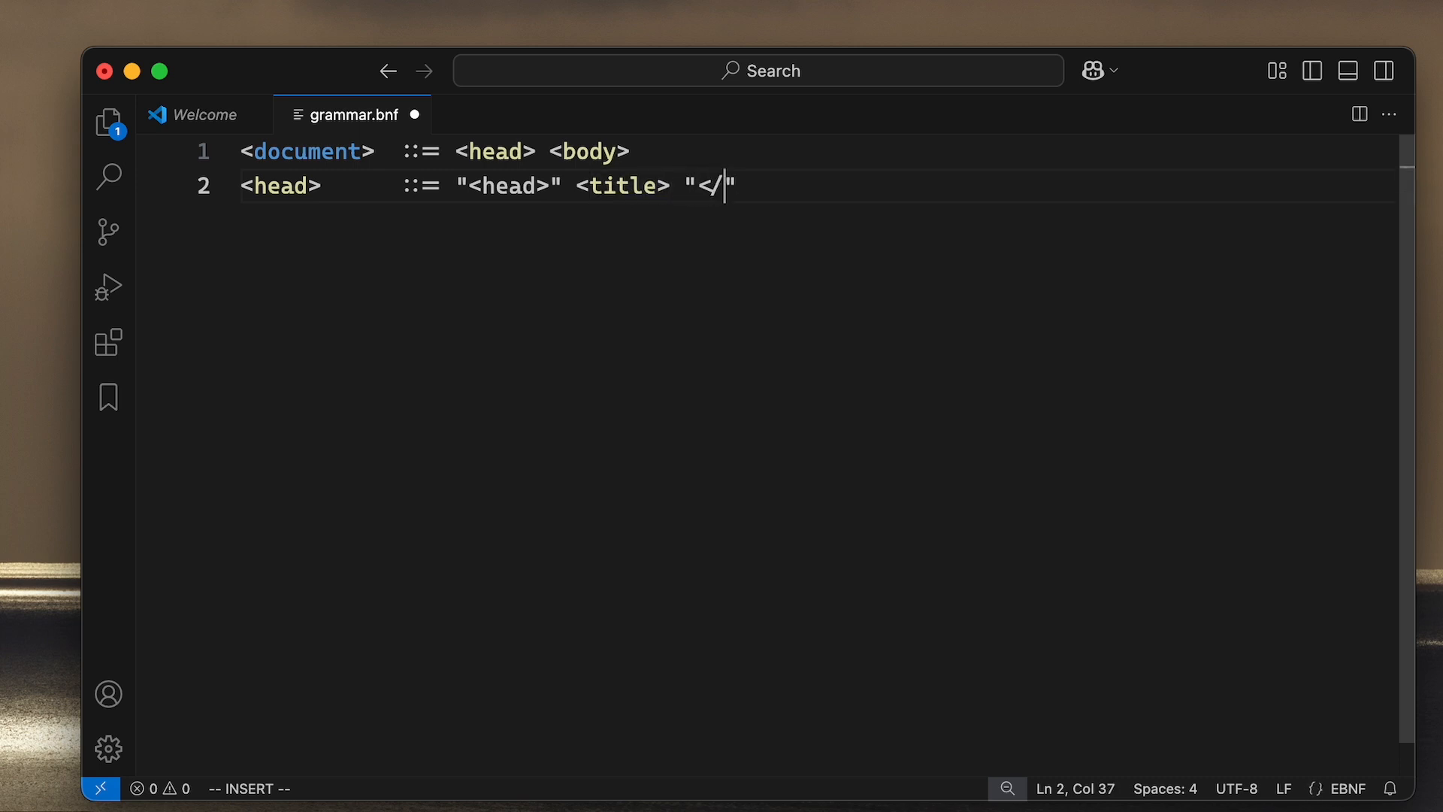
type("head>")
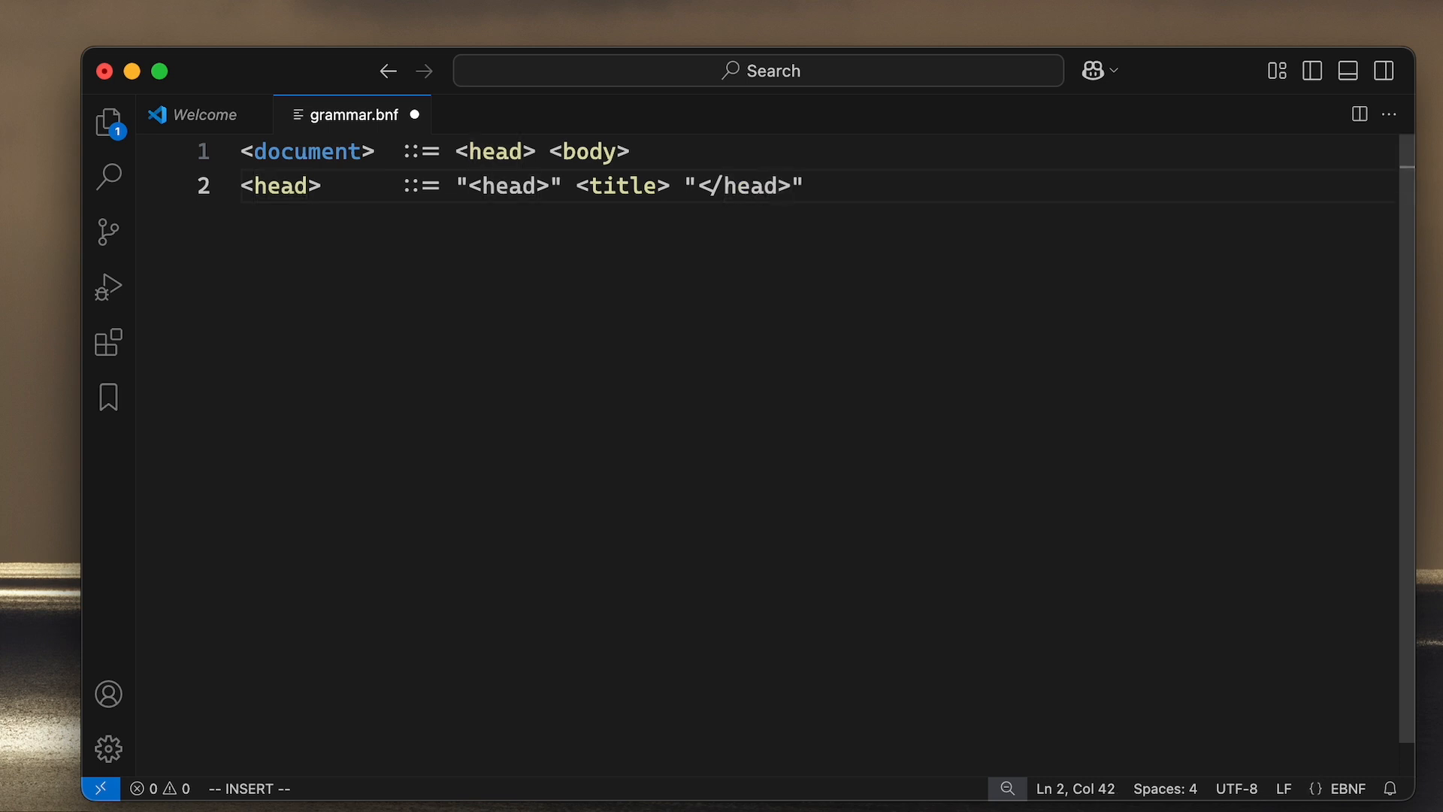
Step: Write line 3 as <title> ::= "<title>" String "</title>" and start line 4
type("<")
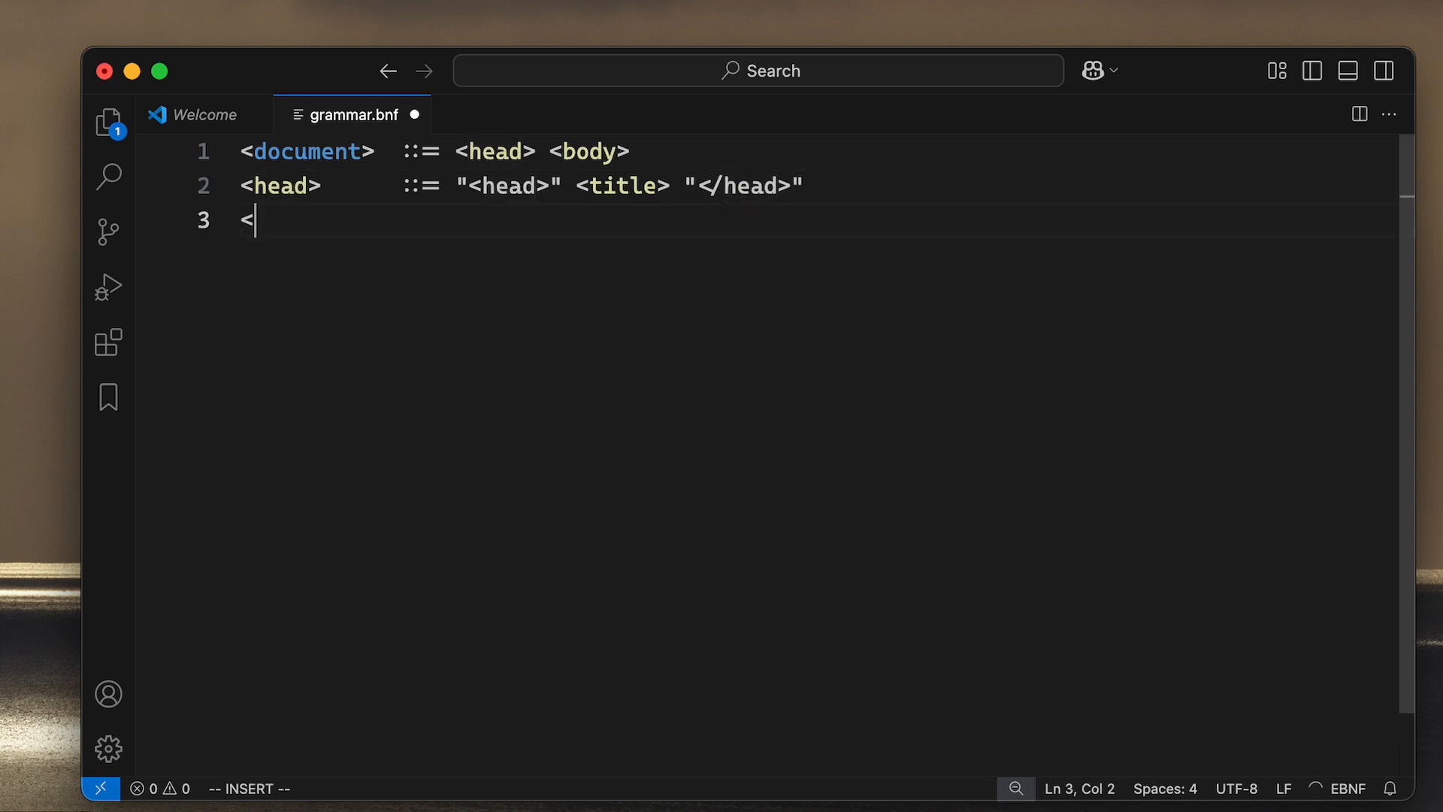
type("title>")
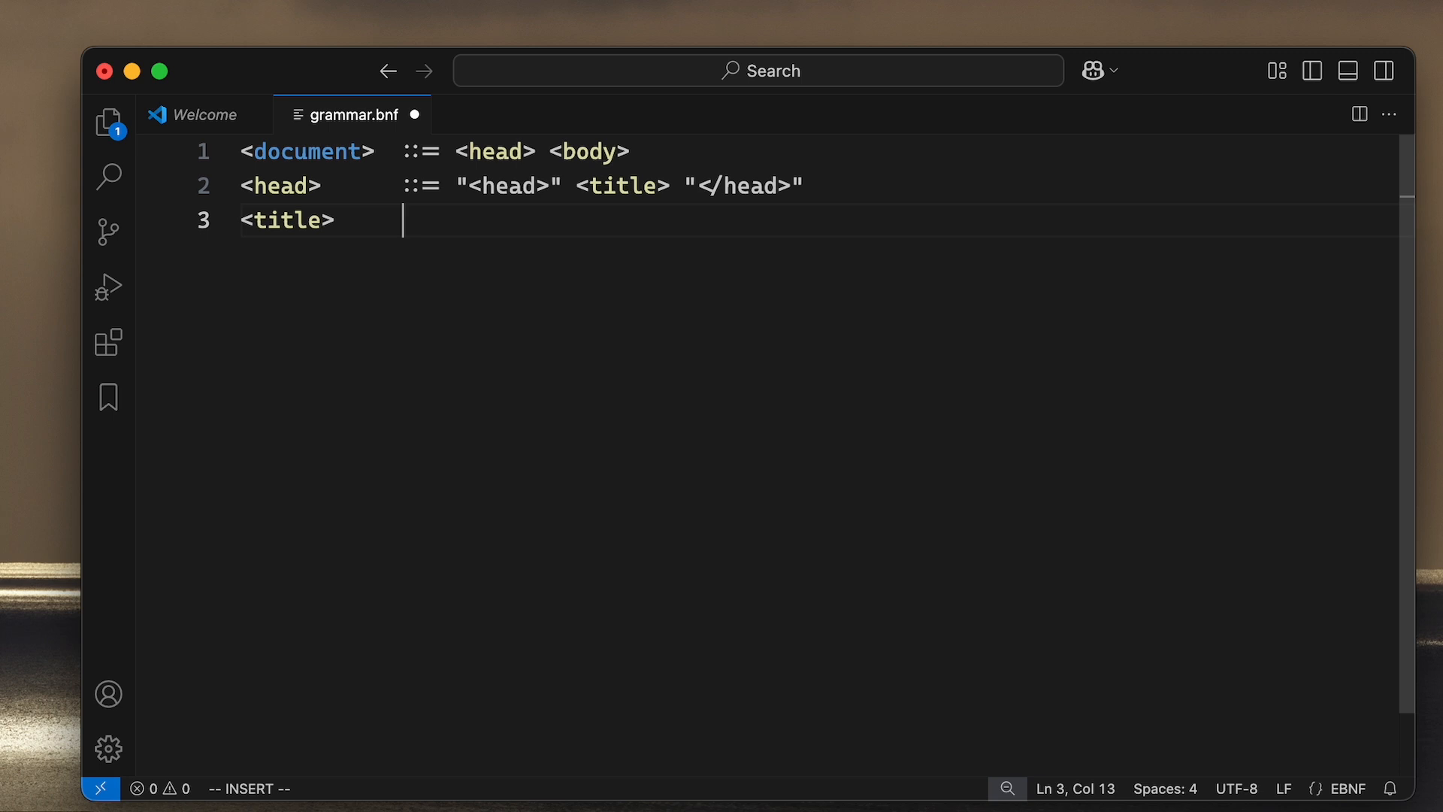
type("::=")
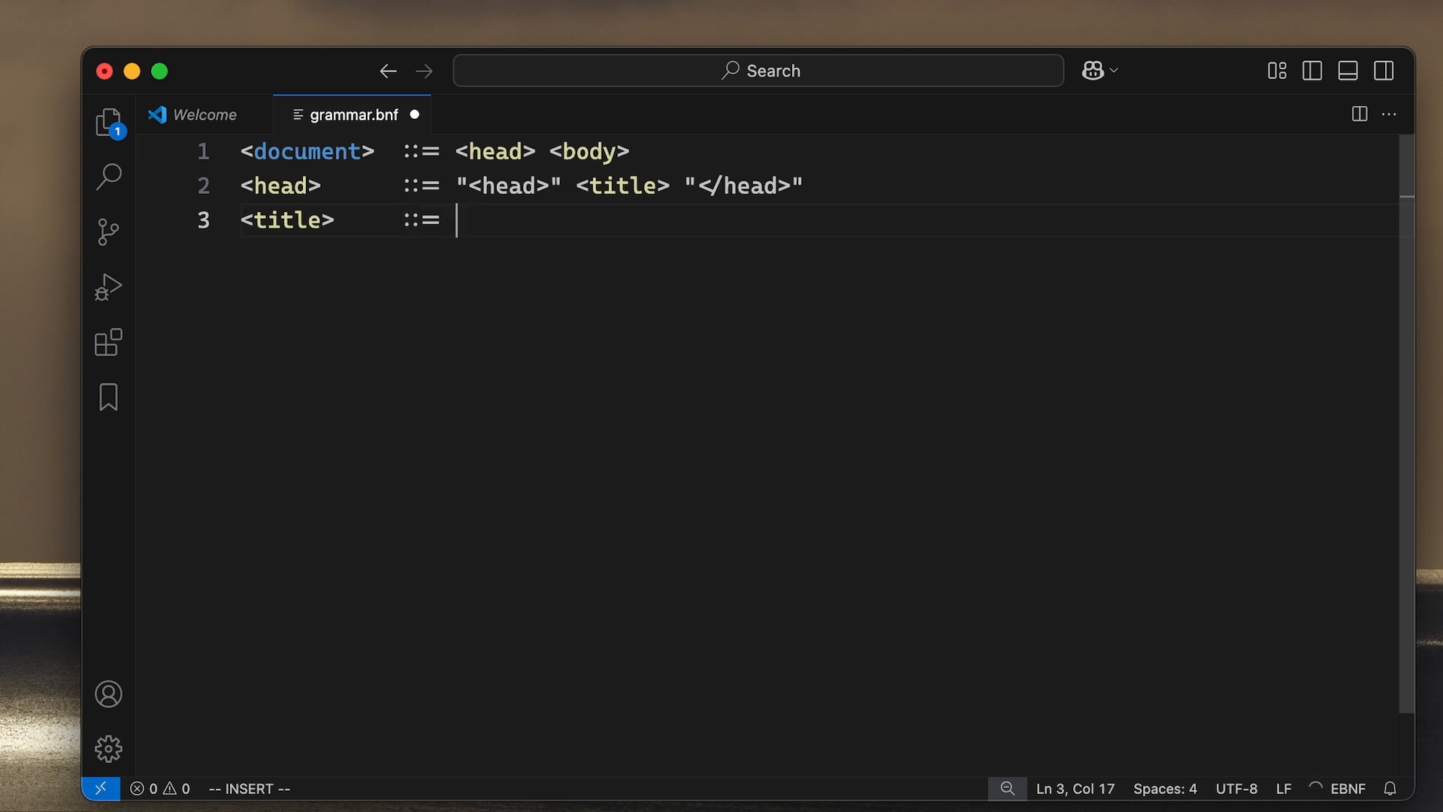
type("\"<title\"")
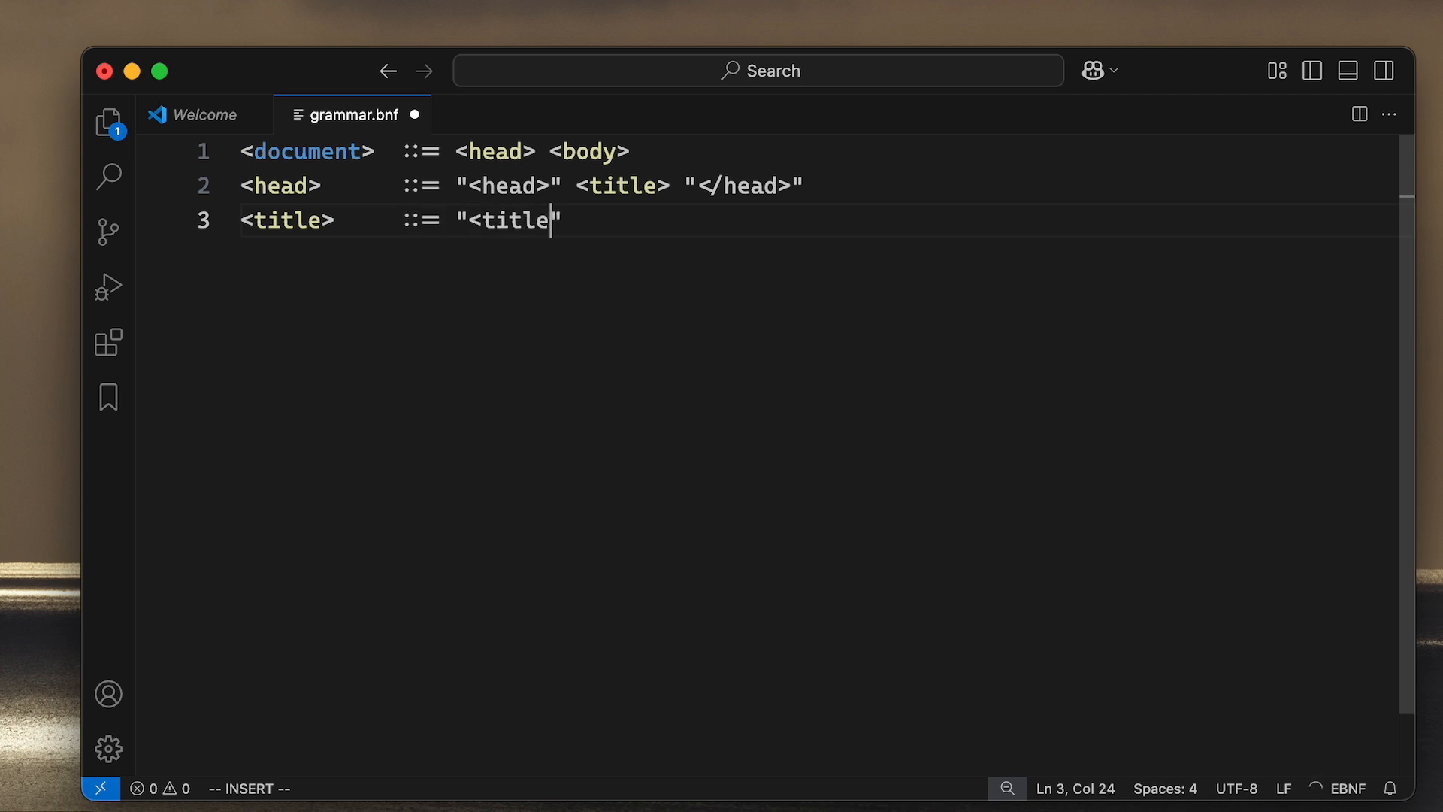
type(">\"")
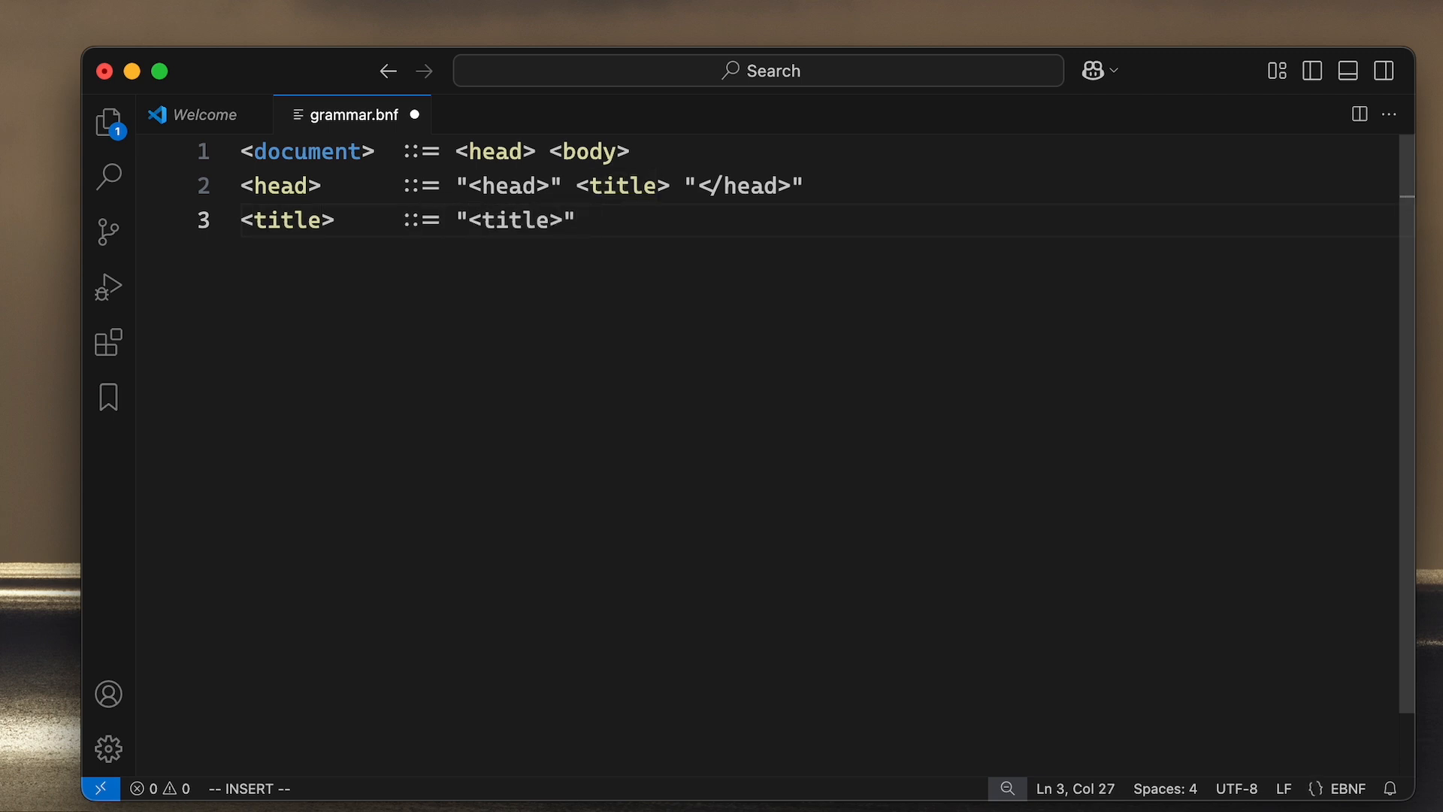
type("S")
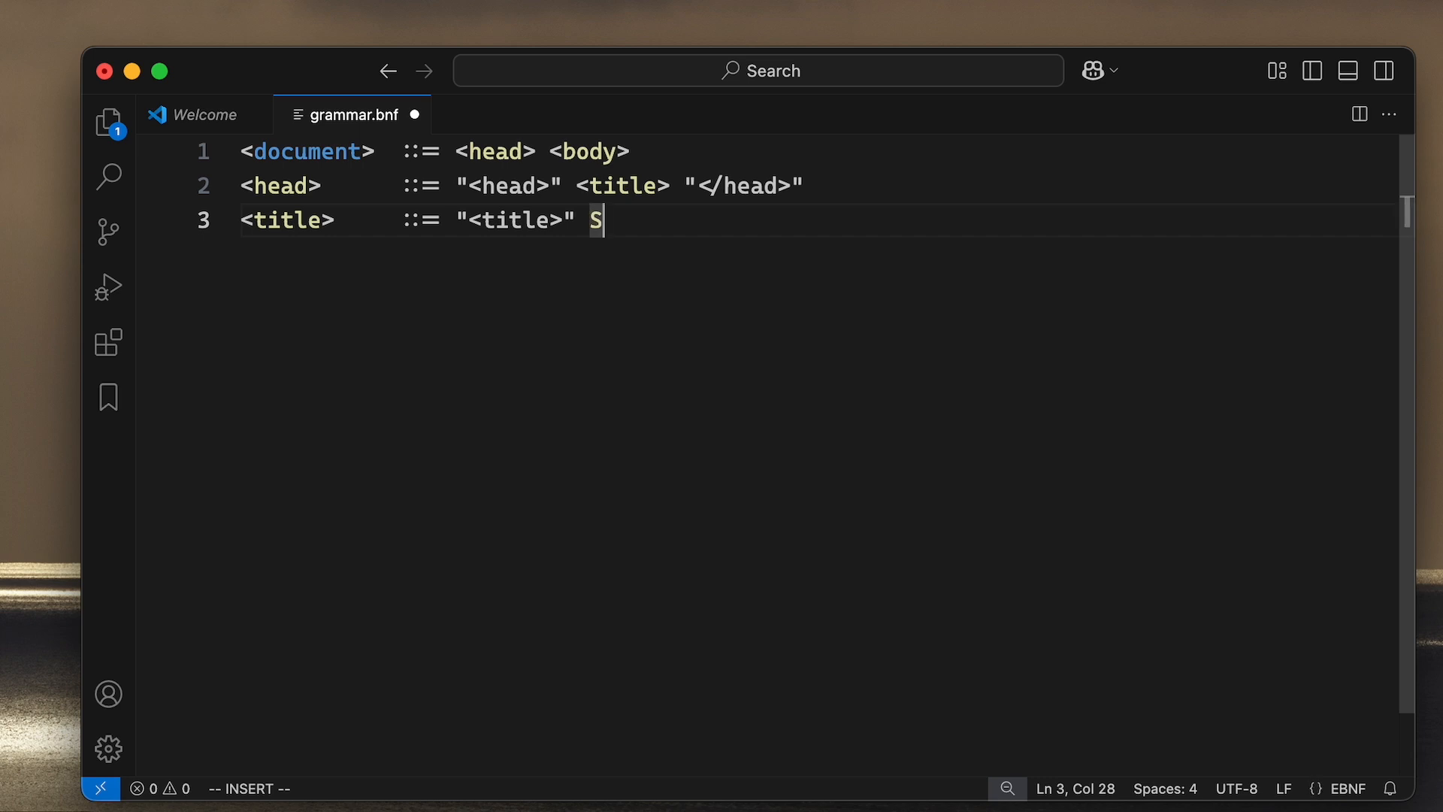
type("t")
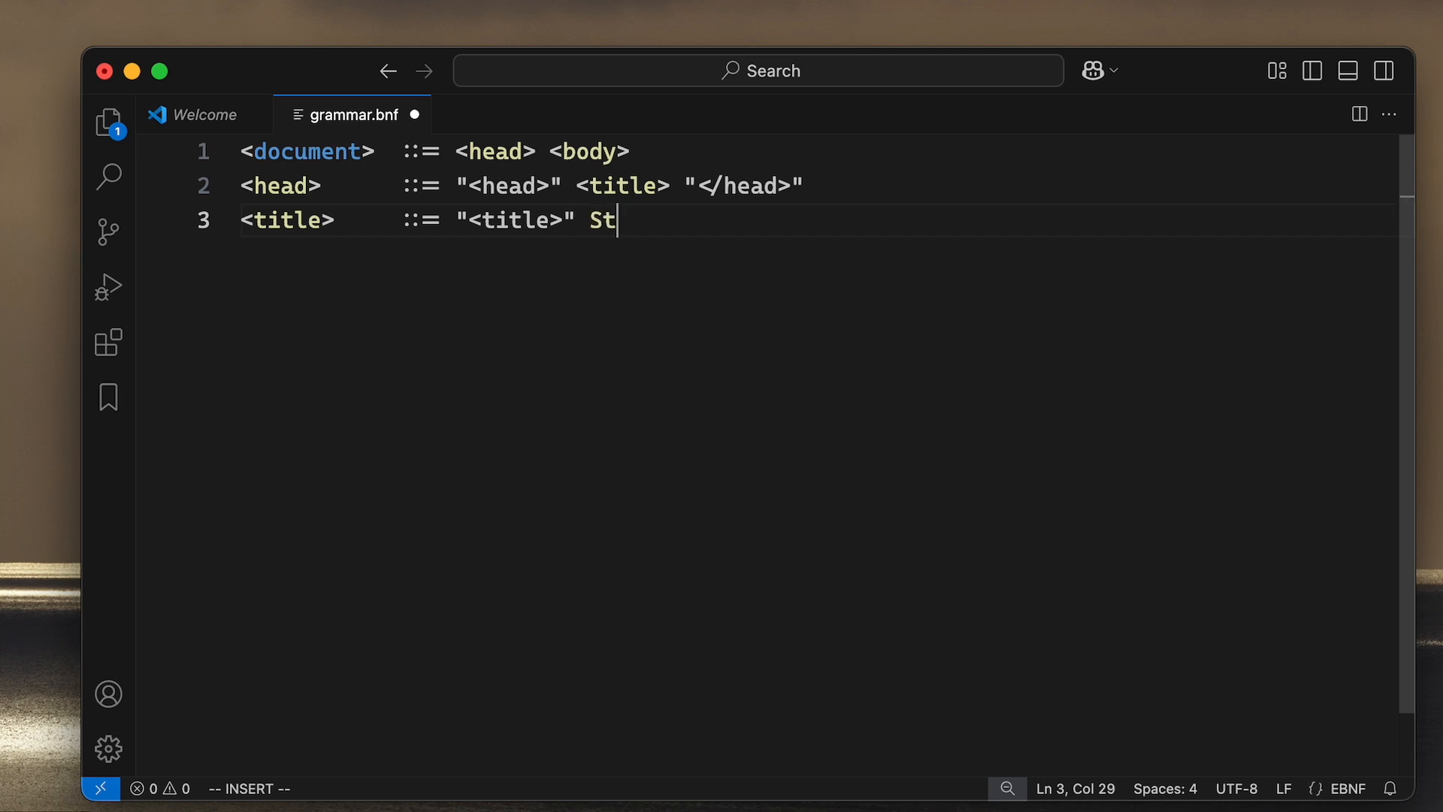
type("ring")
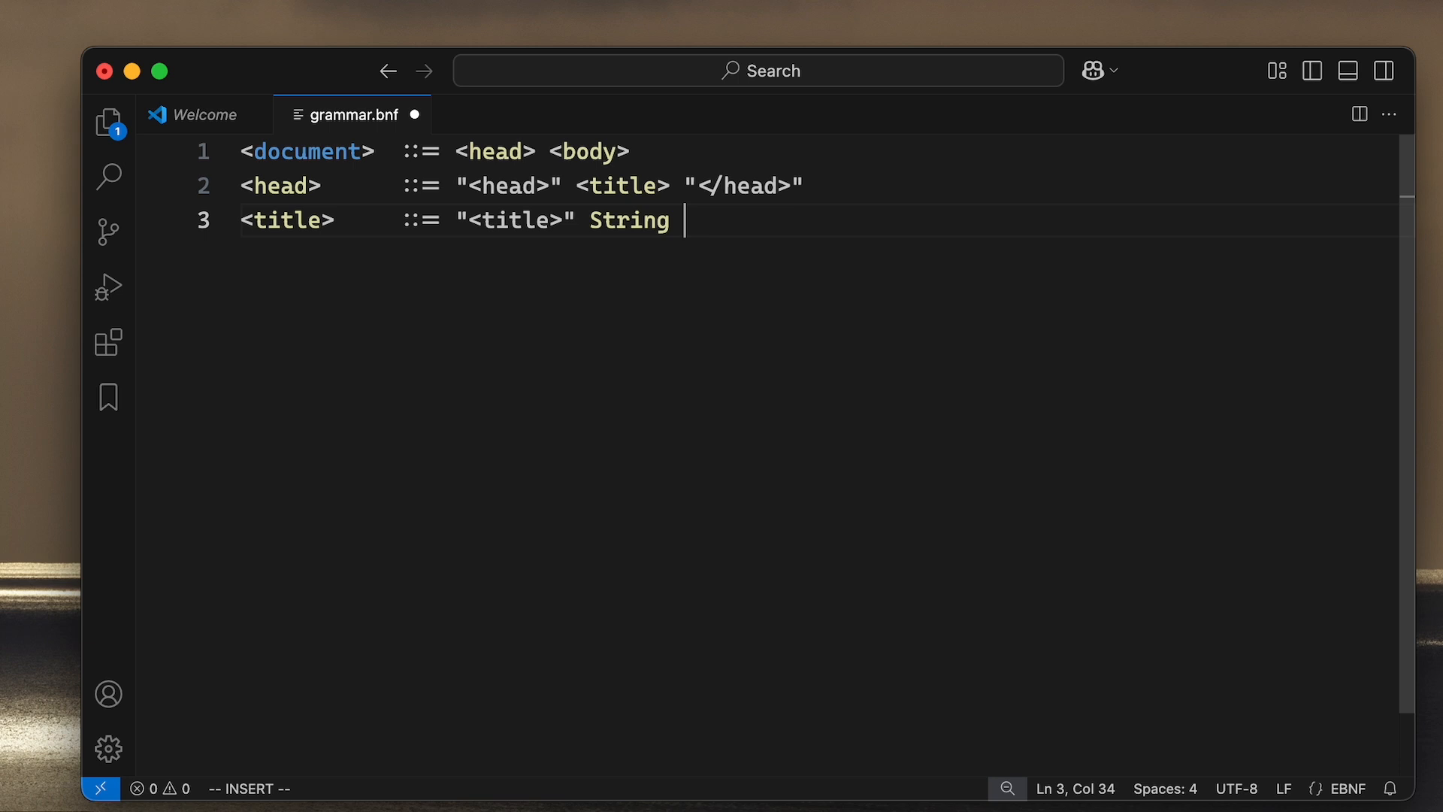
type("\"</\"")
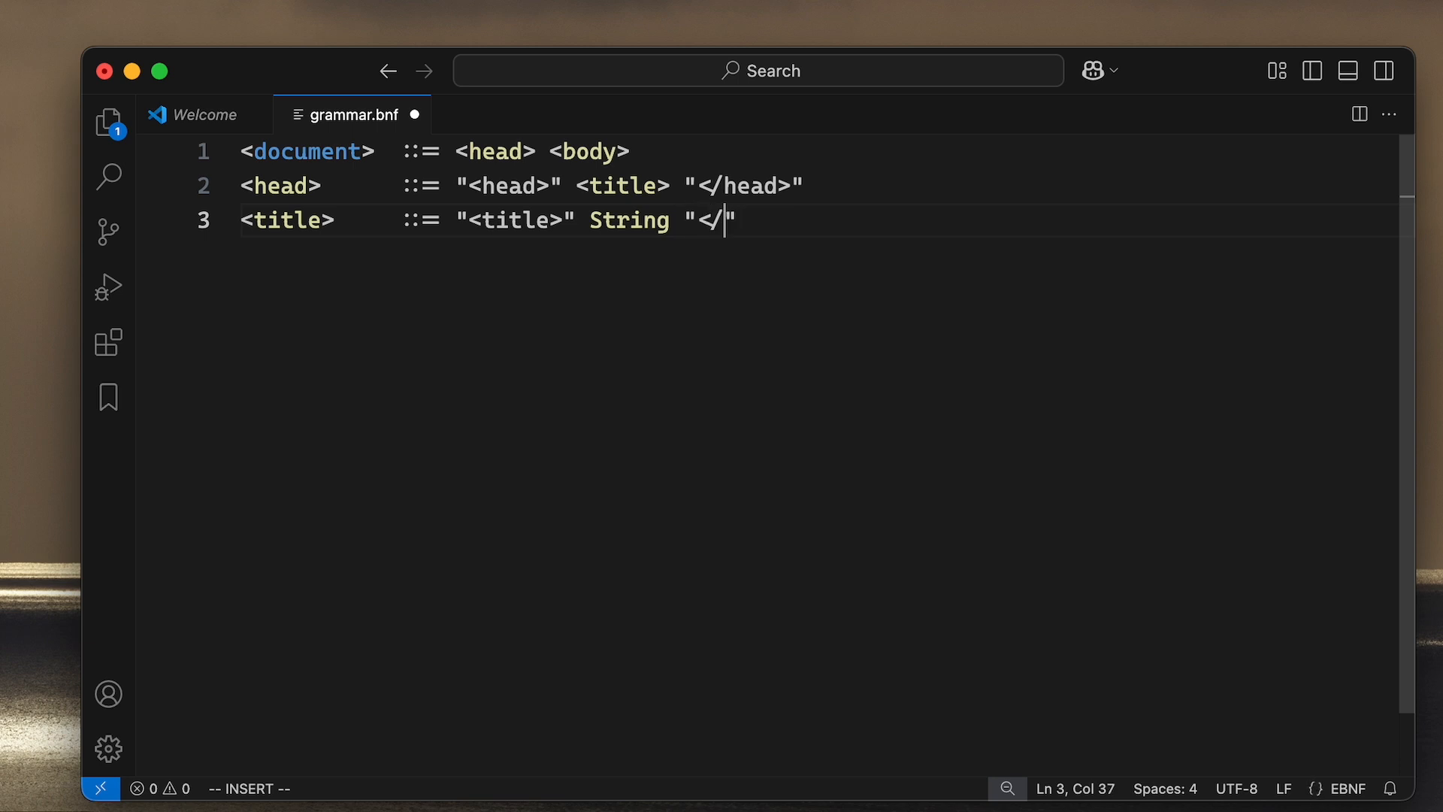
type("title>")
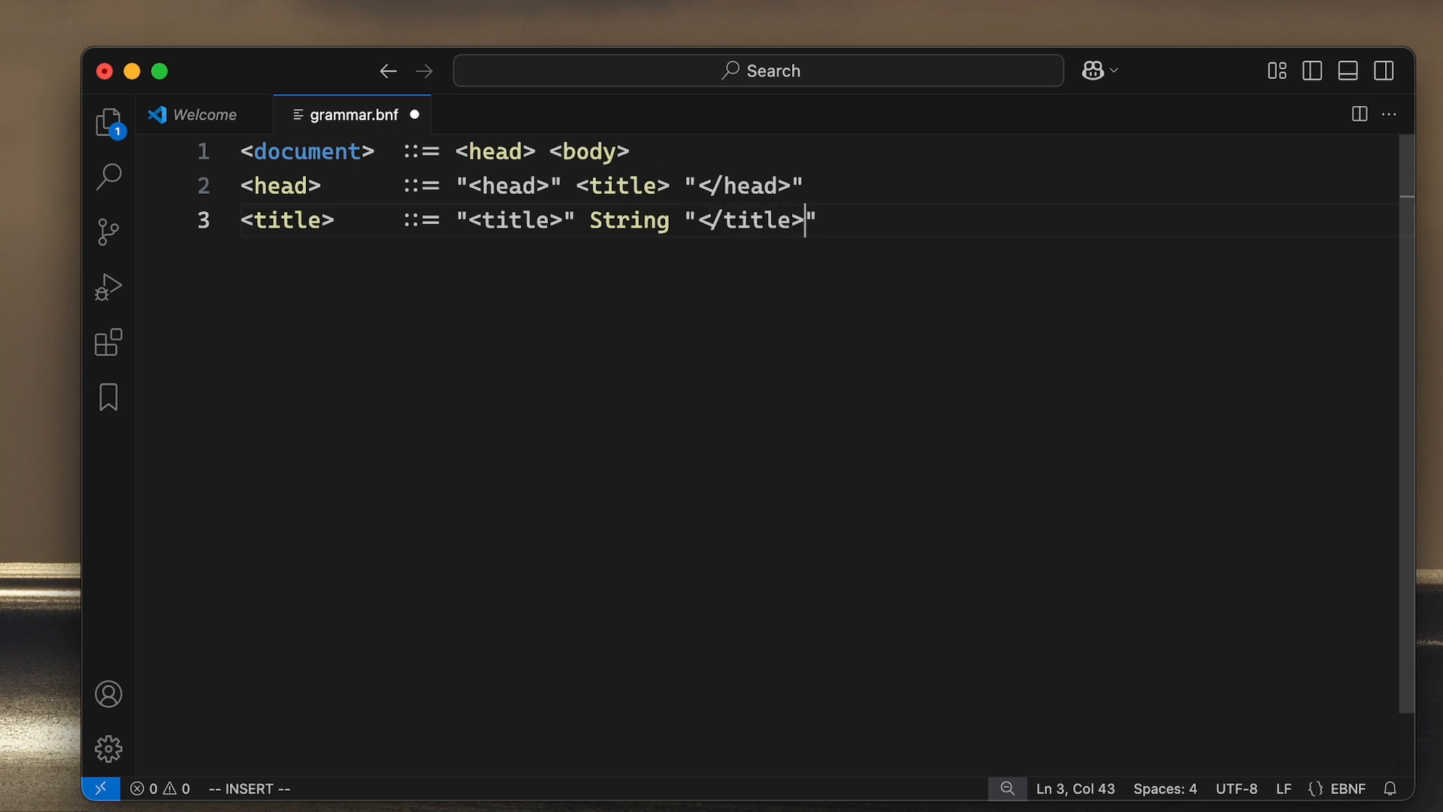
key("Return")
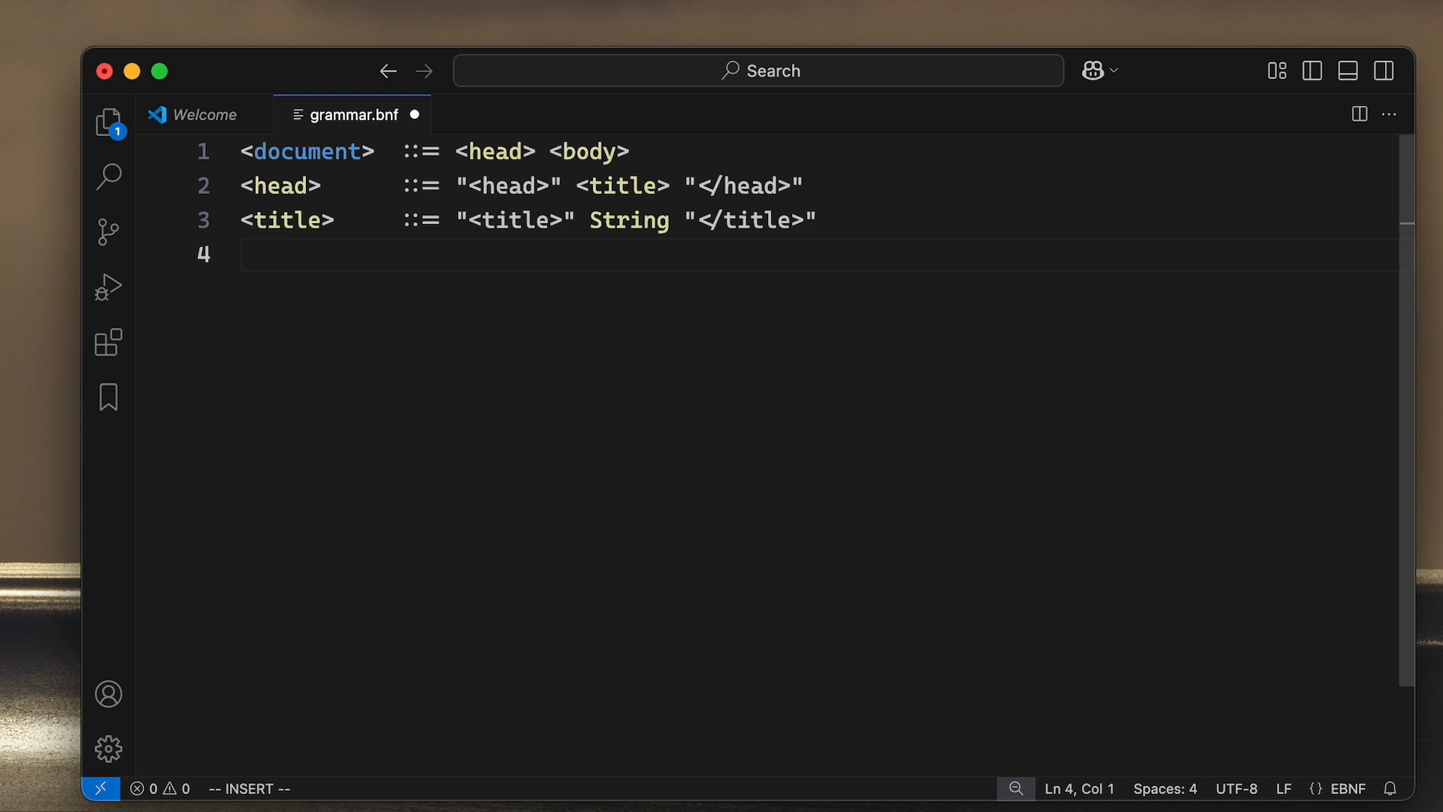
Step: Write line 4 as <body> ::= "<body>" { <token> } "</body>" and start line 5
type("<body>       _")
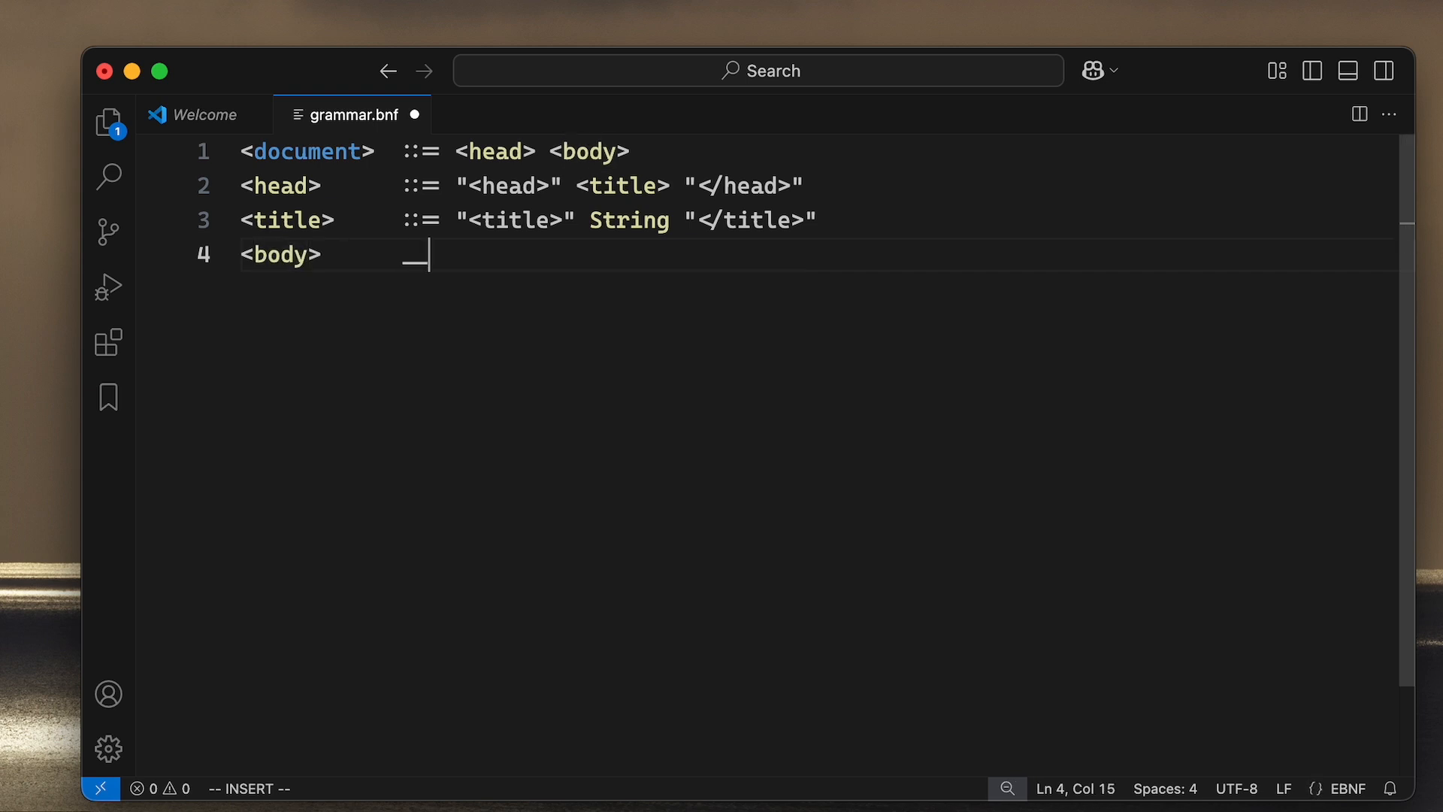
type("::=")
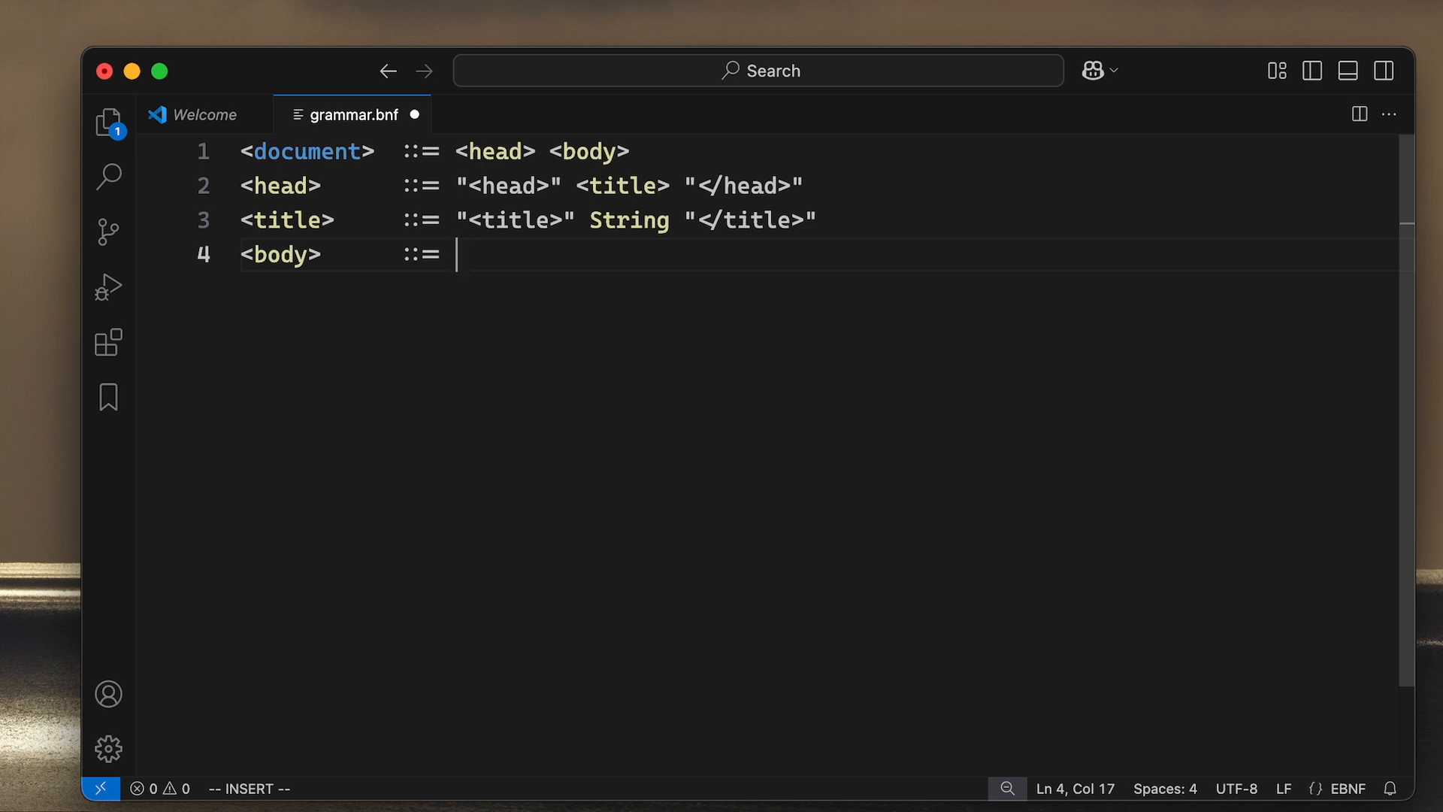
type("\"<bod")
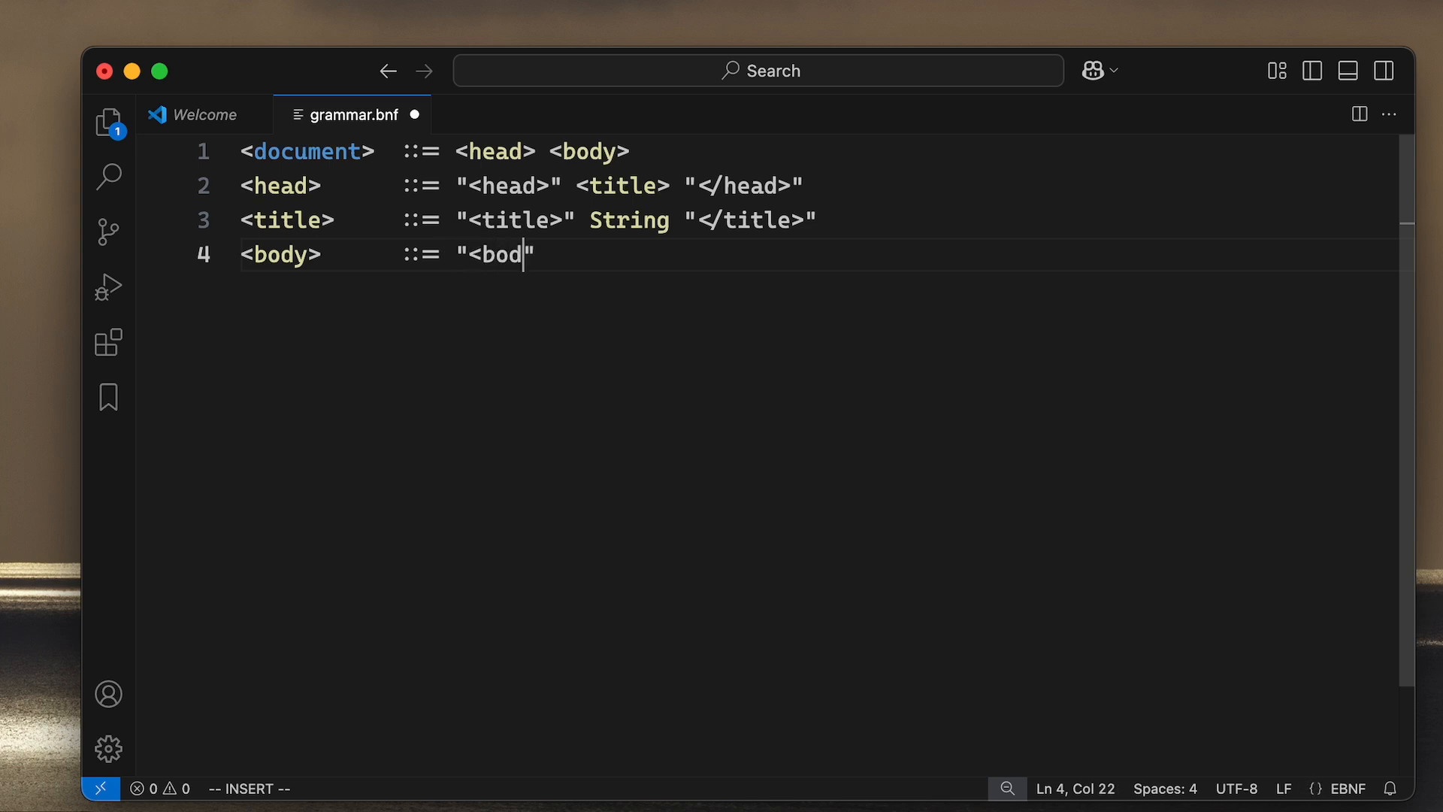
type("y>")
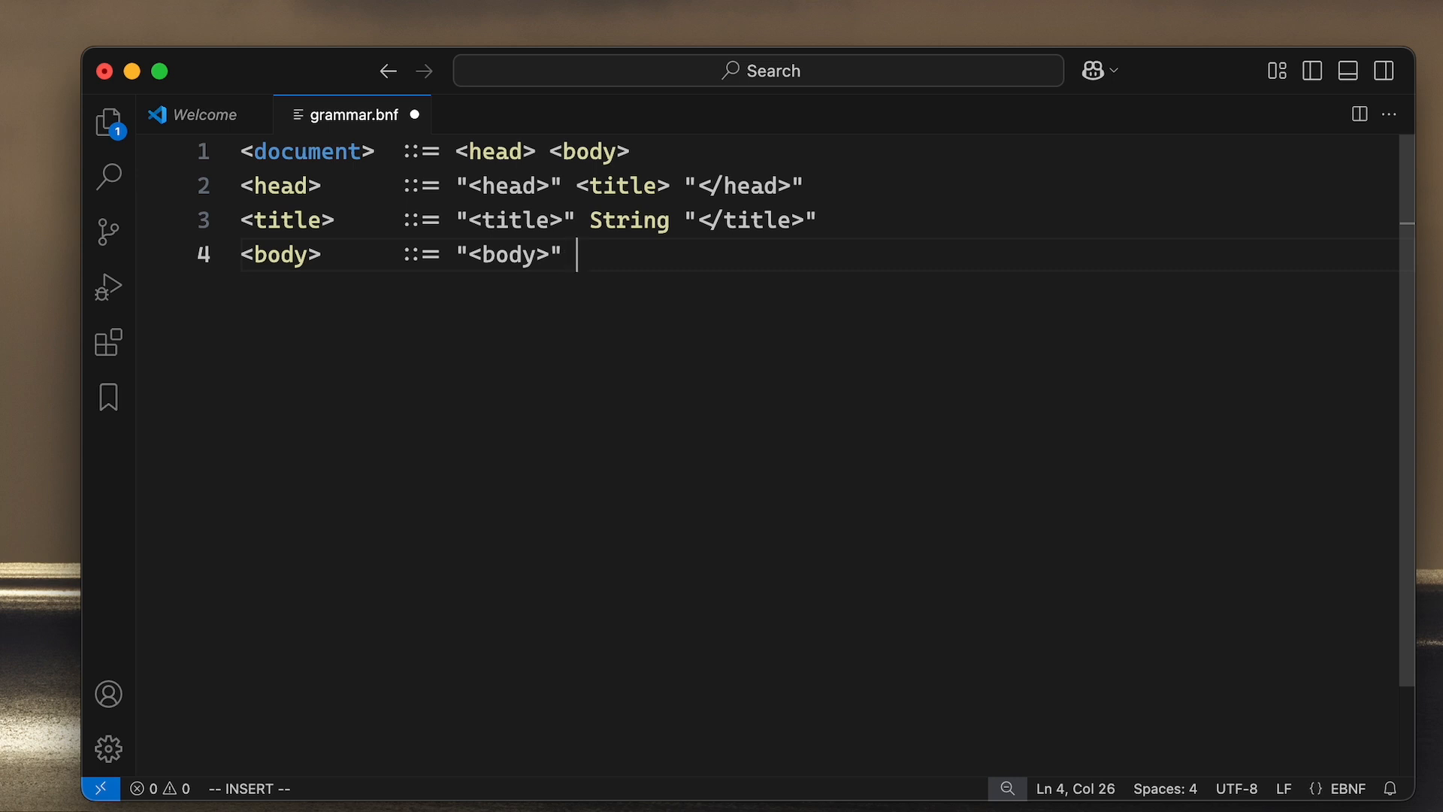
type("{ }")
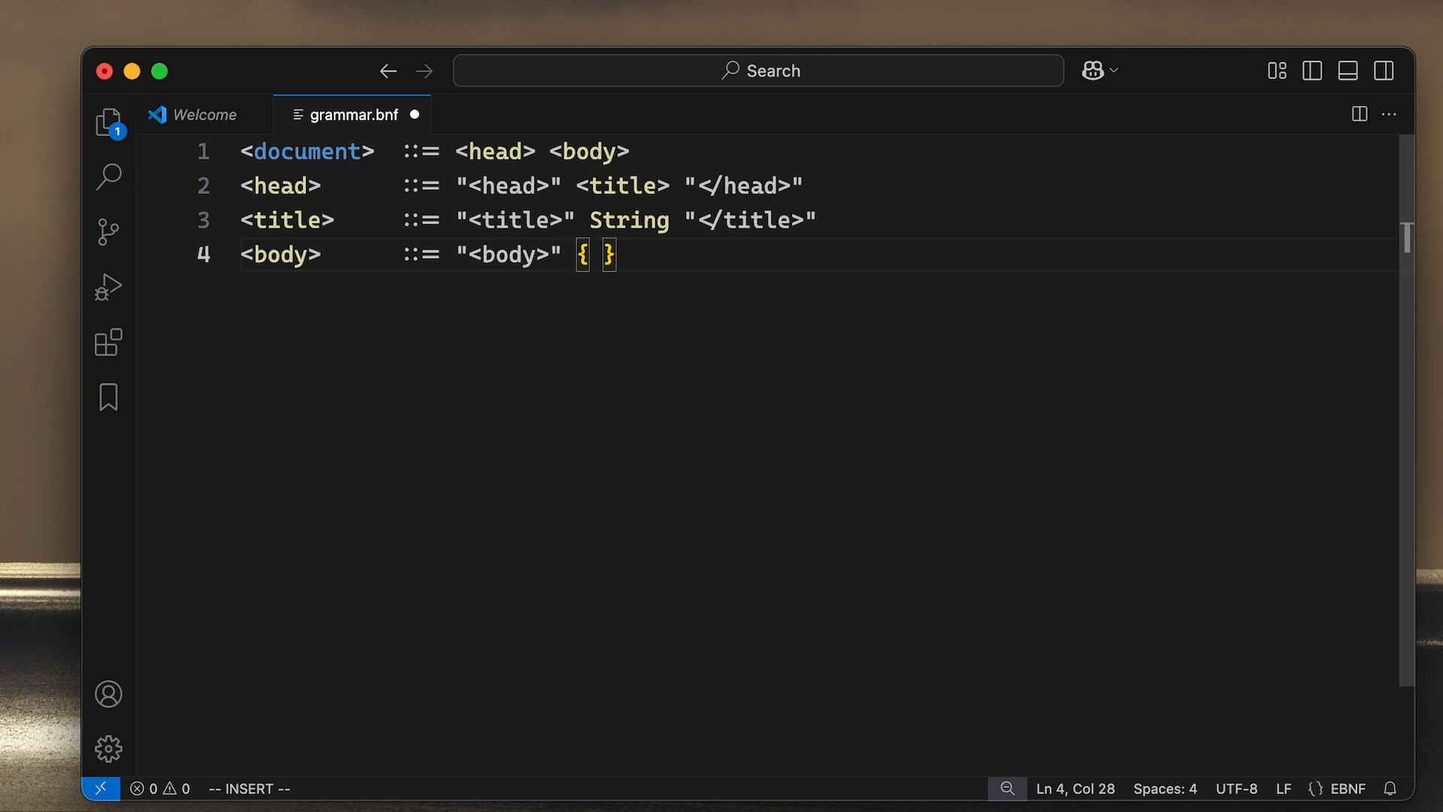
type("<")
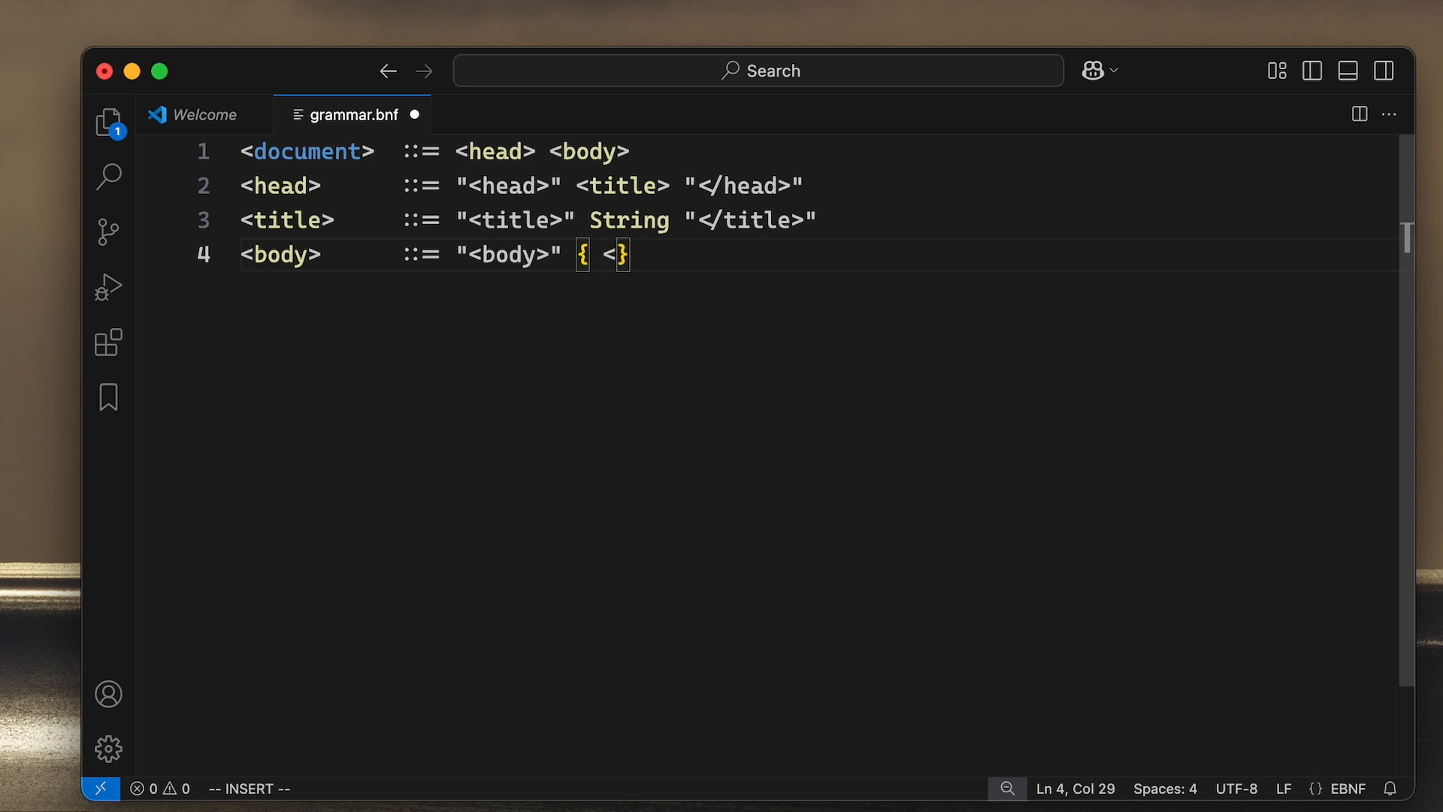
type("token>")
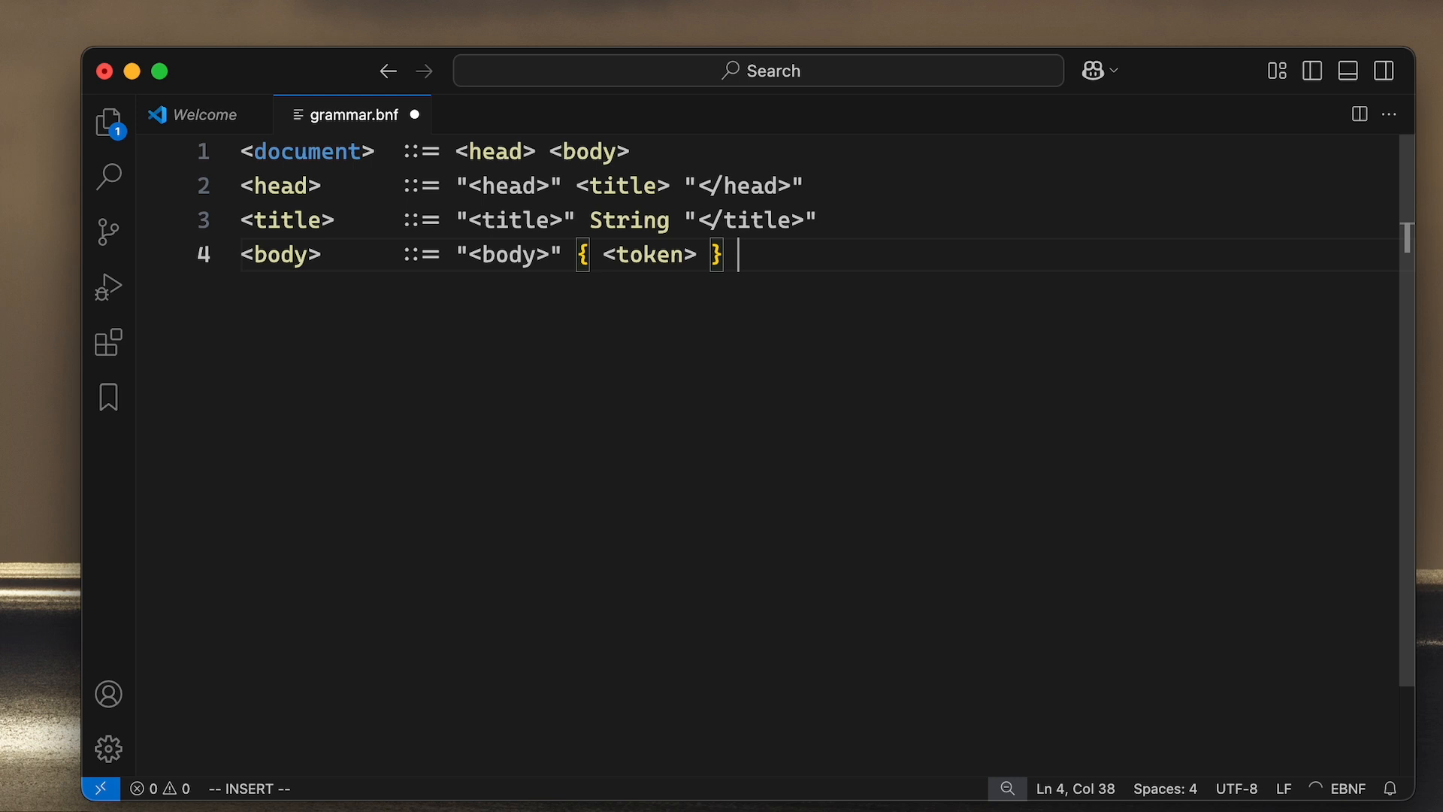
type("\"</bn\"")
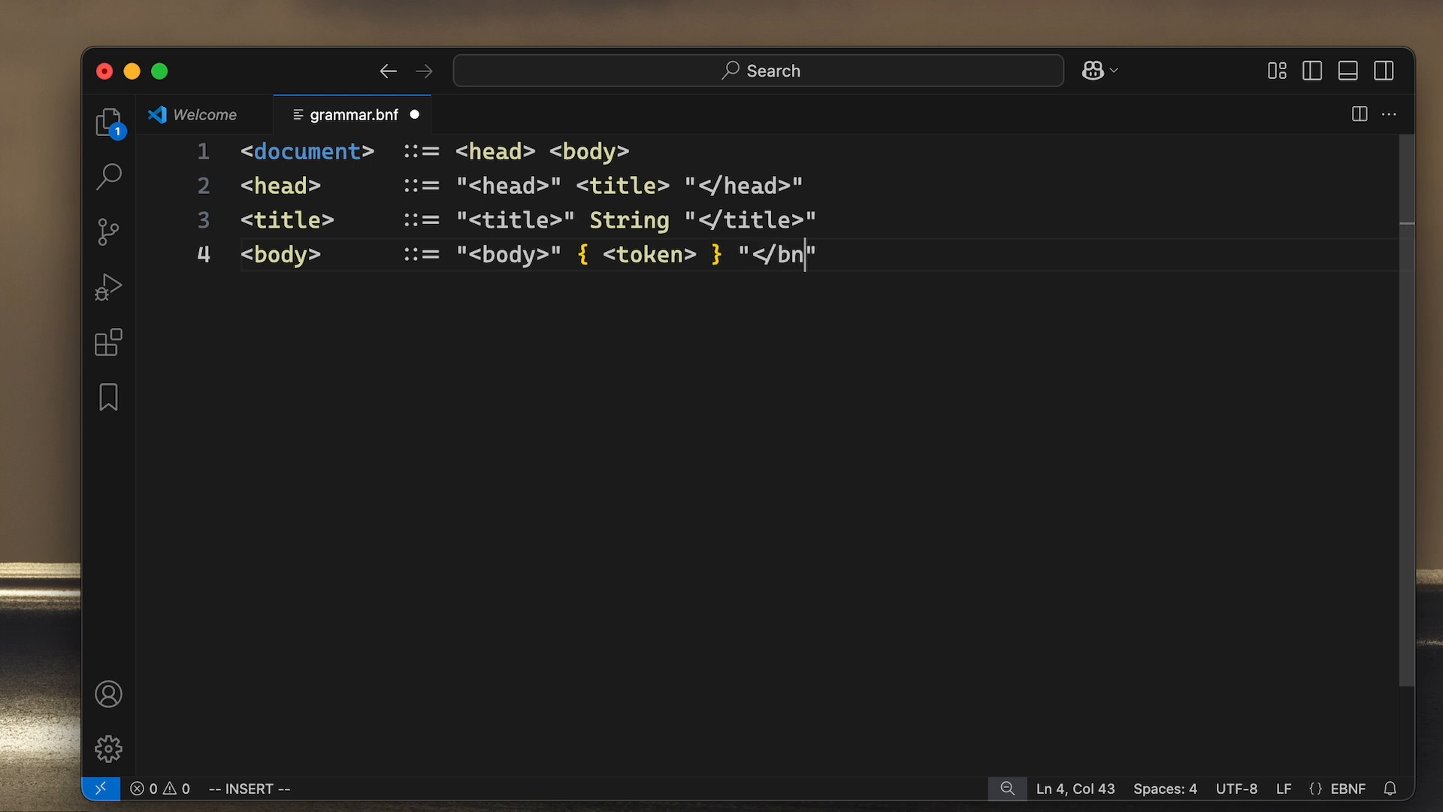
type("ody")
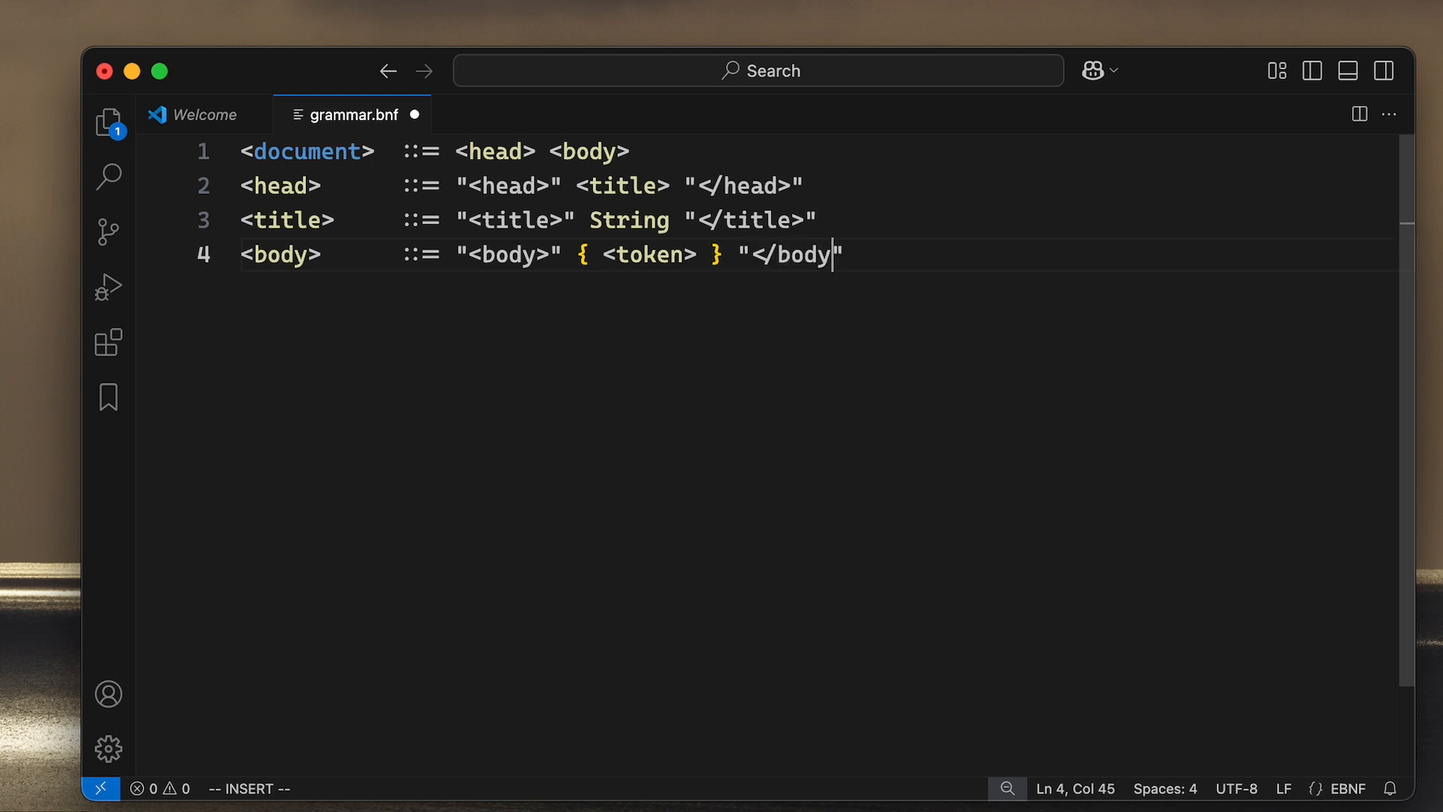
key("Escape")
type("<")
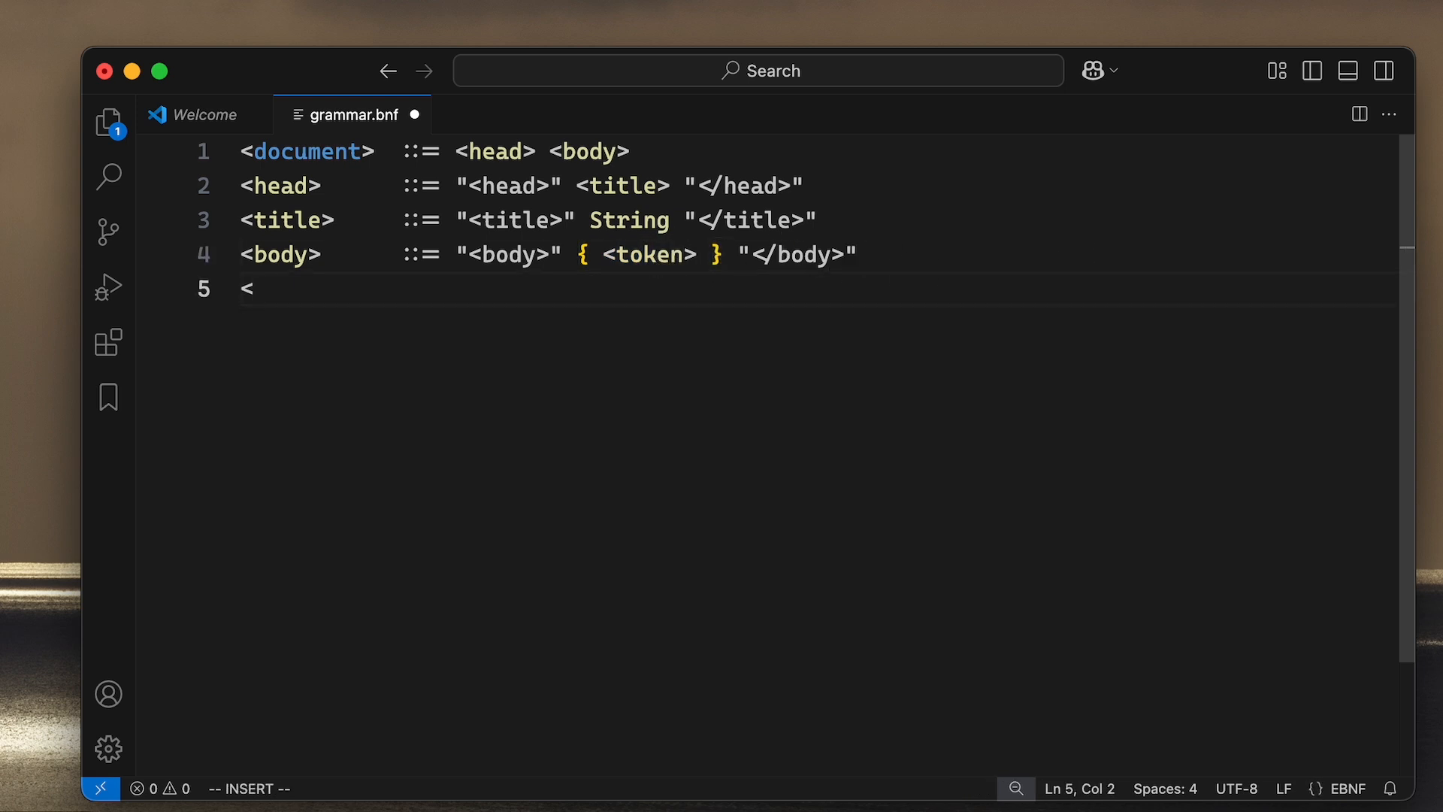
Step: Write line 5 as <token> ::= <tag> | <texttoken> and begin <tag> on line 6
type("toe")
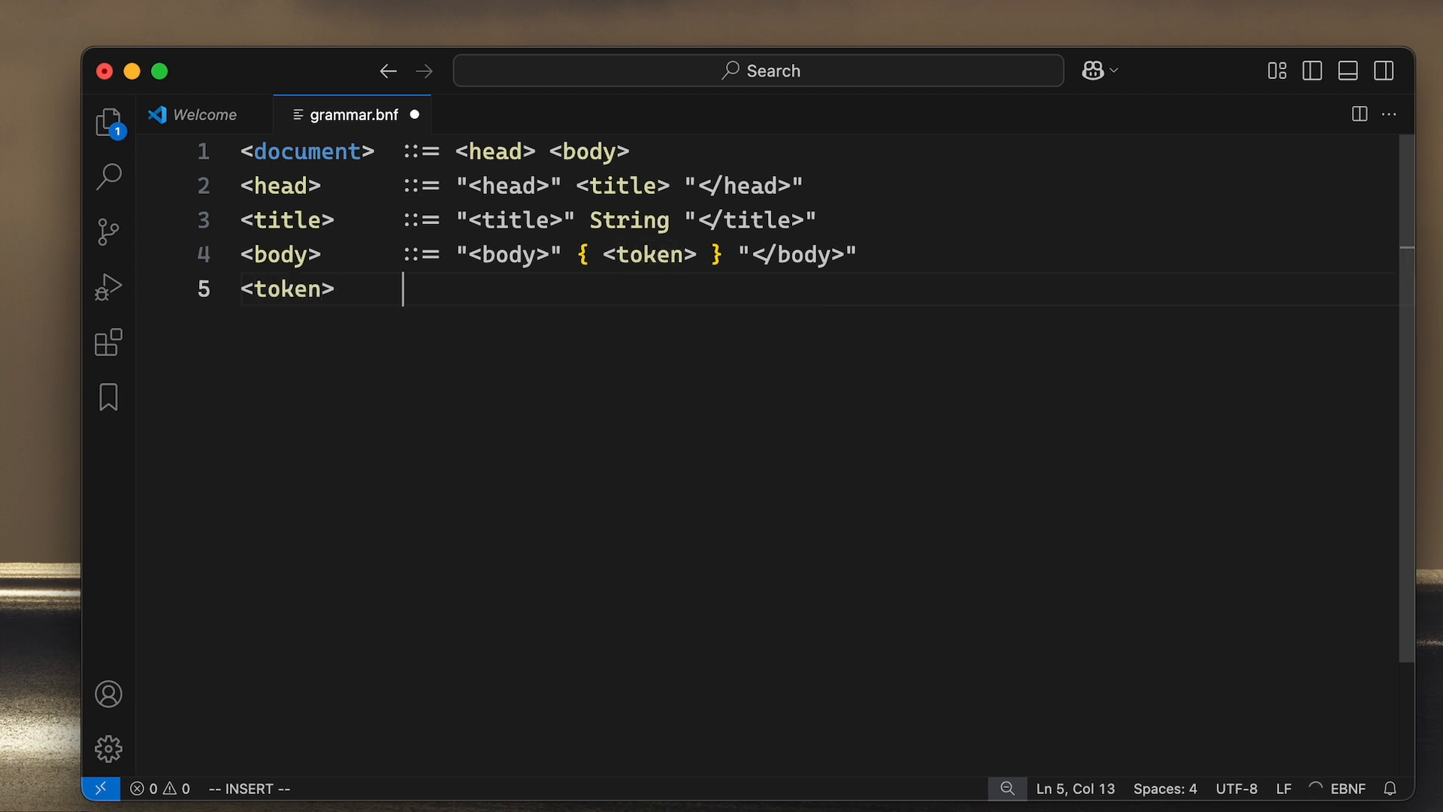
type("::=")
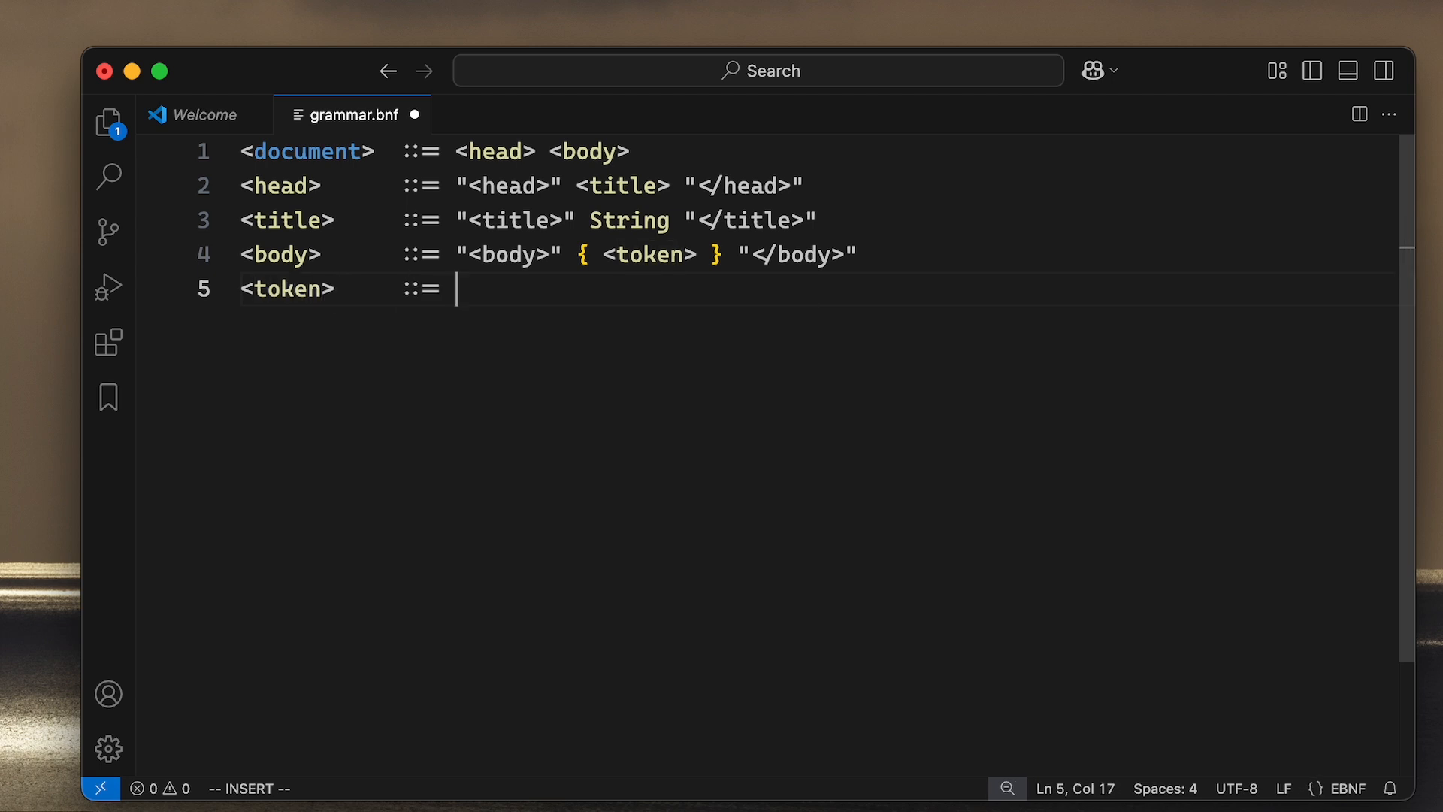
type("<tag>")
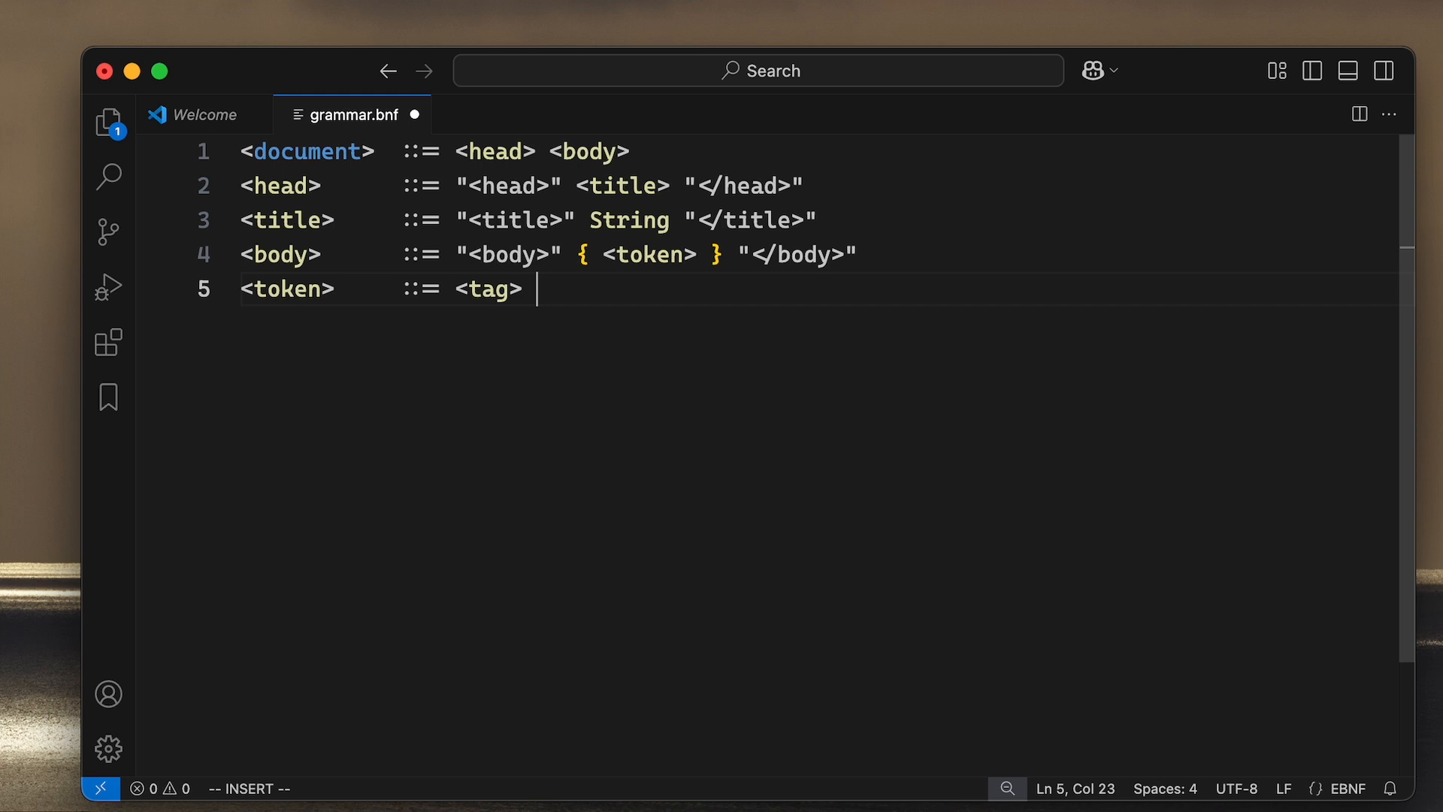
type("| <t")
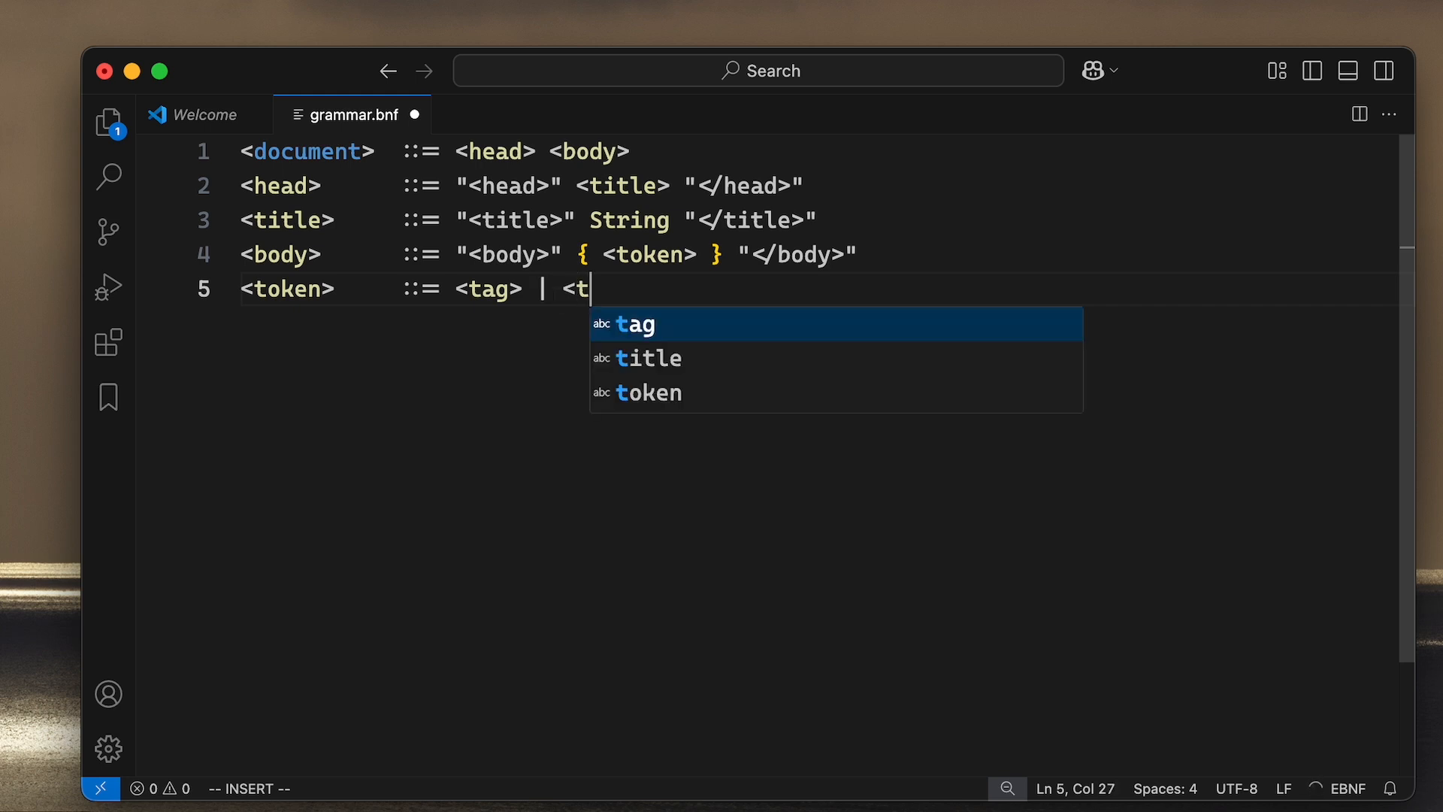
type("exttoken")
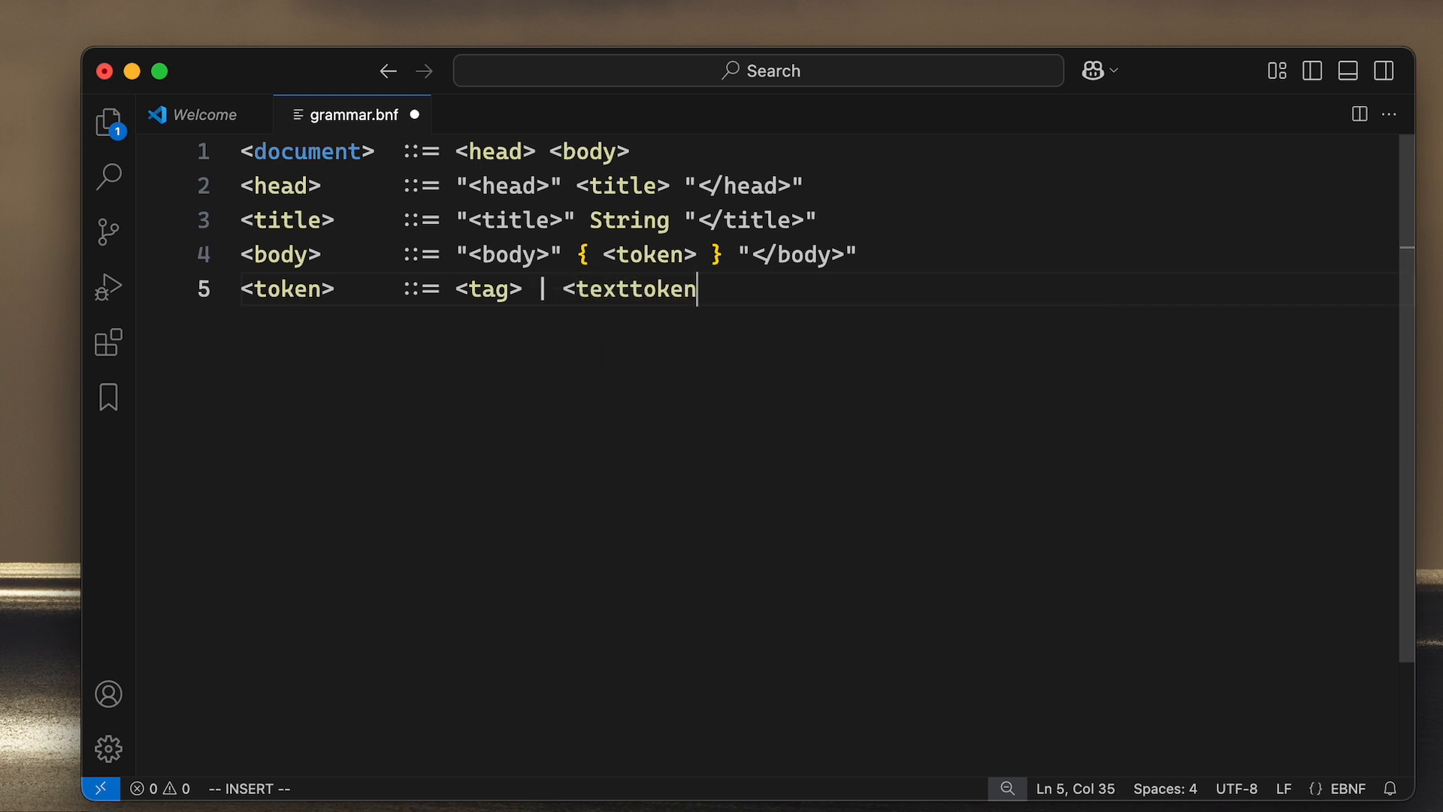
type(">")
type("<tag>")
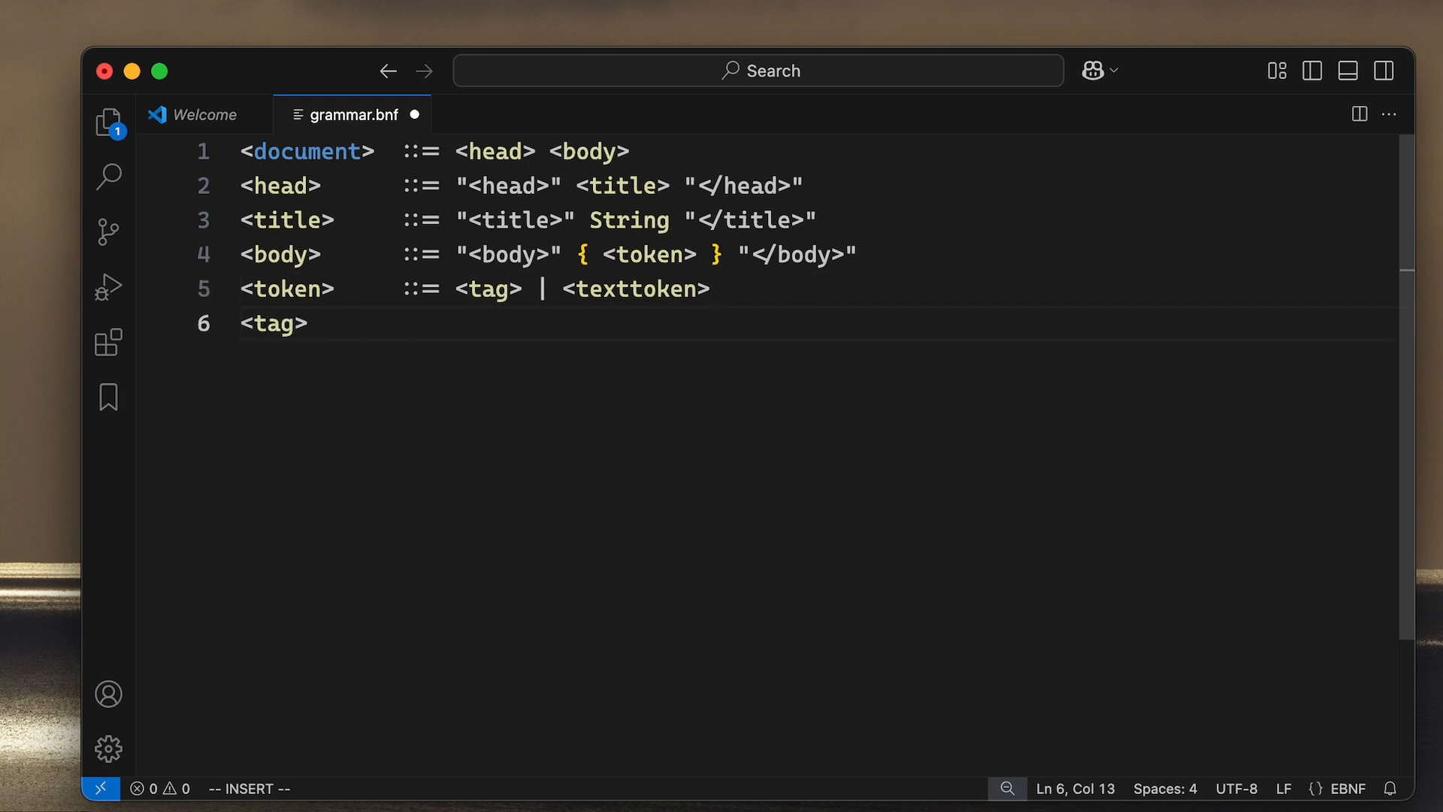
Step: Complete line 6 as <tag> ::= <b> | <br>
type("::=")
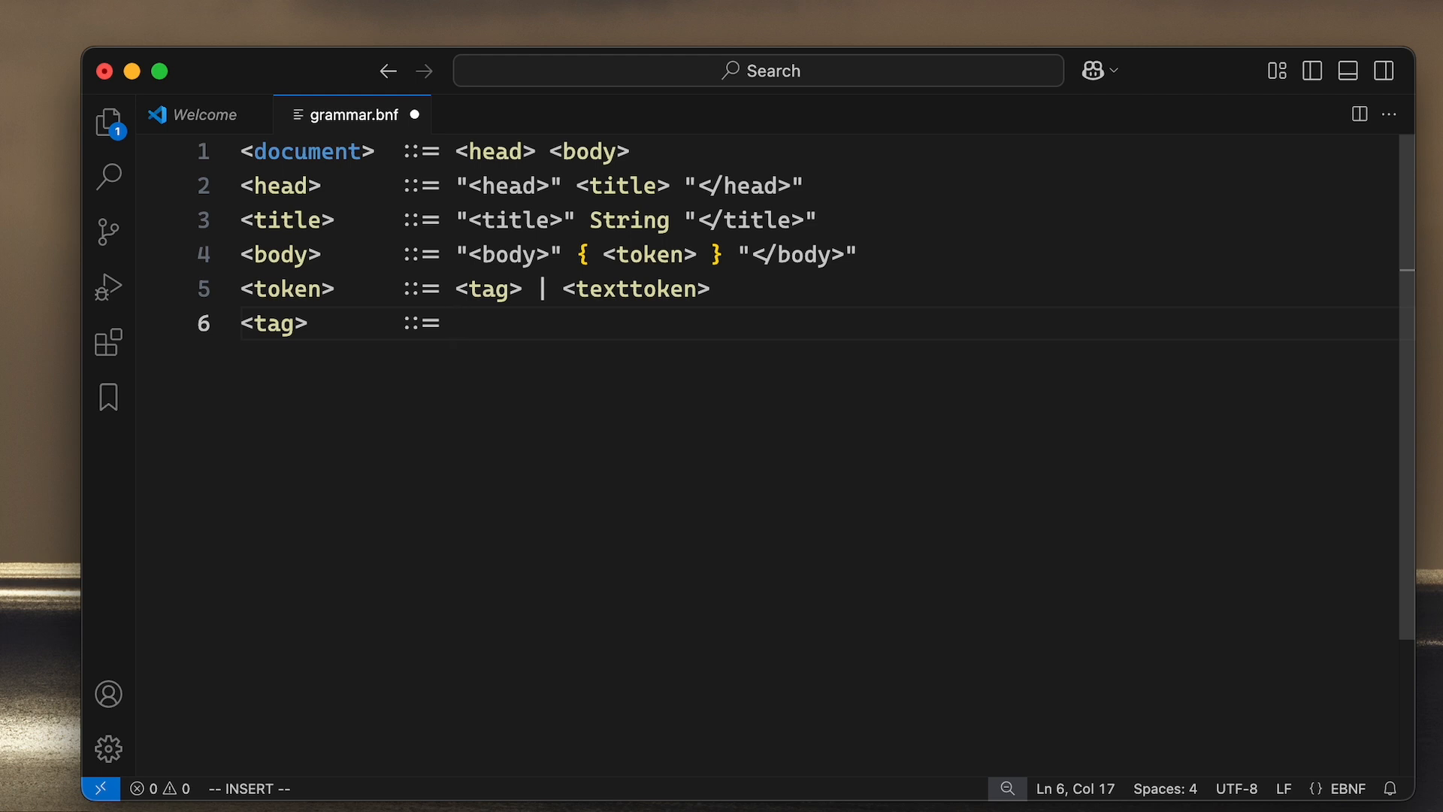
type("<b>")
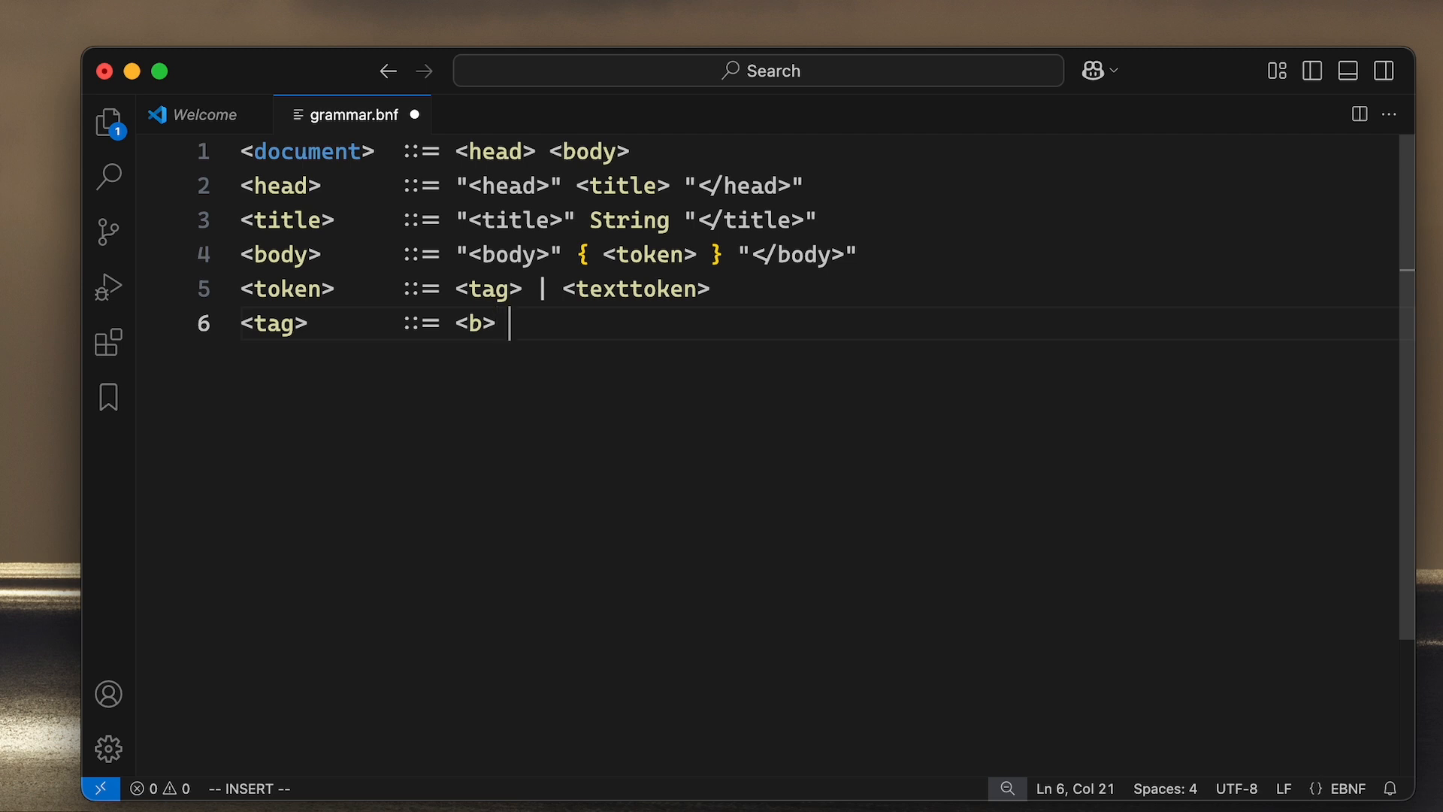
type("|")
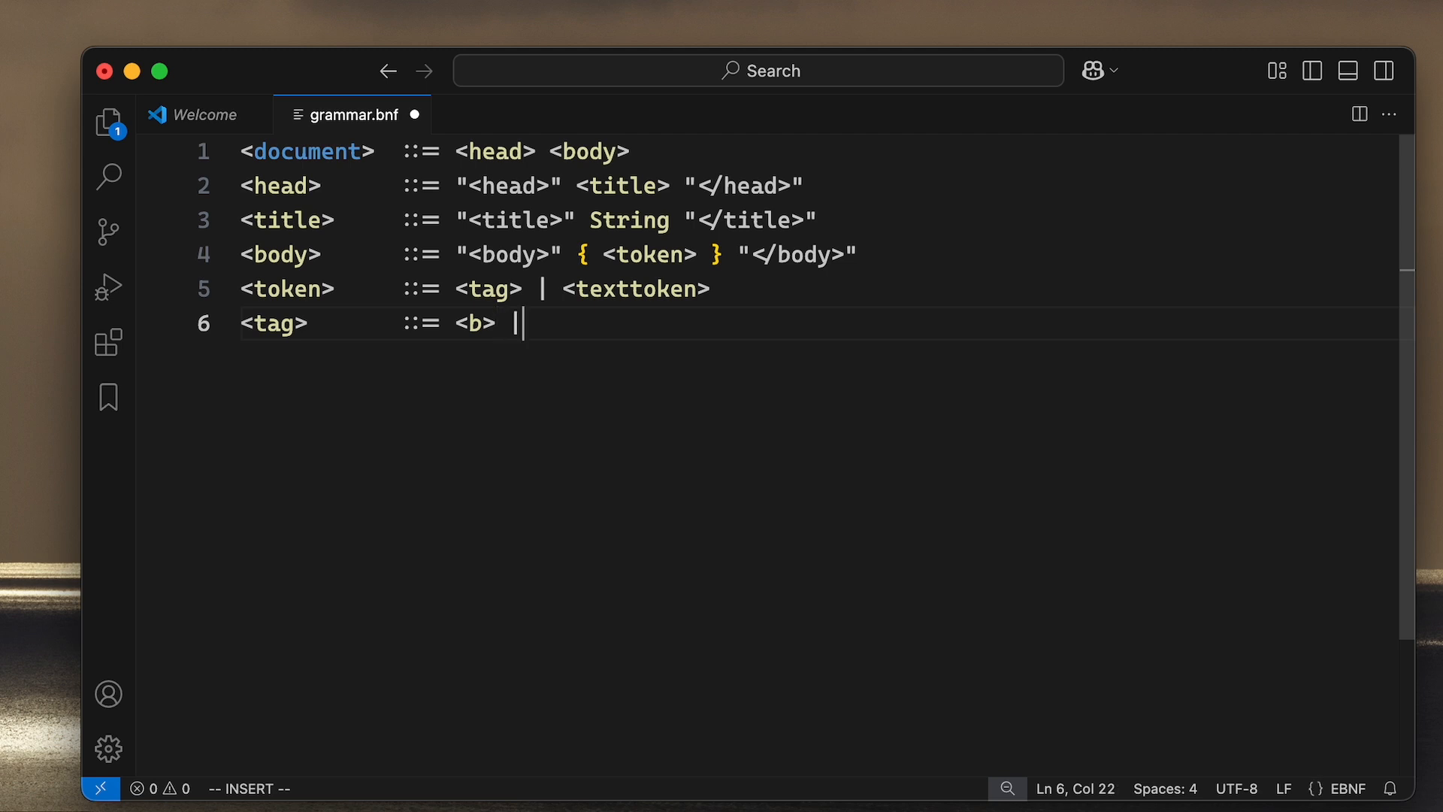
type("<br")
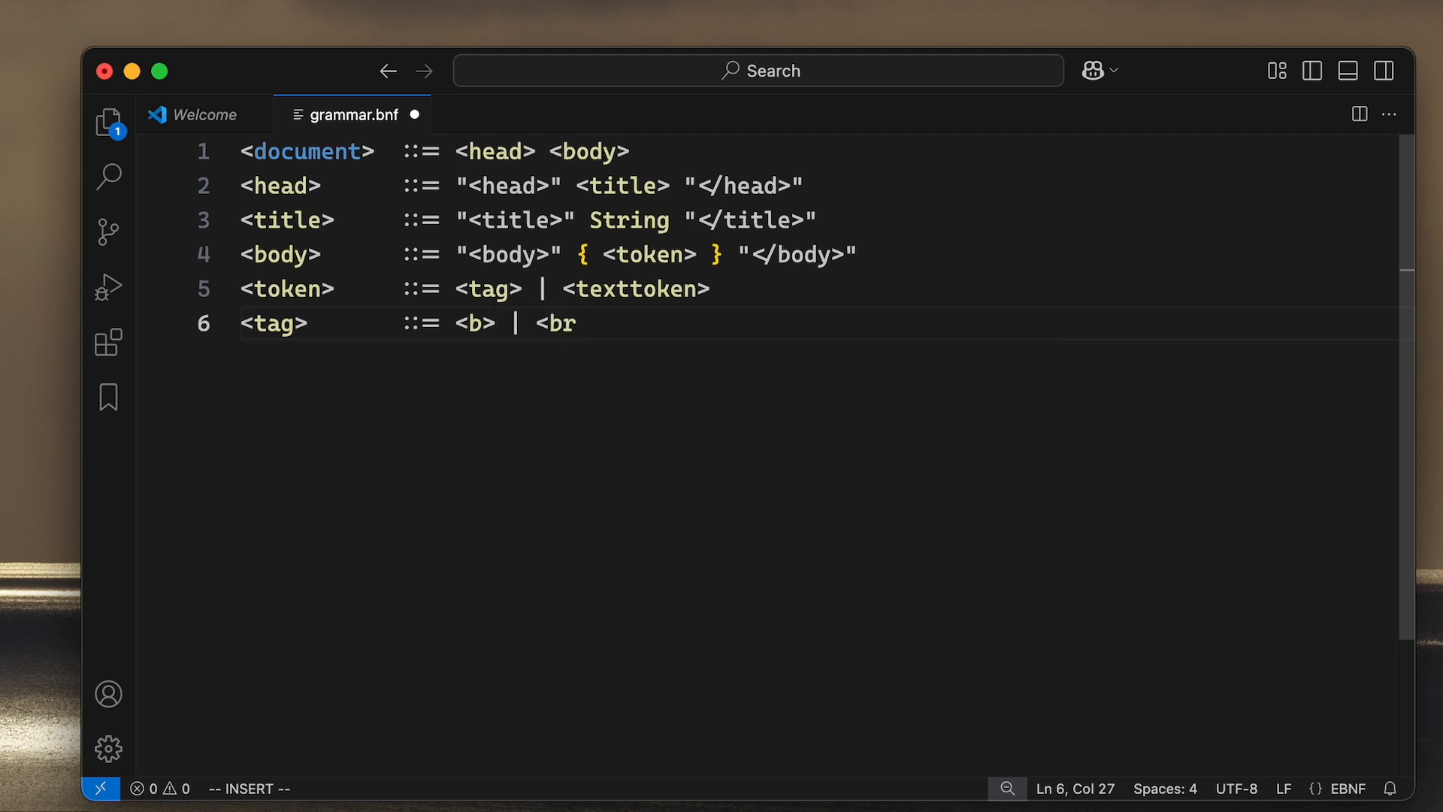
type(">")
type("<texttoken> ::= S")
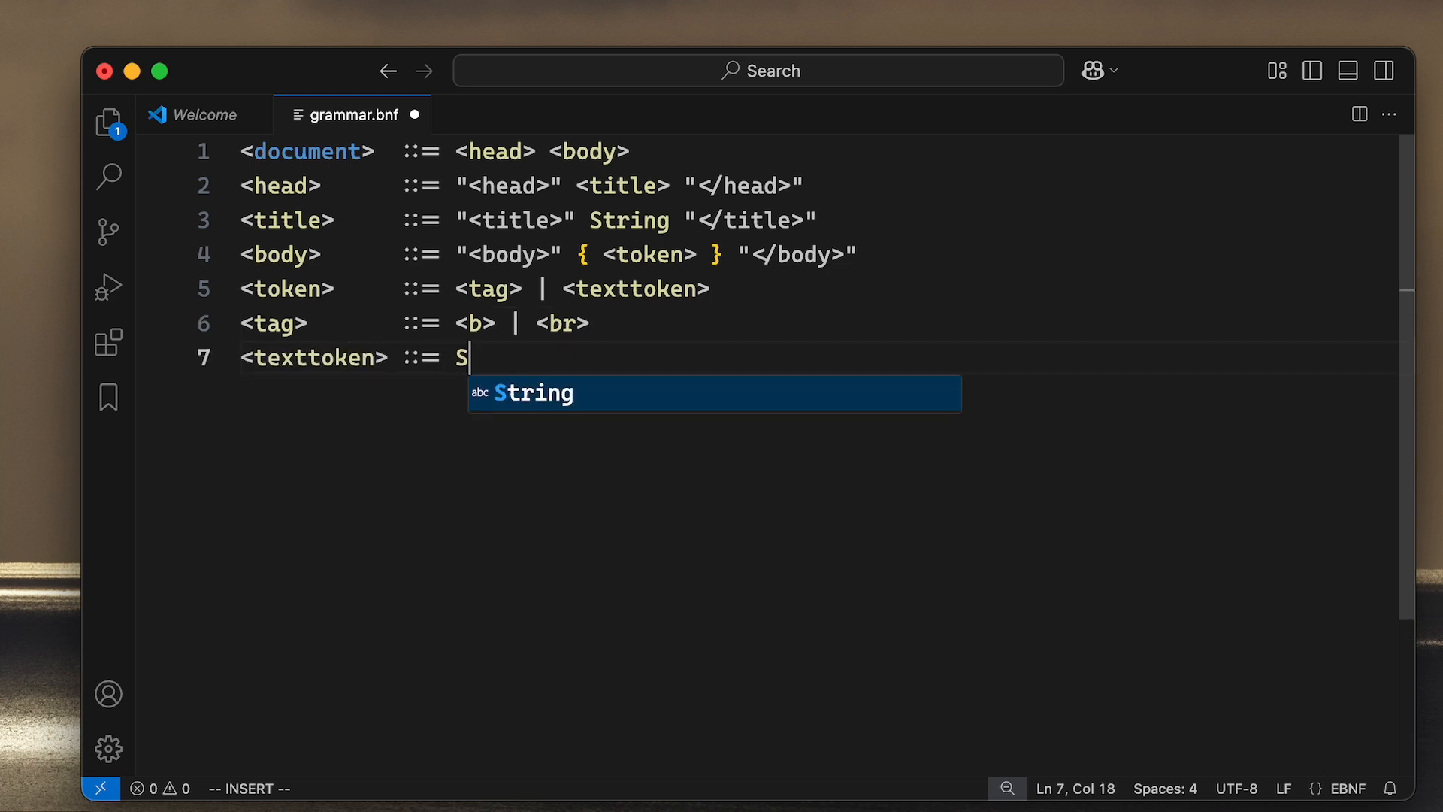
Step: Write line 7 as <texttoken> ::= String, accepting the autocomplete
type("tring")
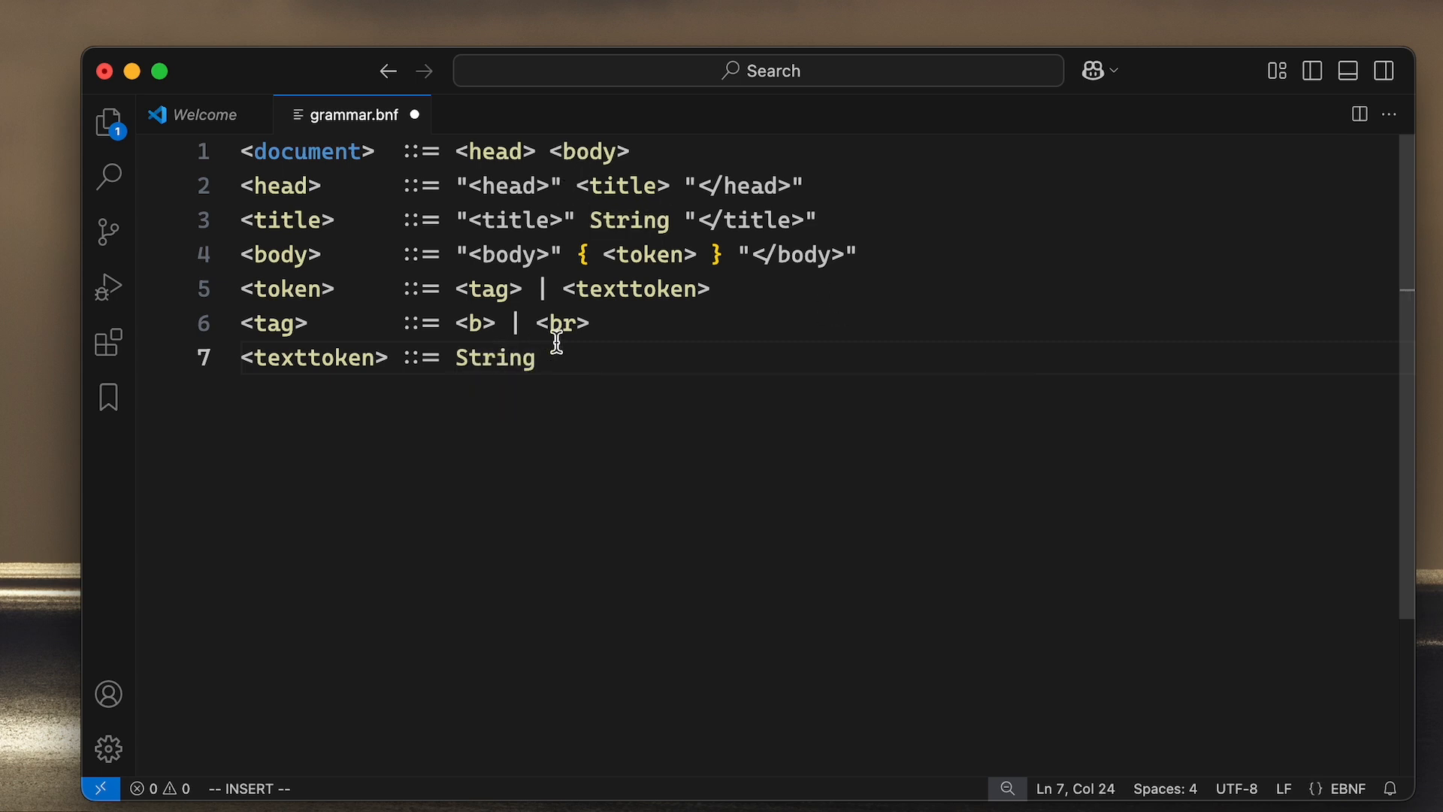
double_click(493, 358)
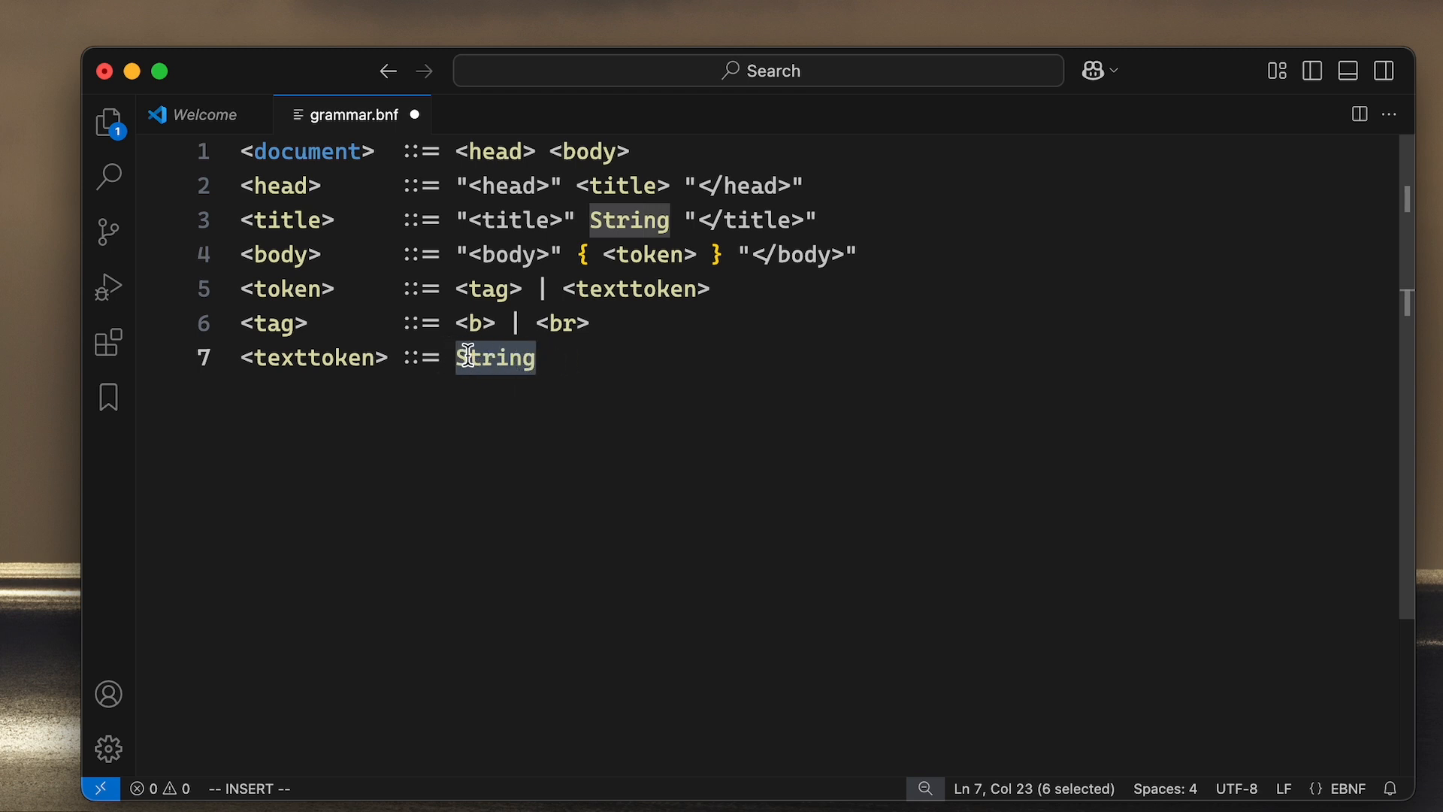
left_click(523, 358)
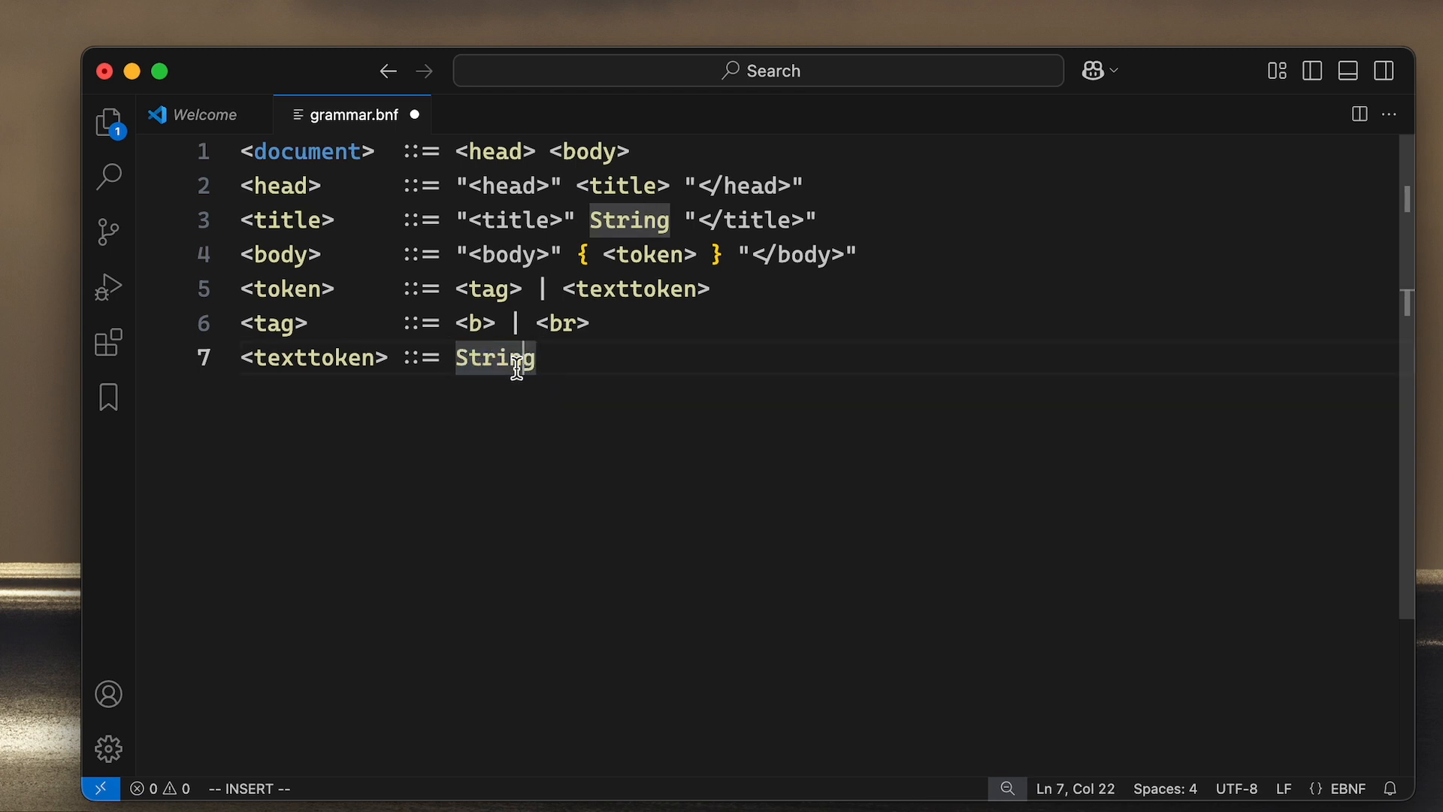
mouse_move(464, 358)
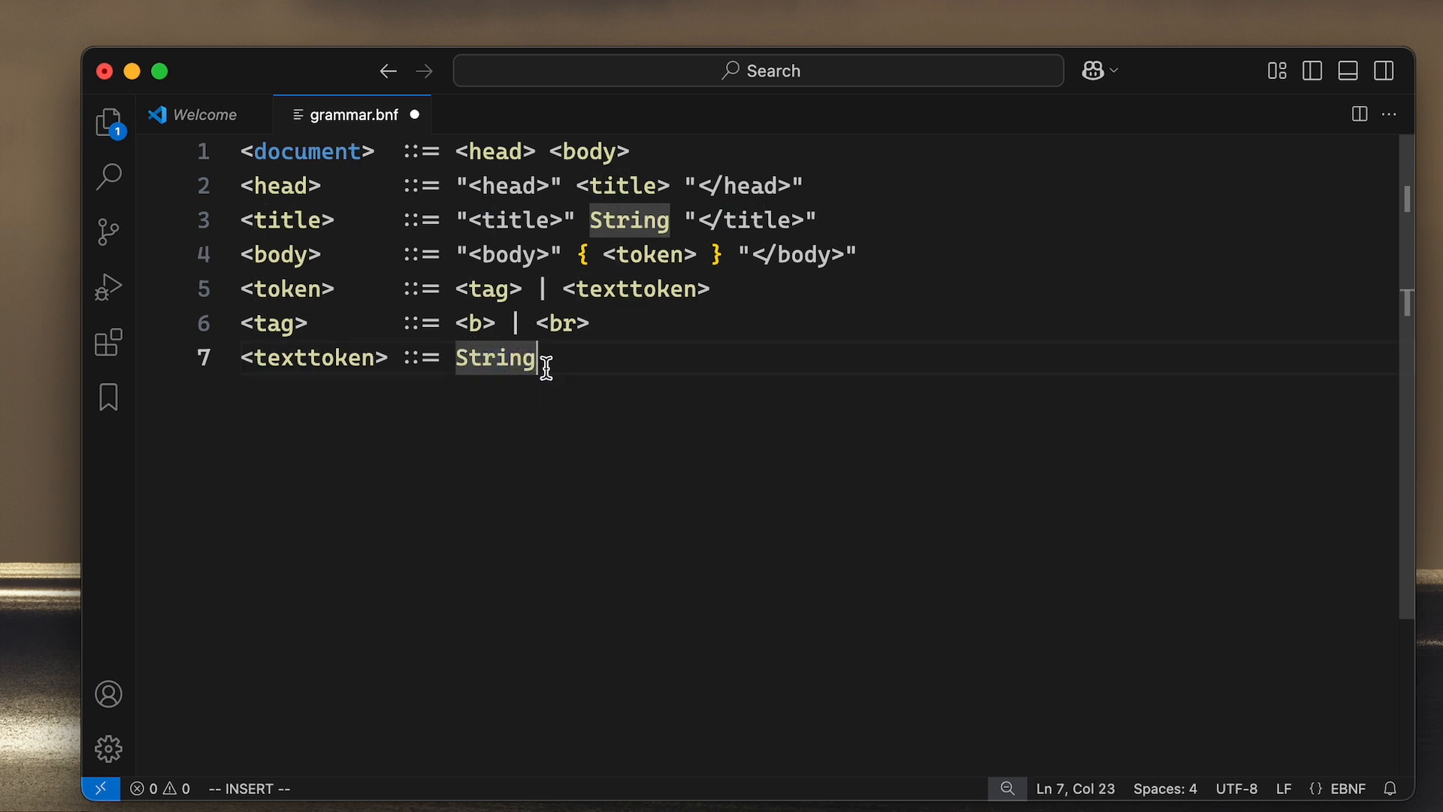
mouse_move(647, 388)
type("<b>         ::=")
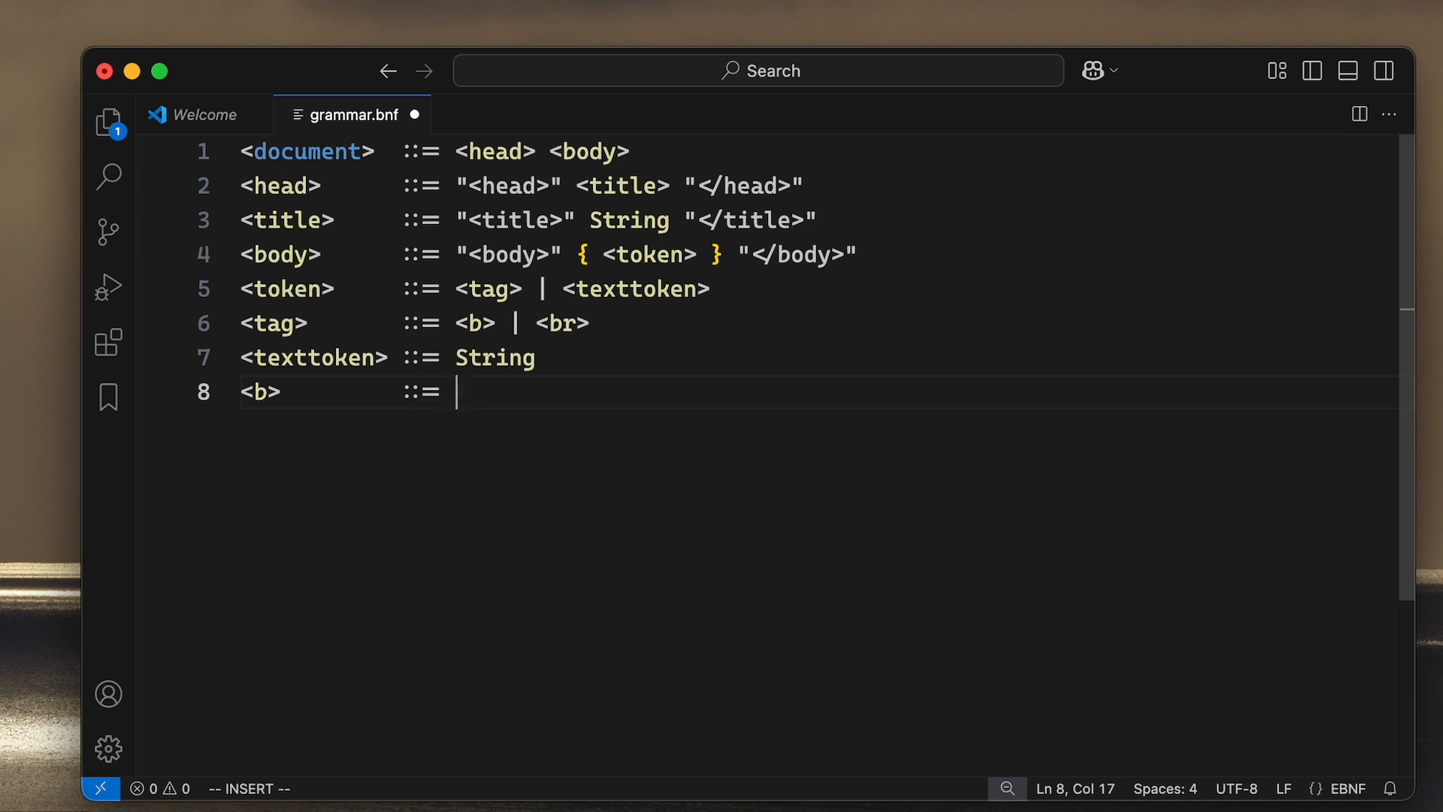
Step: Write line 8 as <b> ::= "<b>" { <token> } "</b>" and start line 9
type("\"<b>\"")
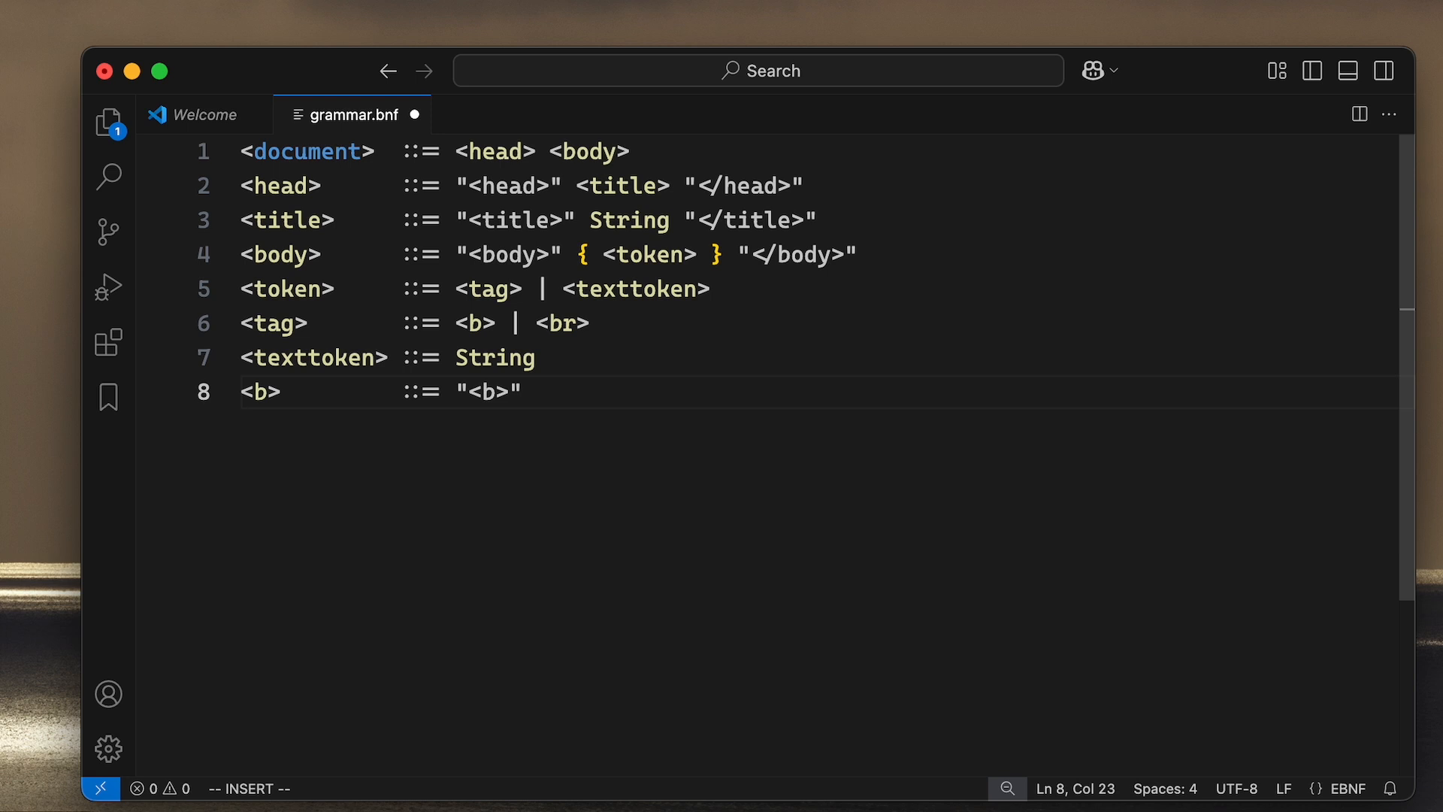
type("{ <token>")
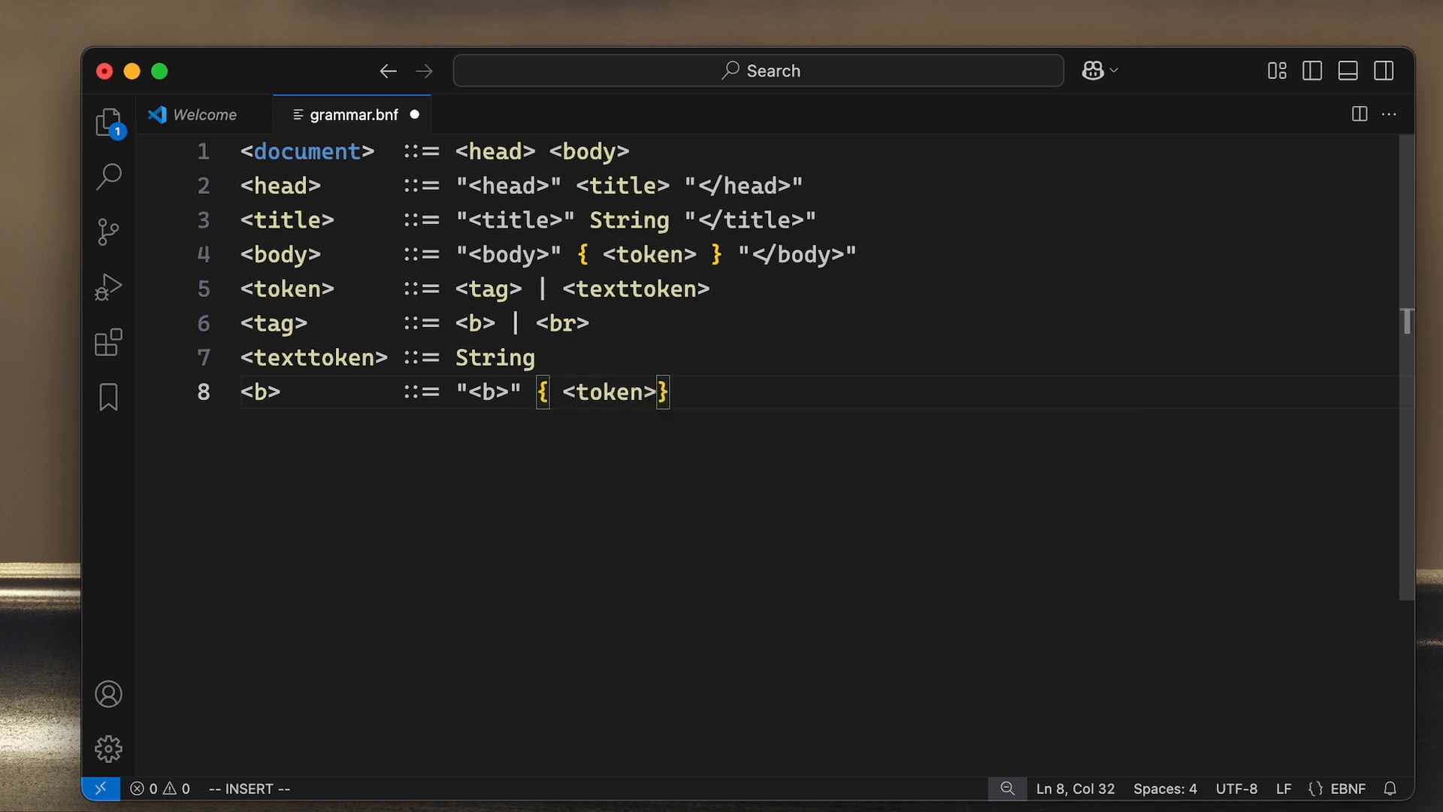
key("Escape")
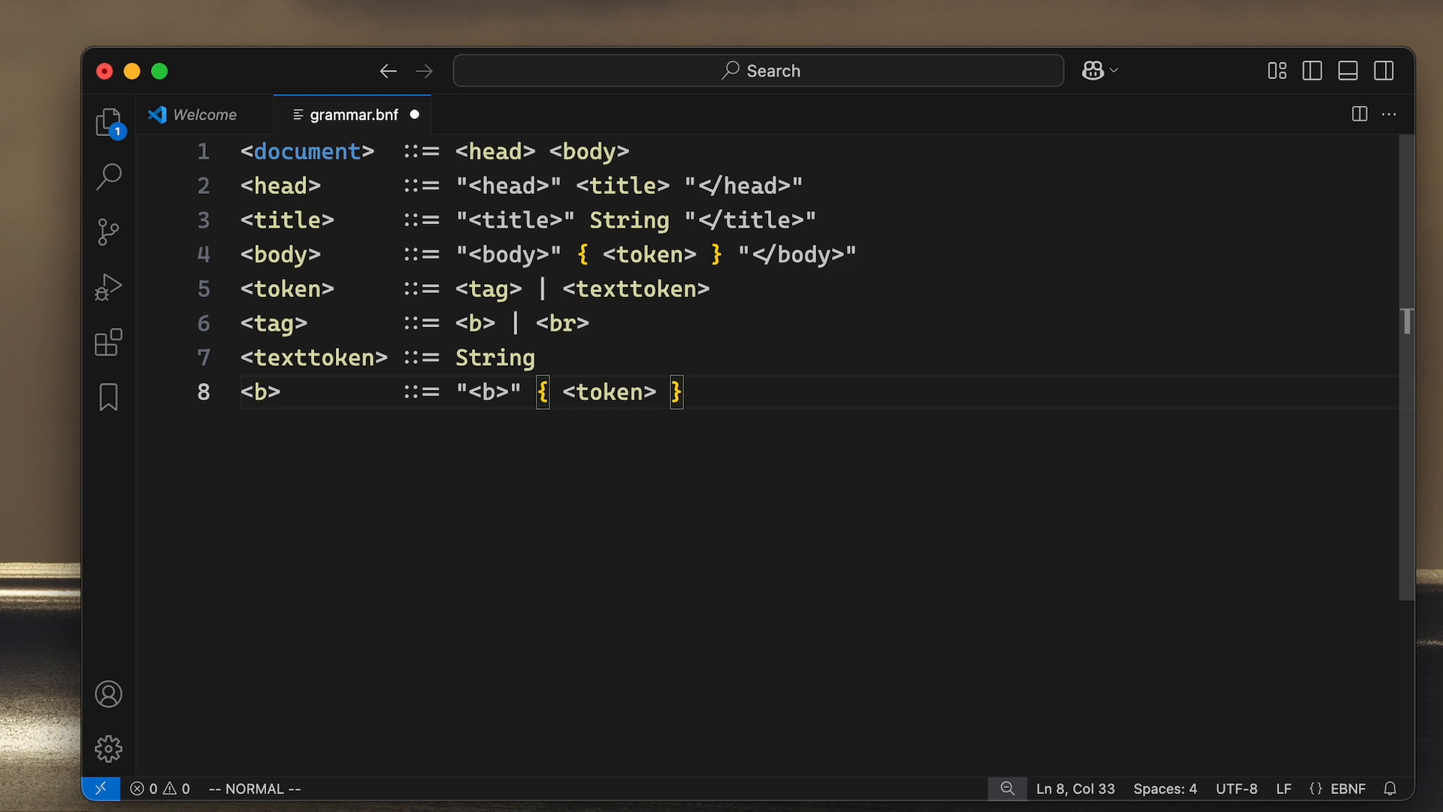
key("a")
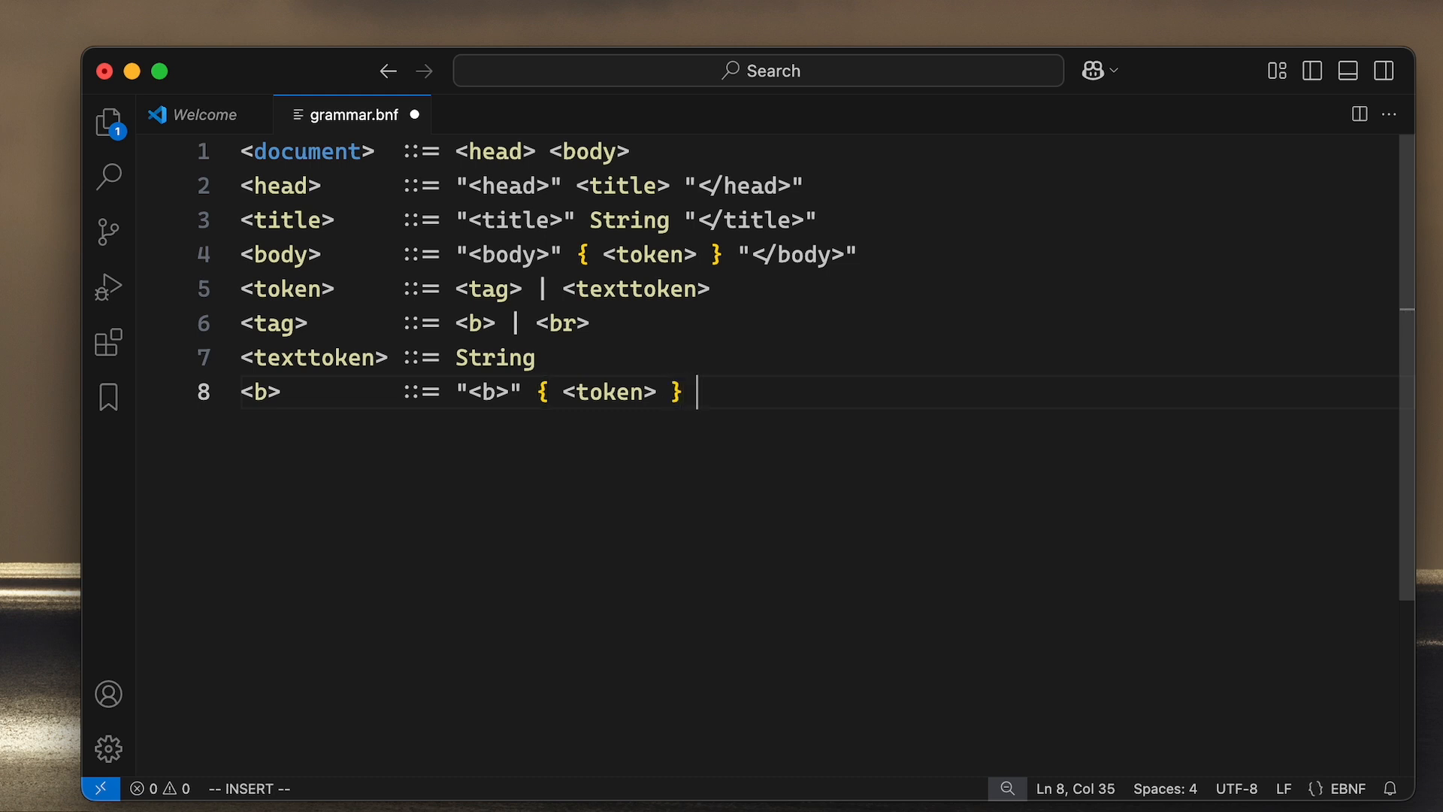
type("\"")
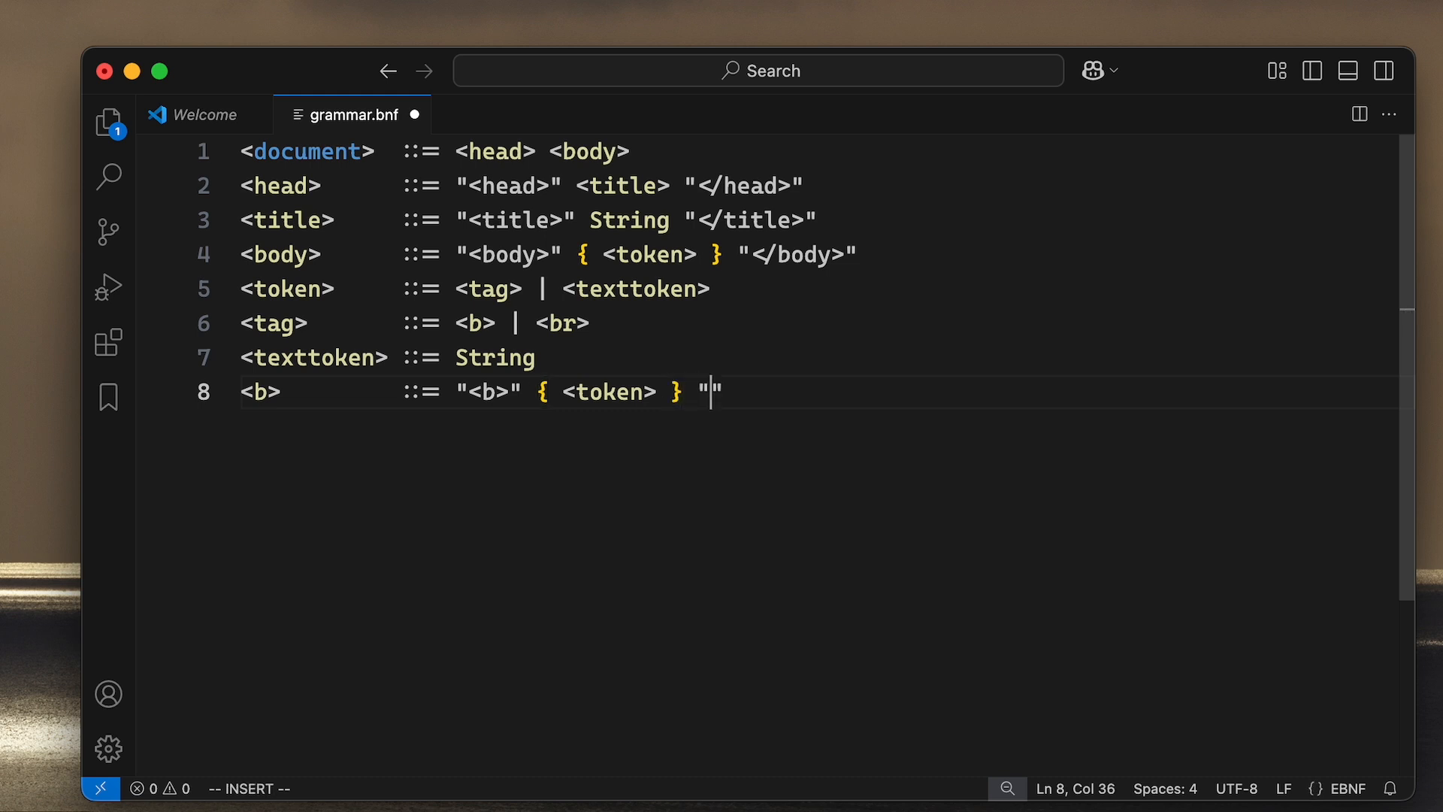
type("</b>\"")
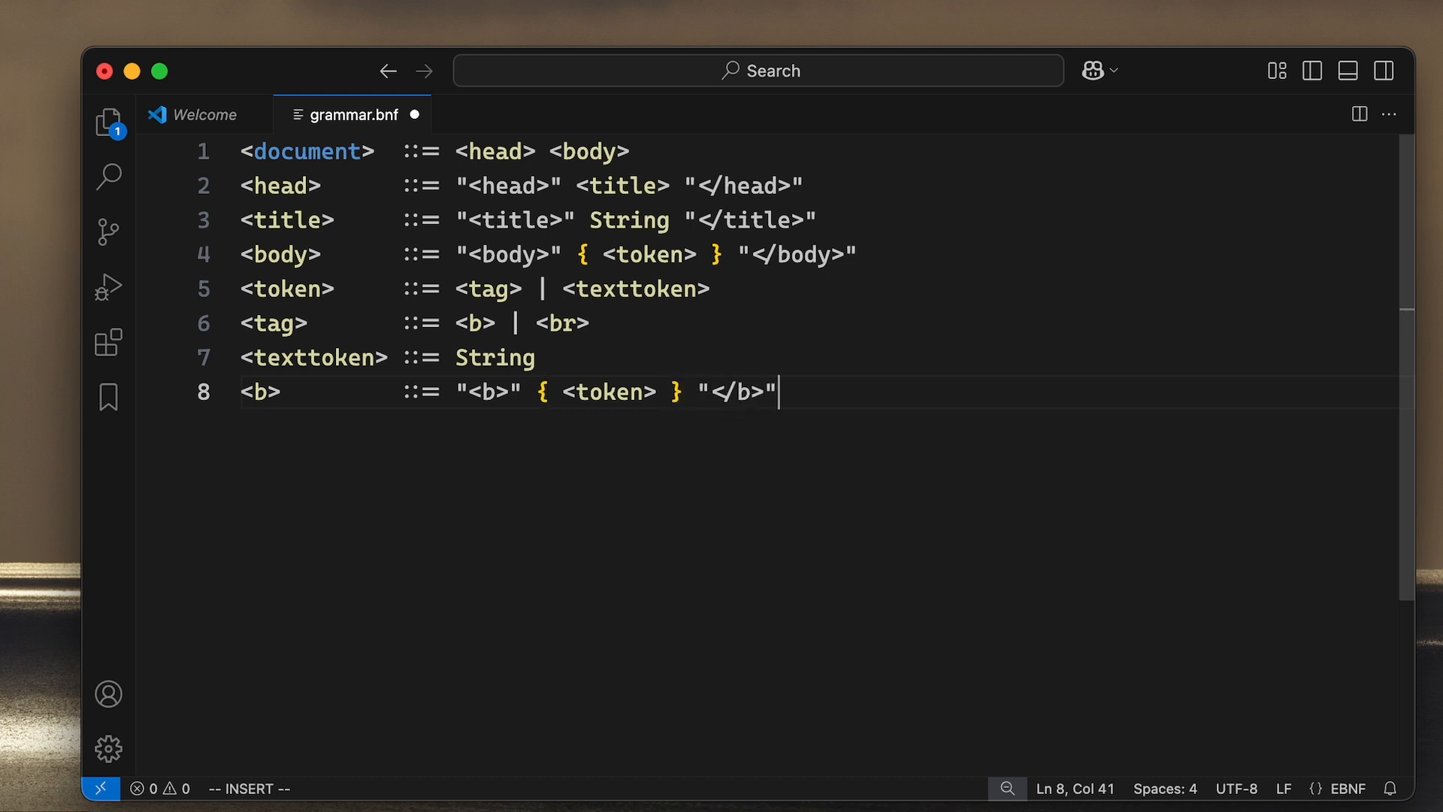
type("<")
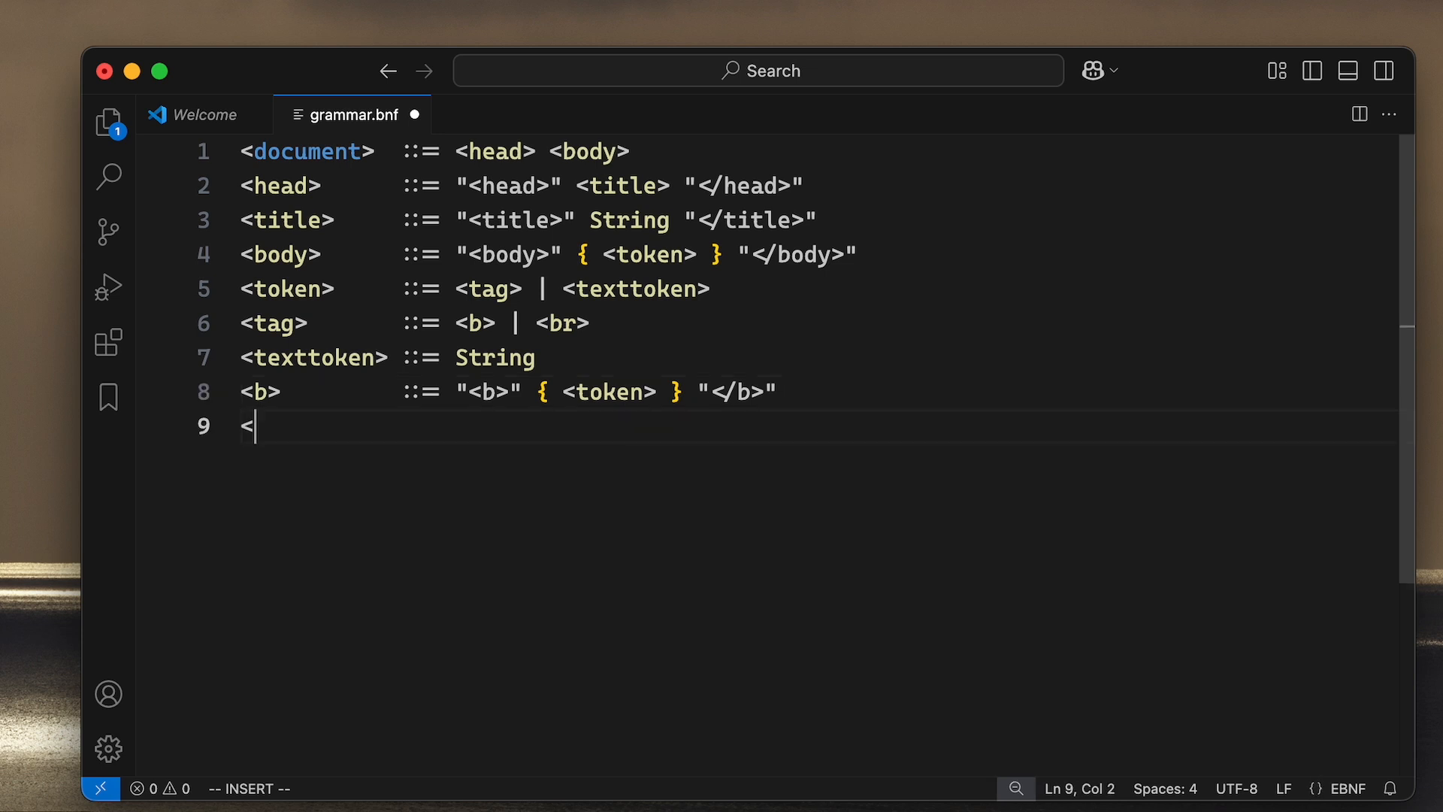
Step: Write line 9 as <br> ::= "<br />" and save grammar.bnf with :w
type("br>        ::= \"<br />")
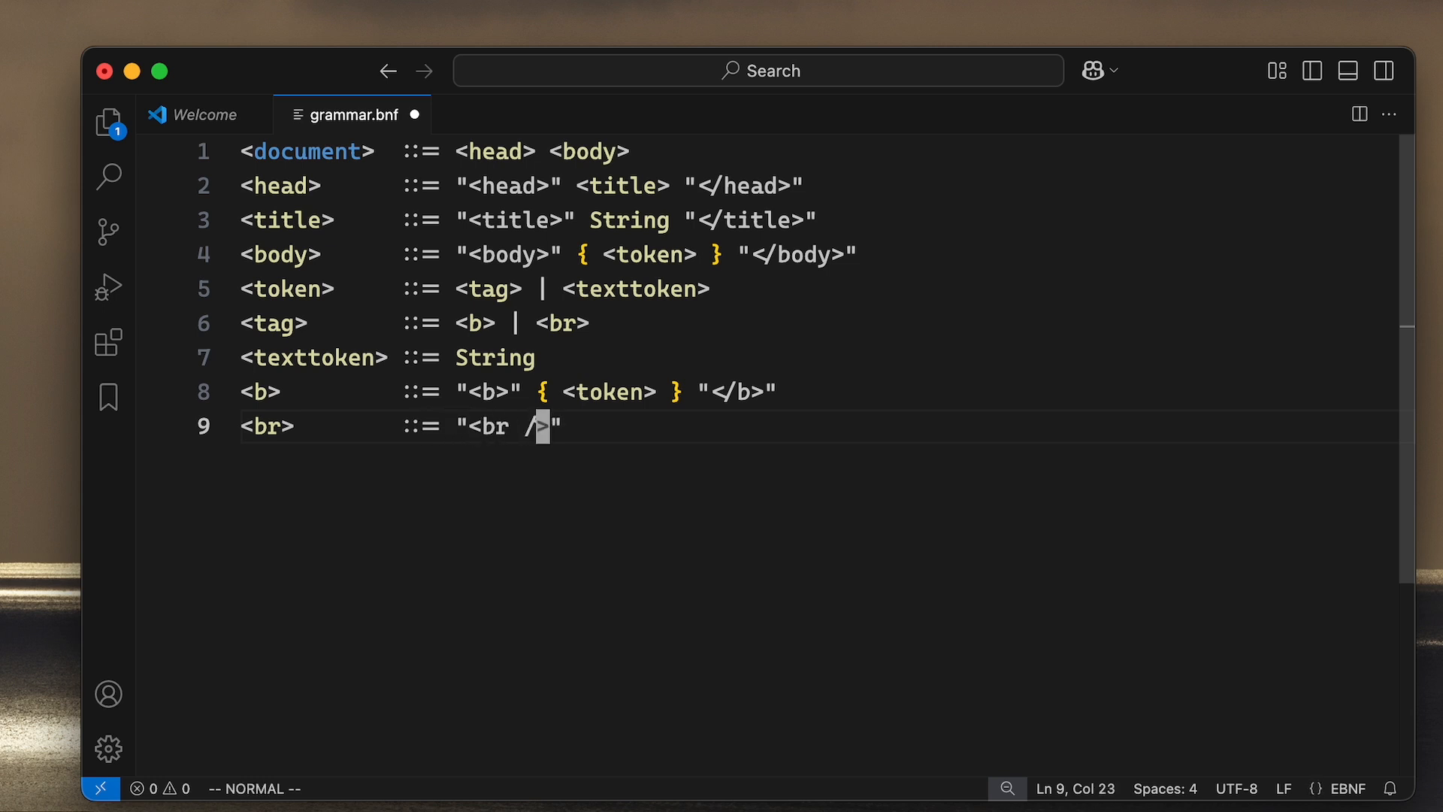
key("v")
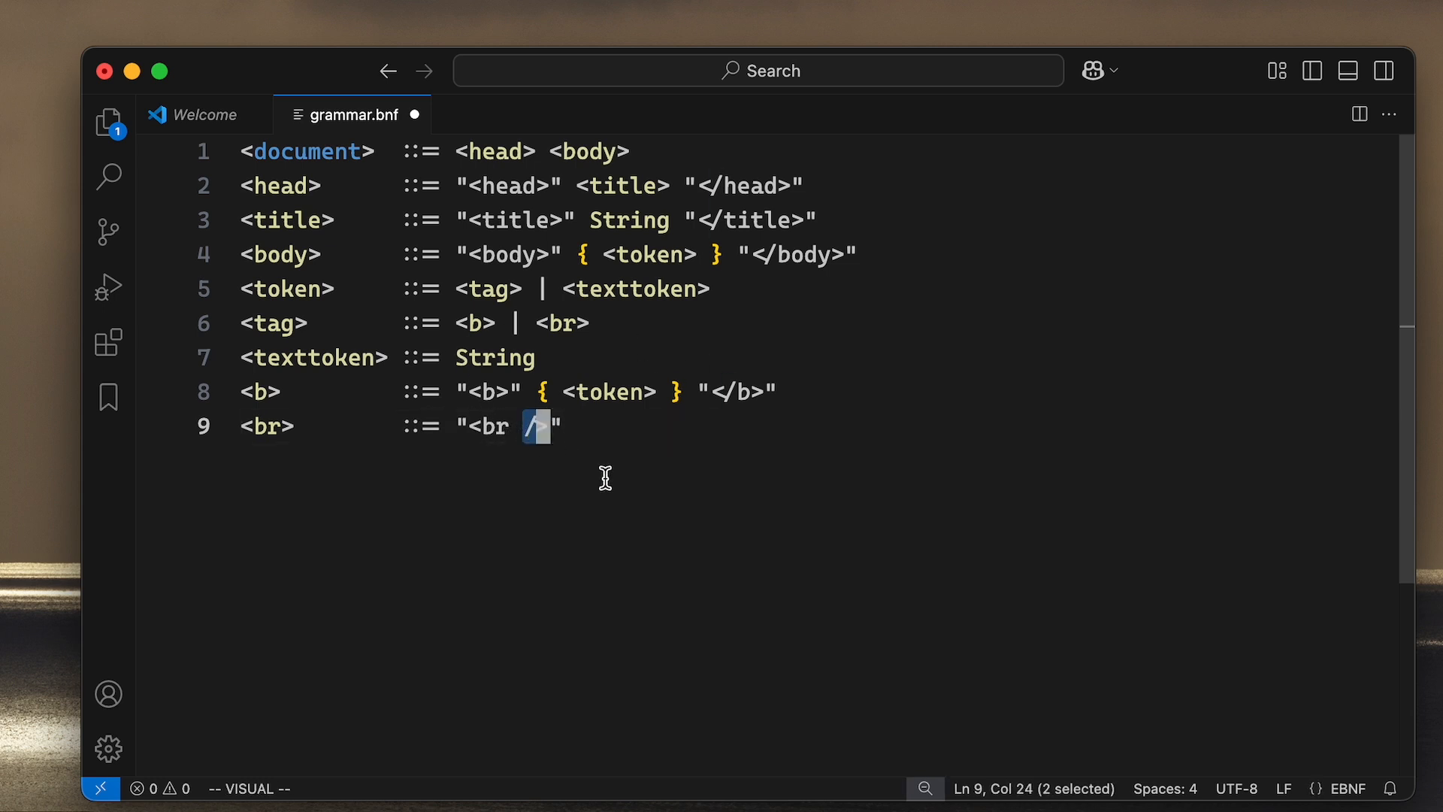
mouse_move(629, 464)
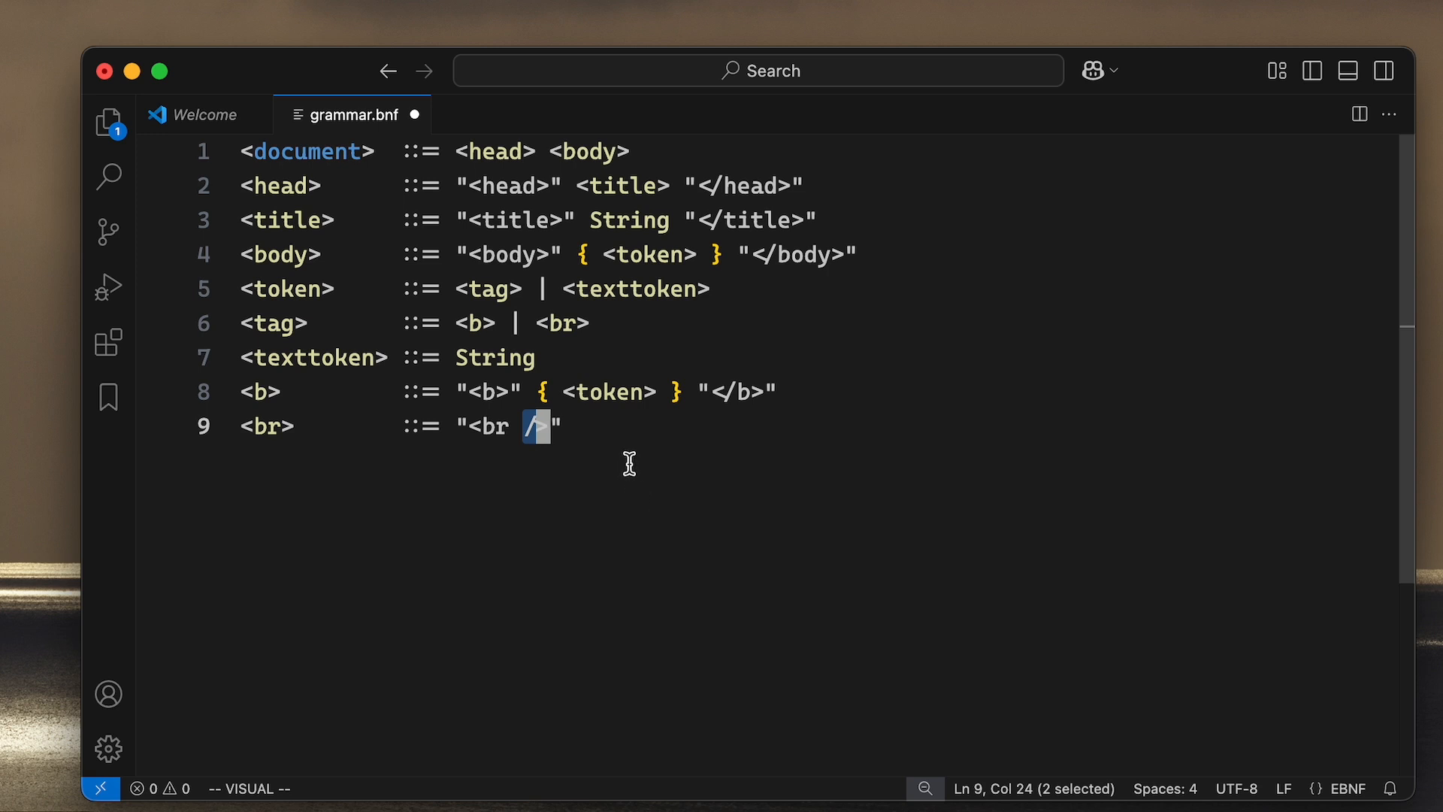
key("Escape")
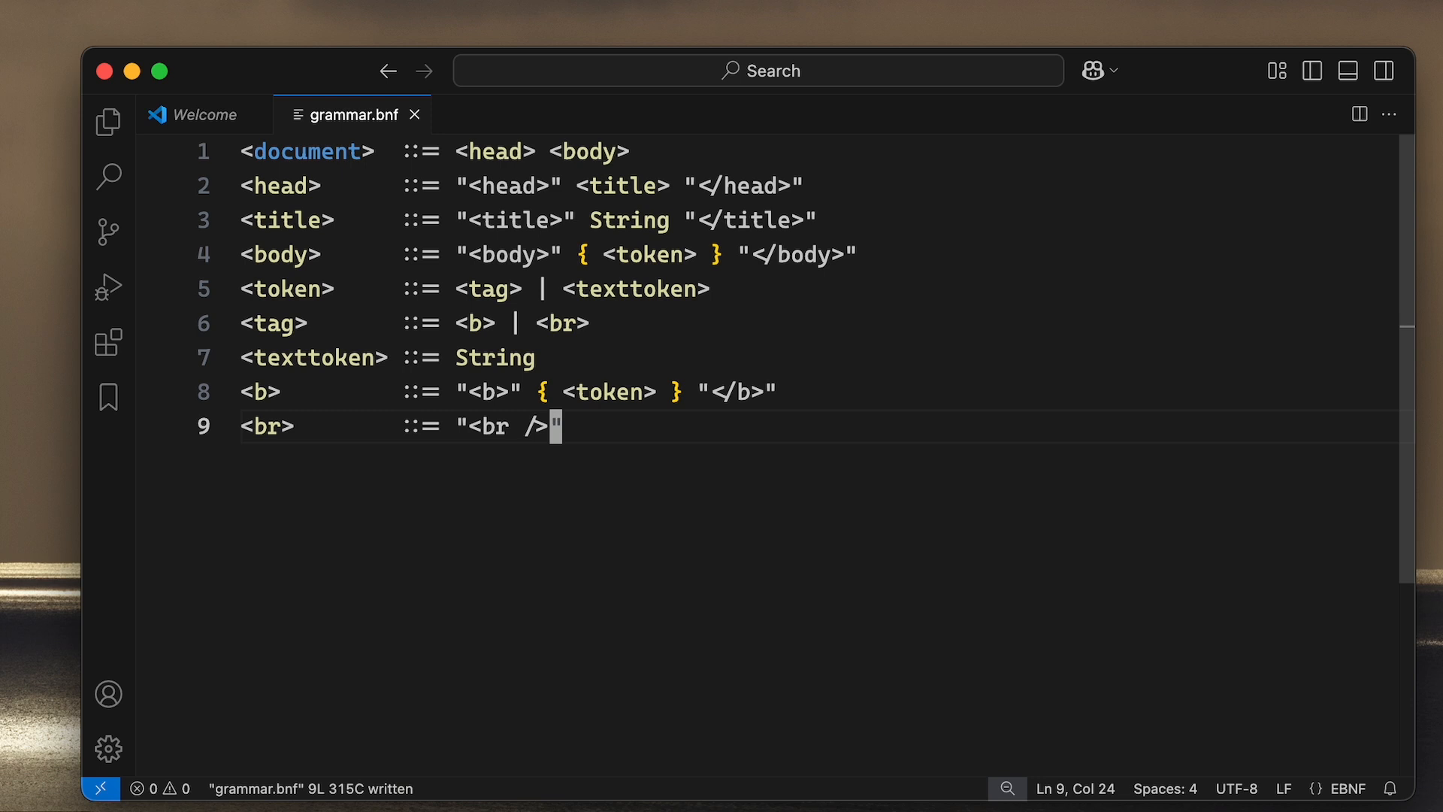
mouse_move(555, 343)
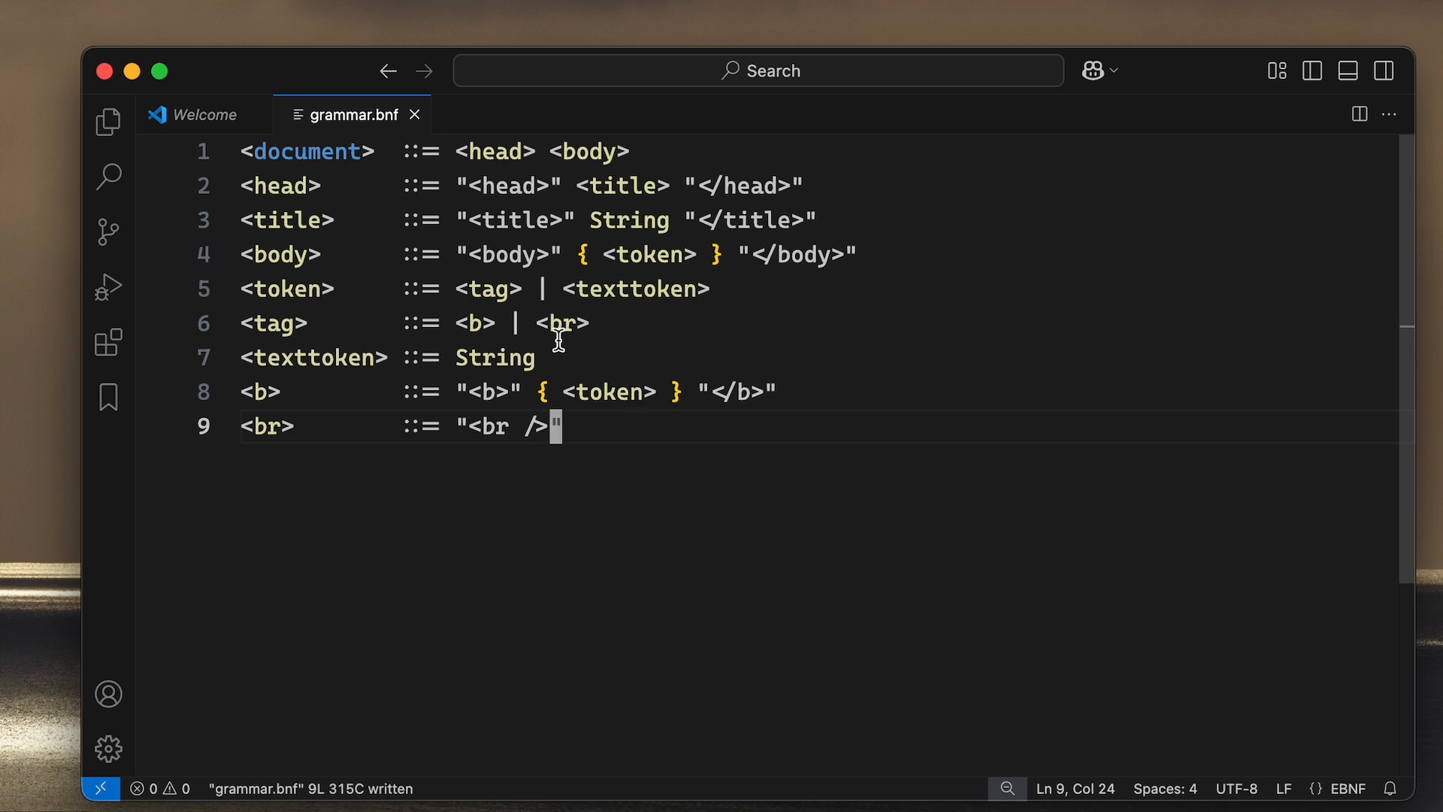
mouse_move(708, 397)
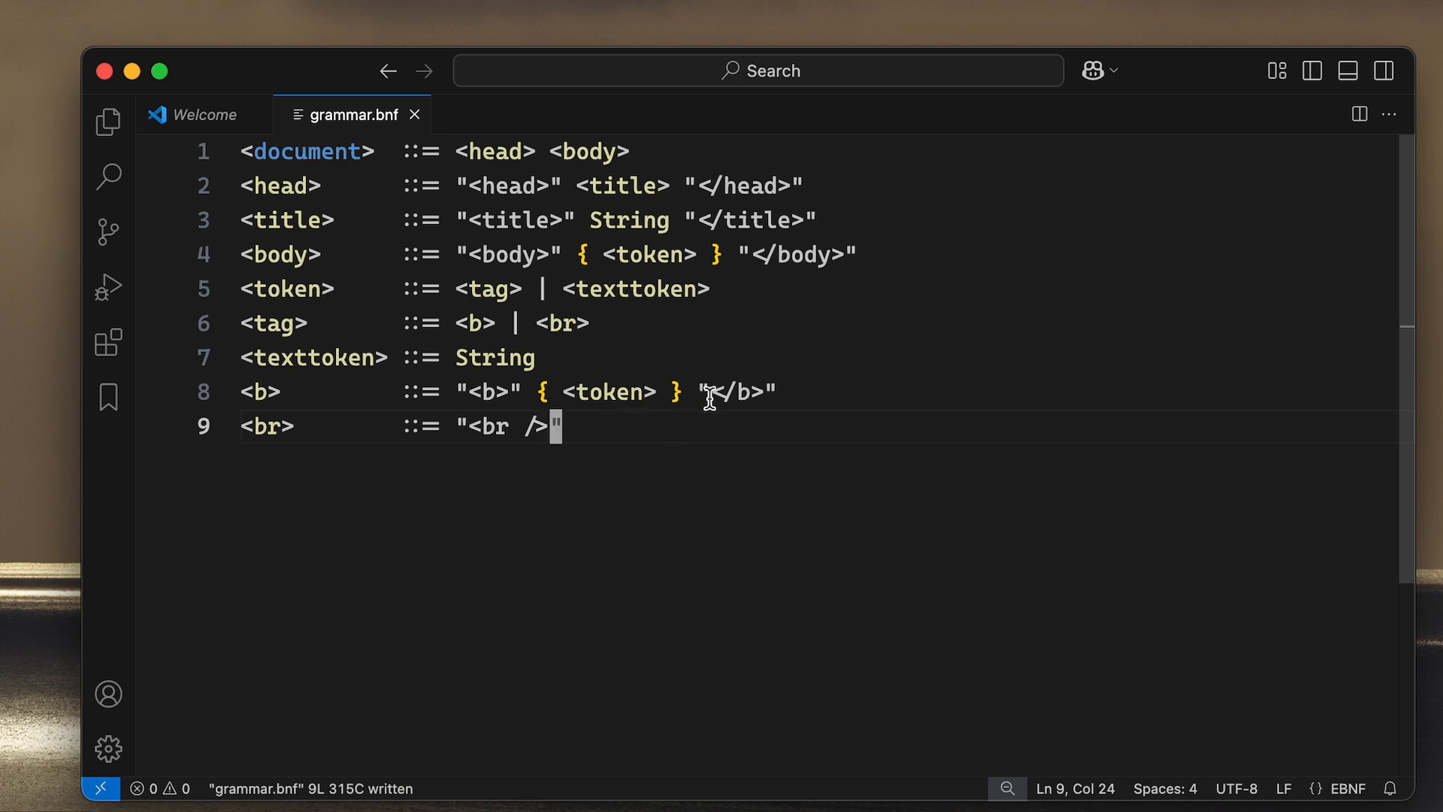
mouse_move(615, 419)
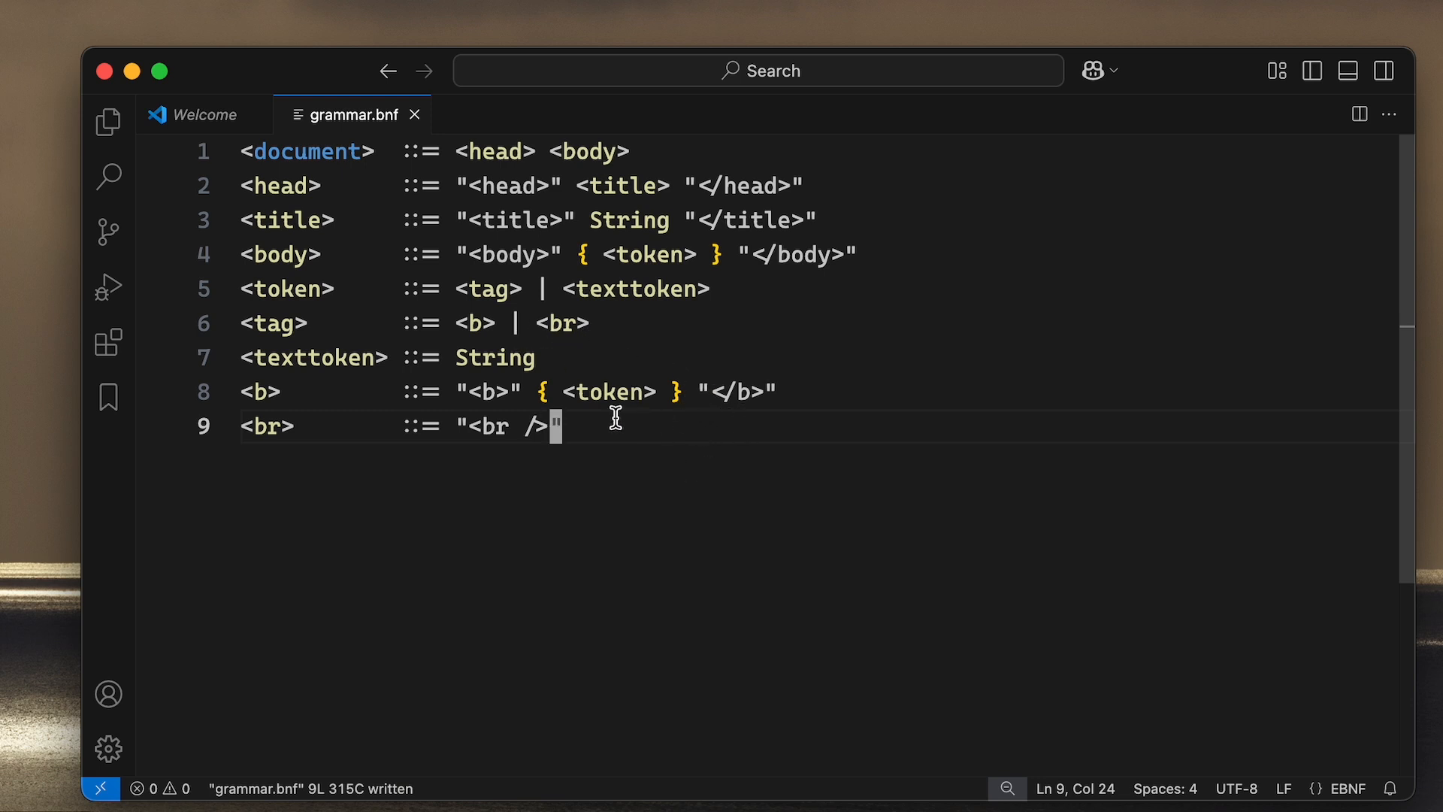
mouse_move(663, 449)
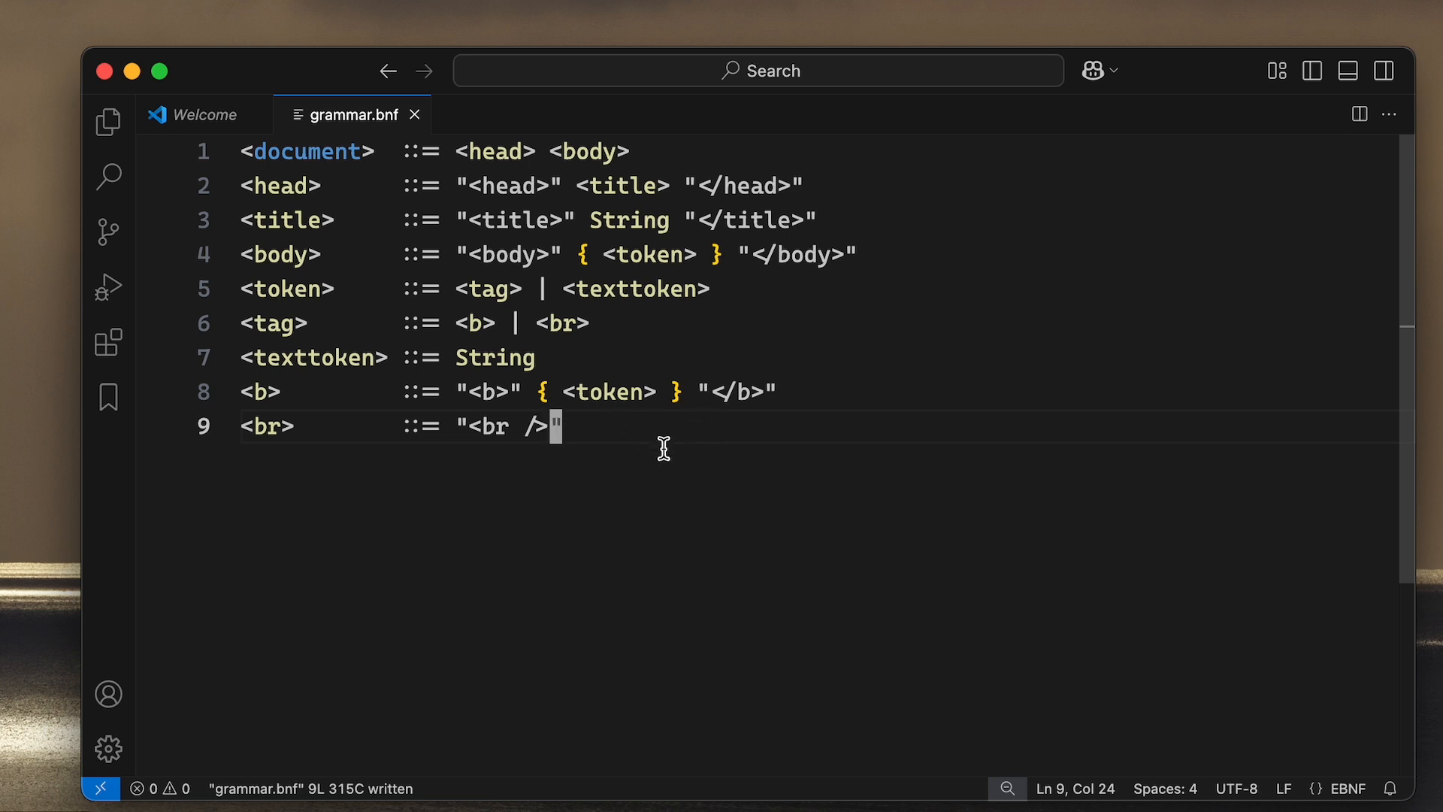
mouse_move(735, 463)
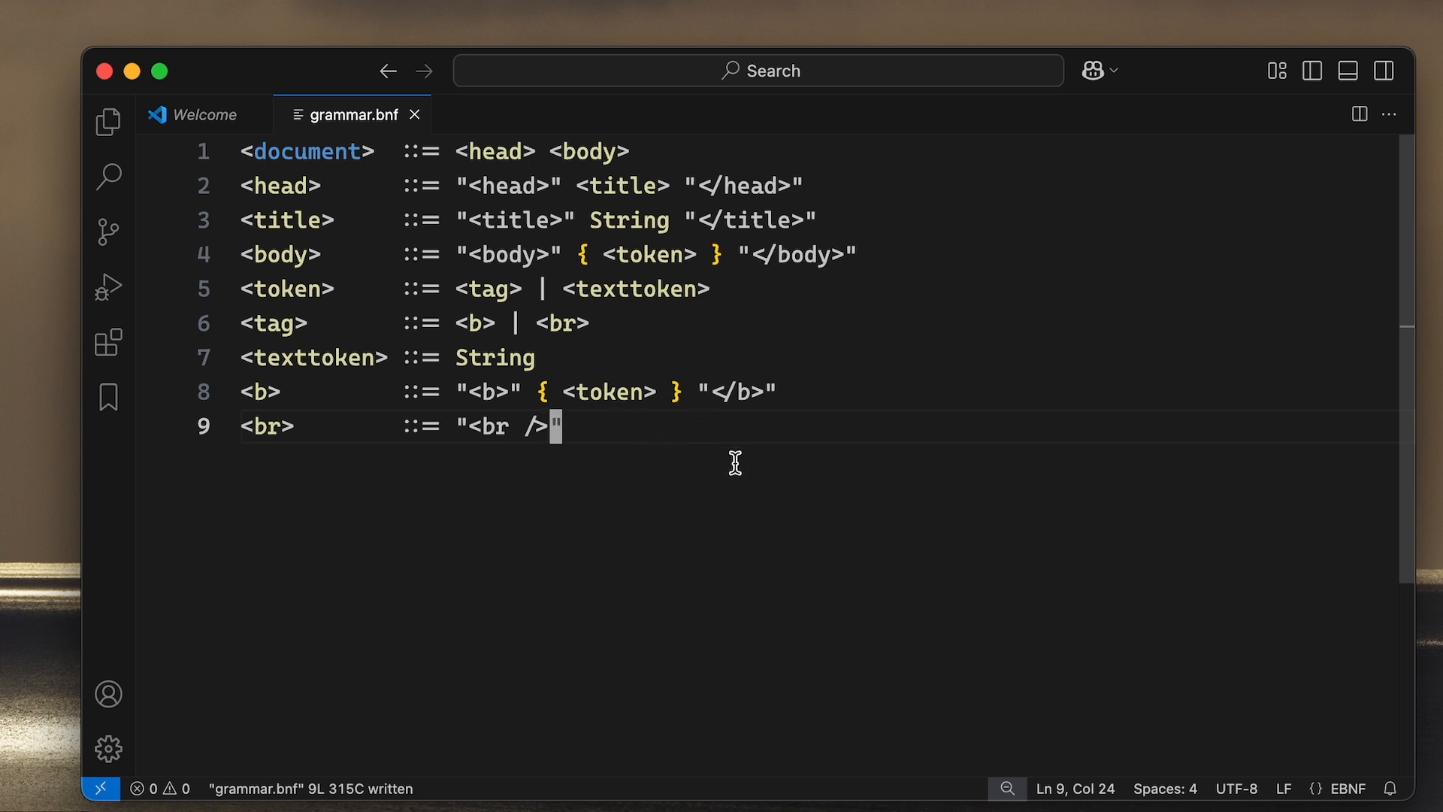
mouse_move(687, 457)
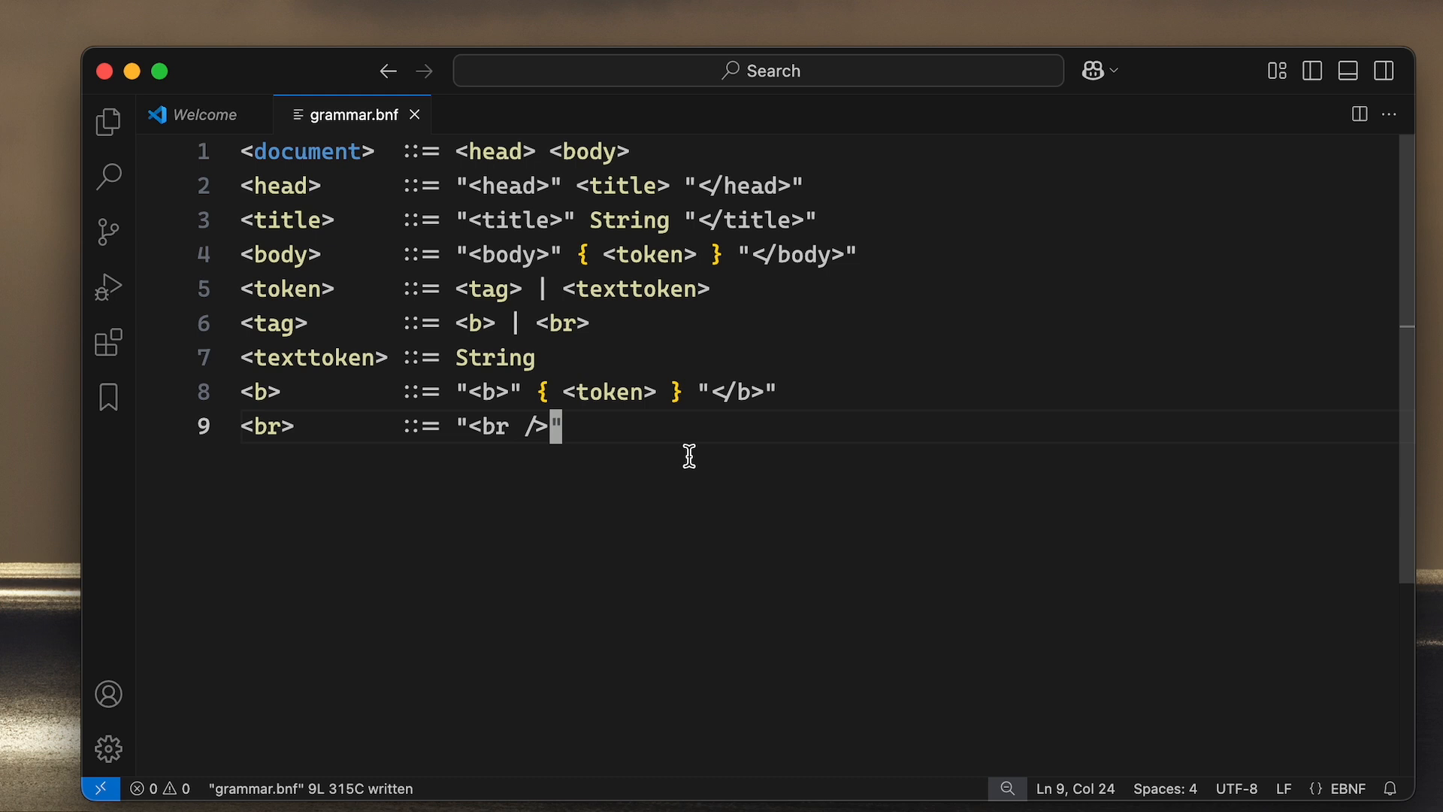
mouse_move(633, 454)
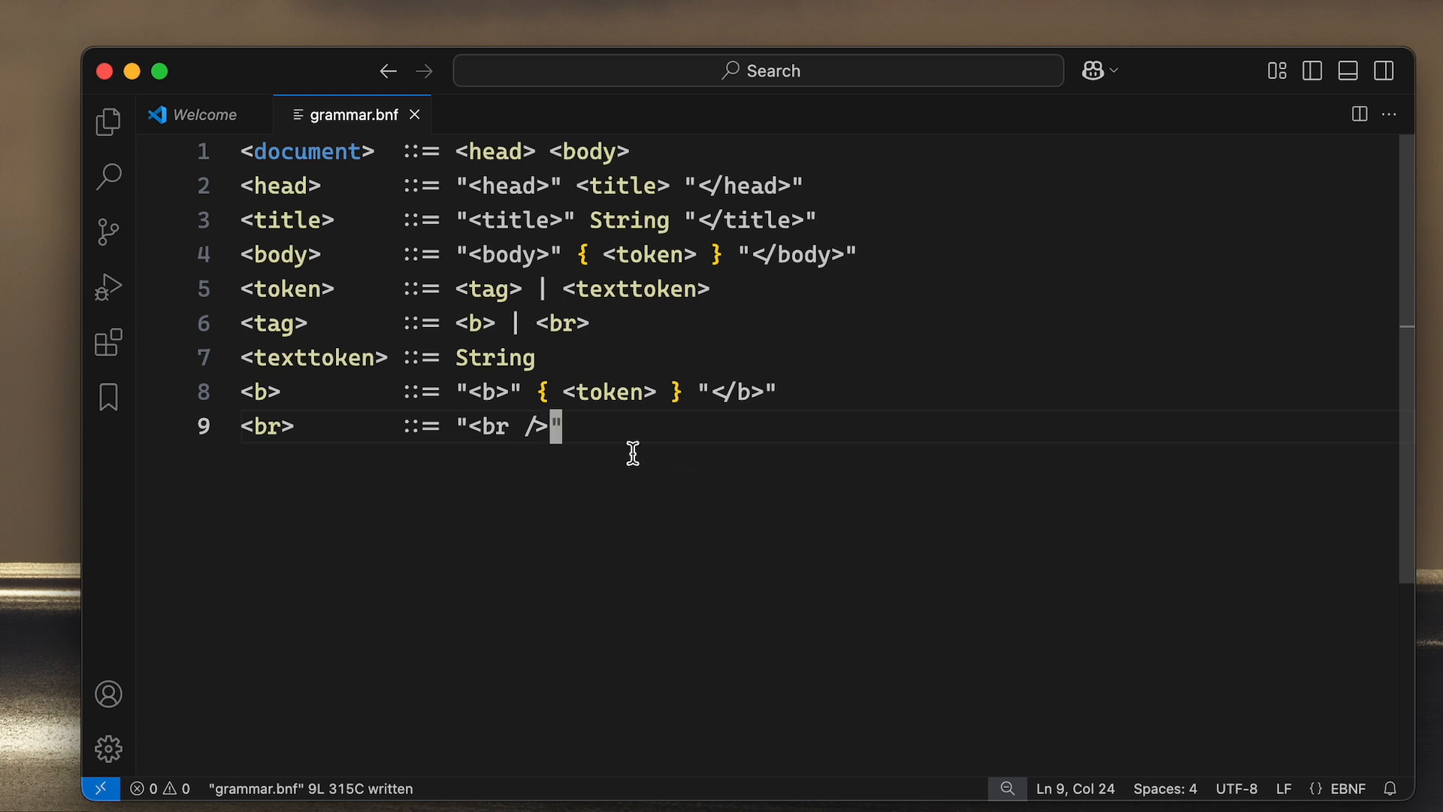
mouse_move(642, 439)
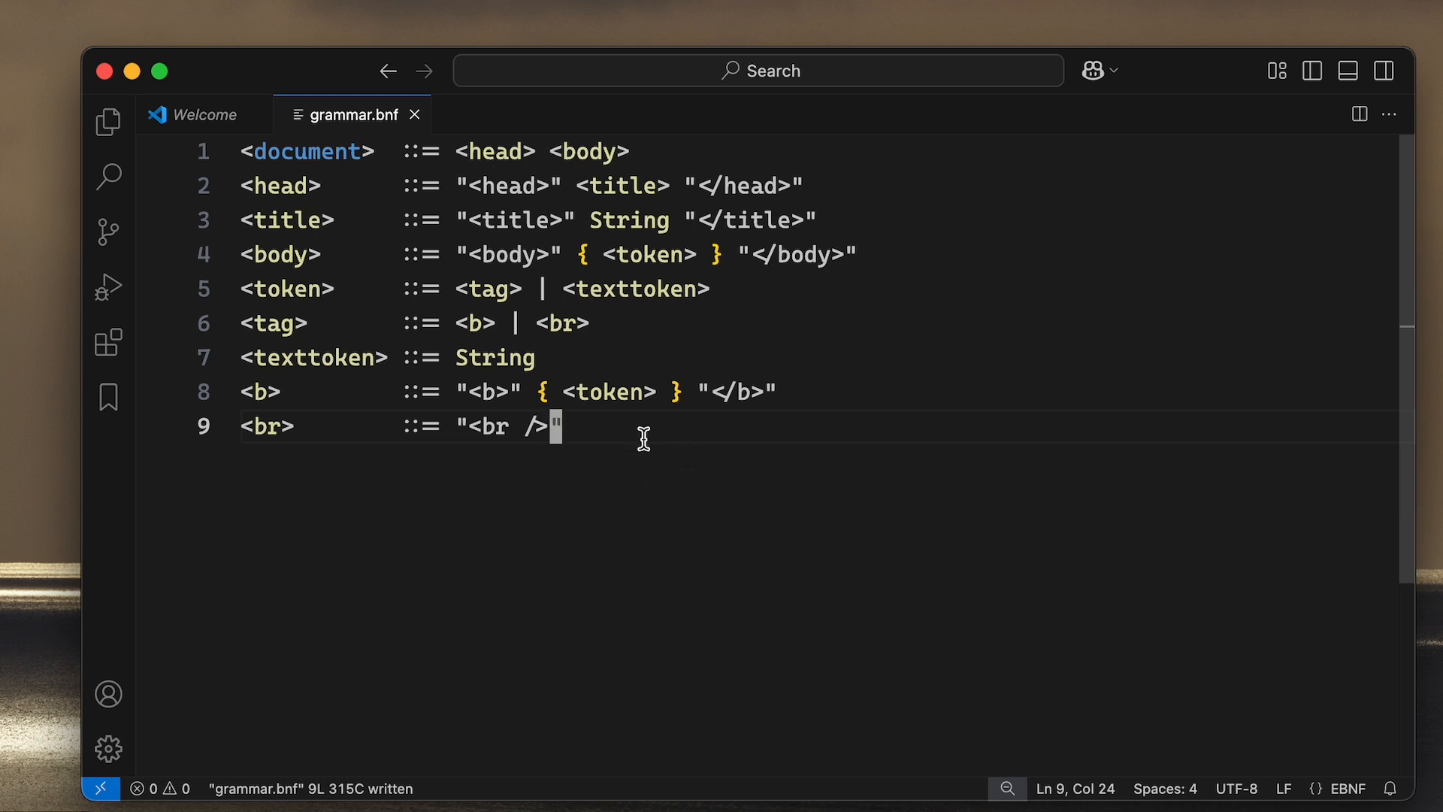
mouse_move(541, 245)
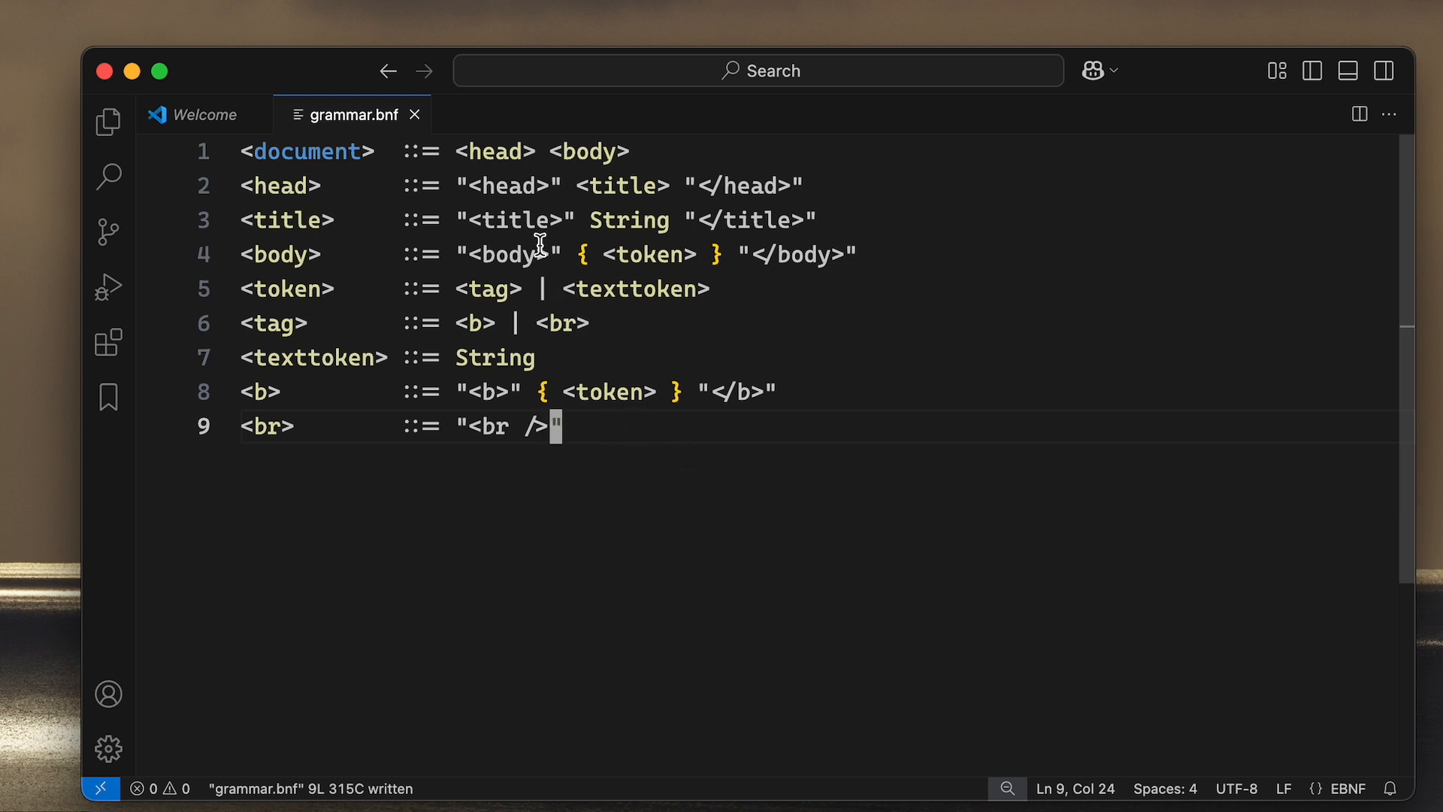
mouse_move(553, 358)
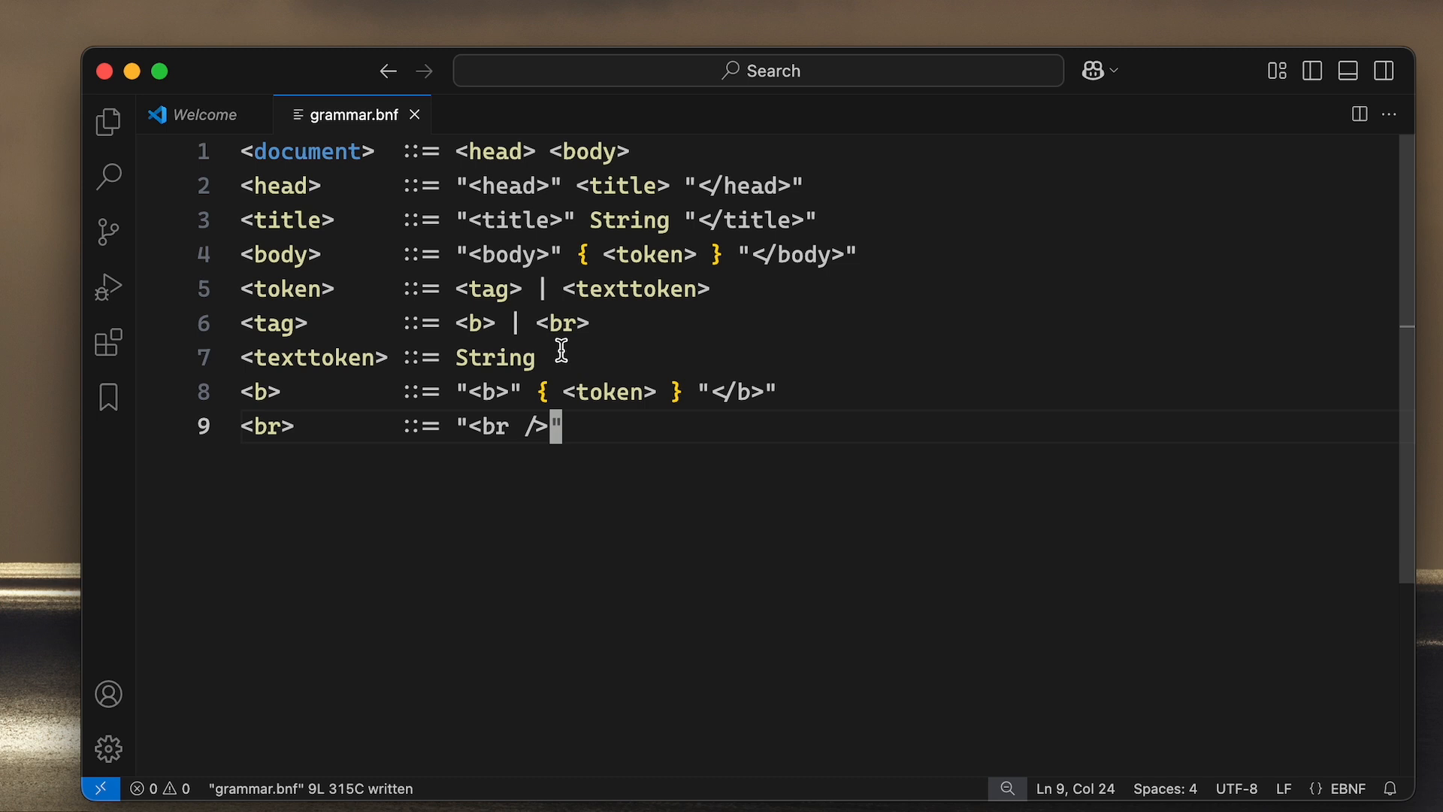
mouse_move(582, 409)
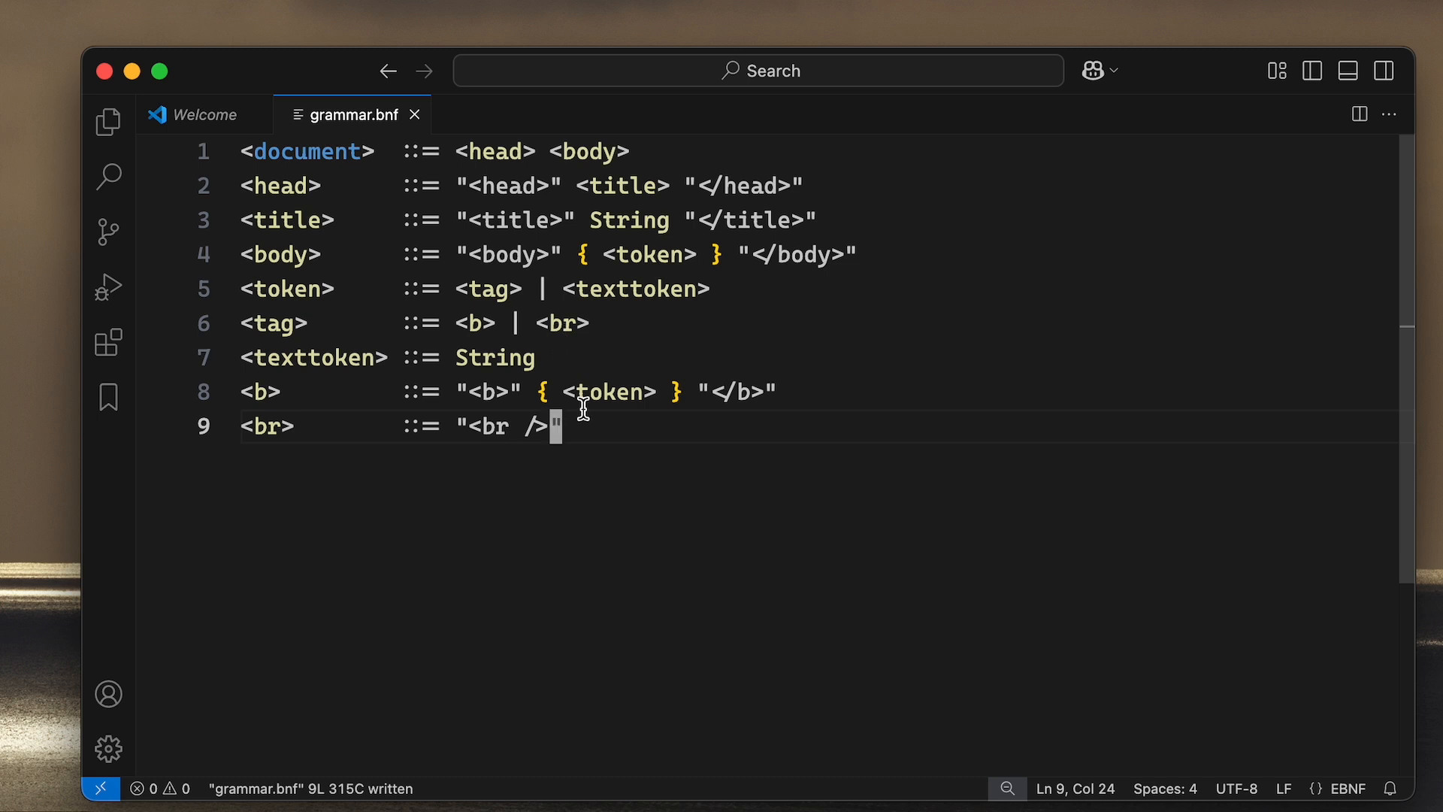
mouse_move(620, 390)
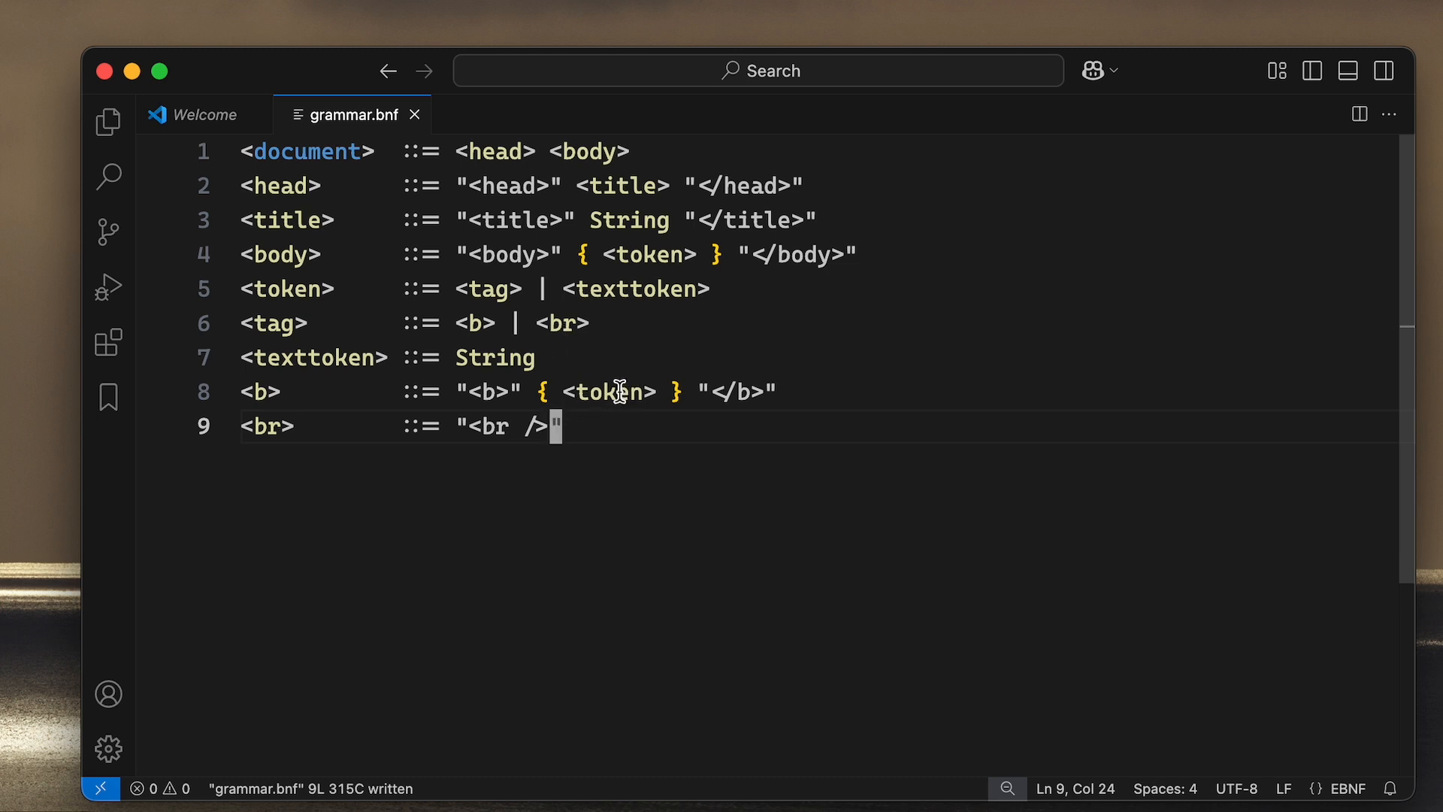
mouse_move(564, 513)
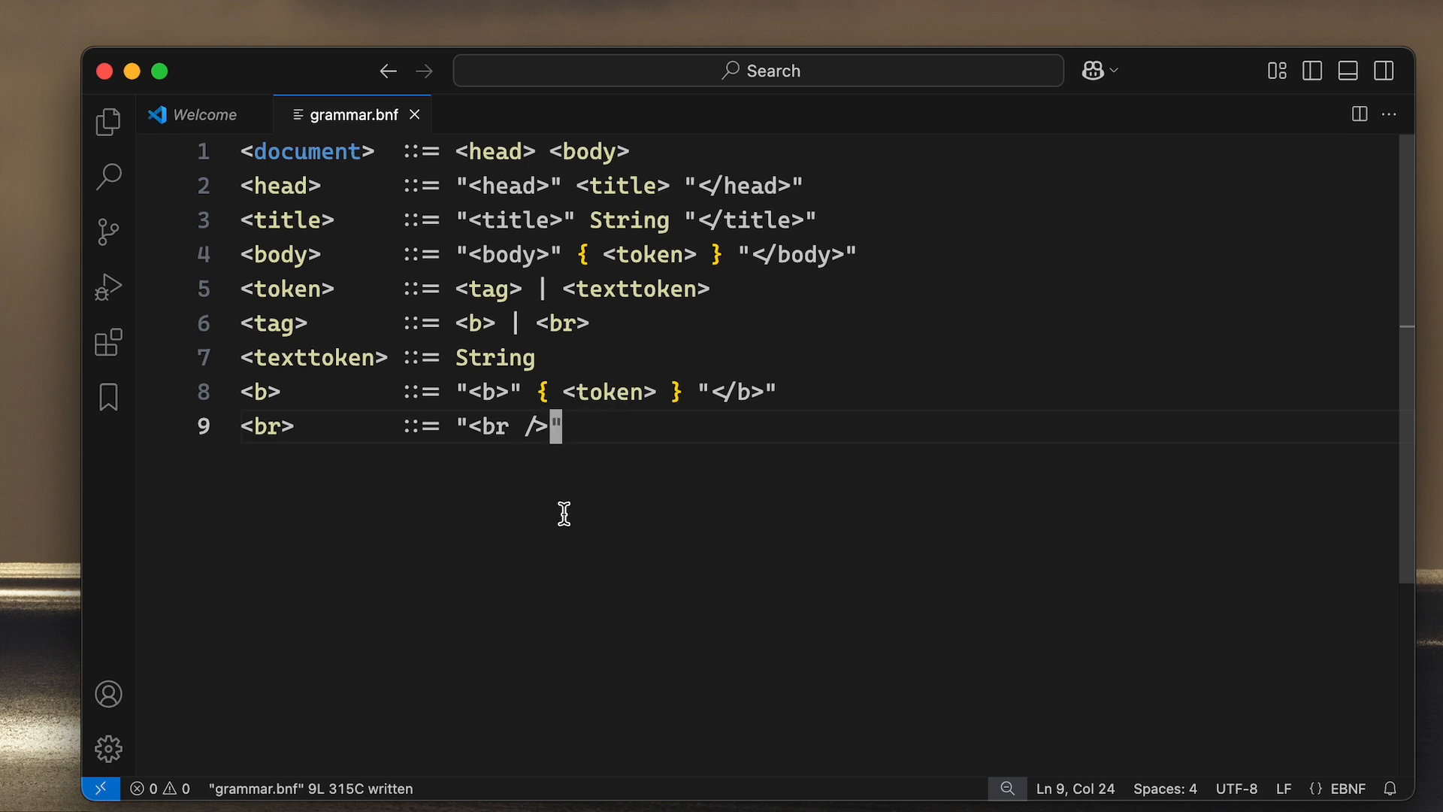
mouse_move(581, 499)
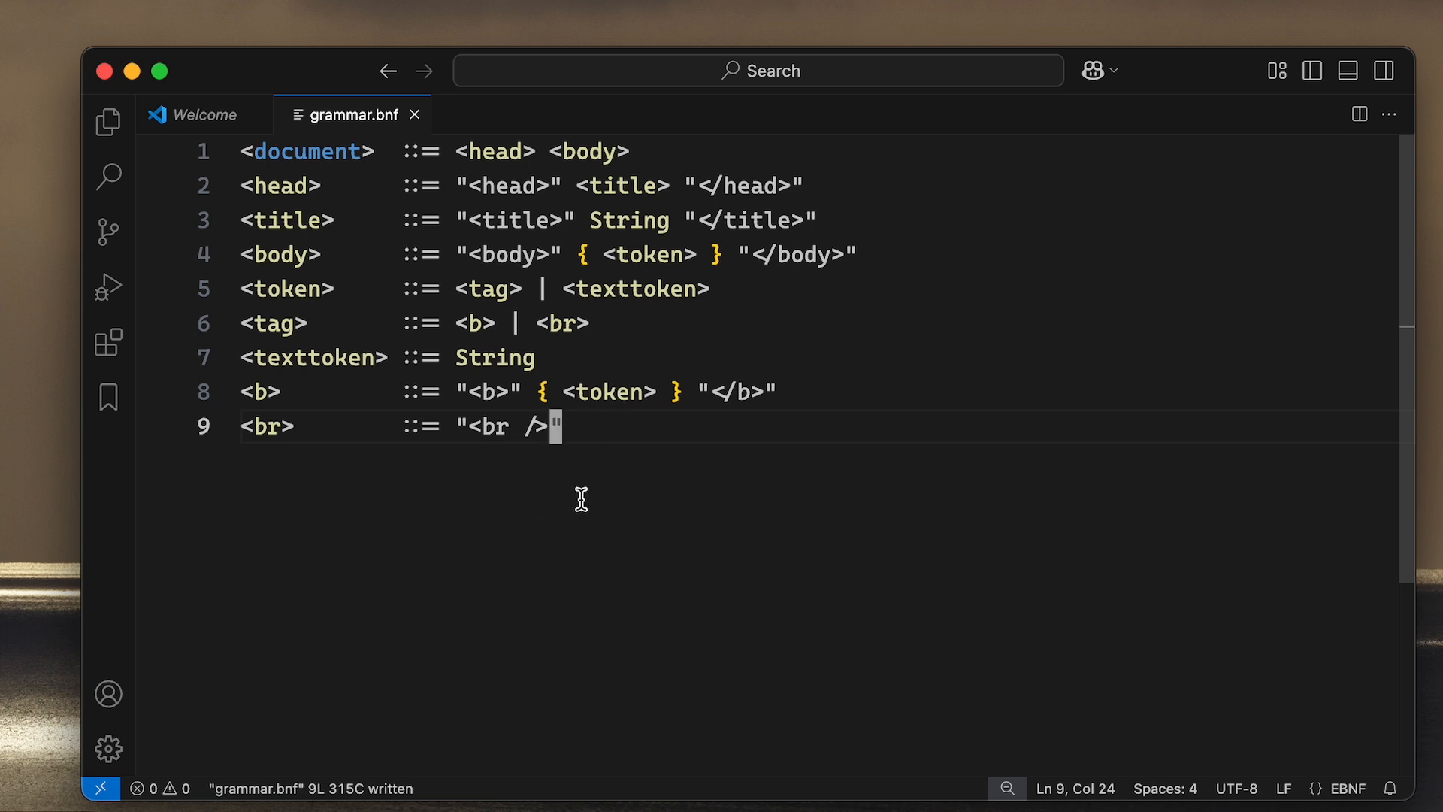
mouse_move(977, 139)
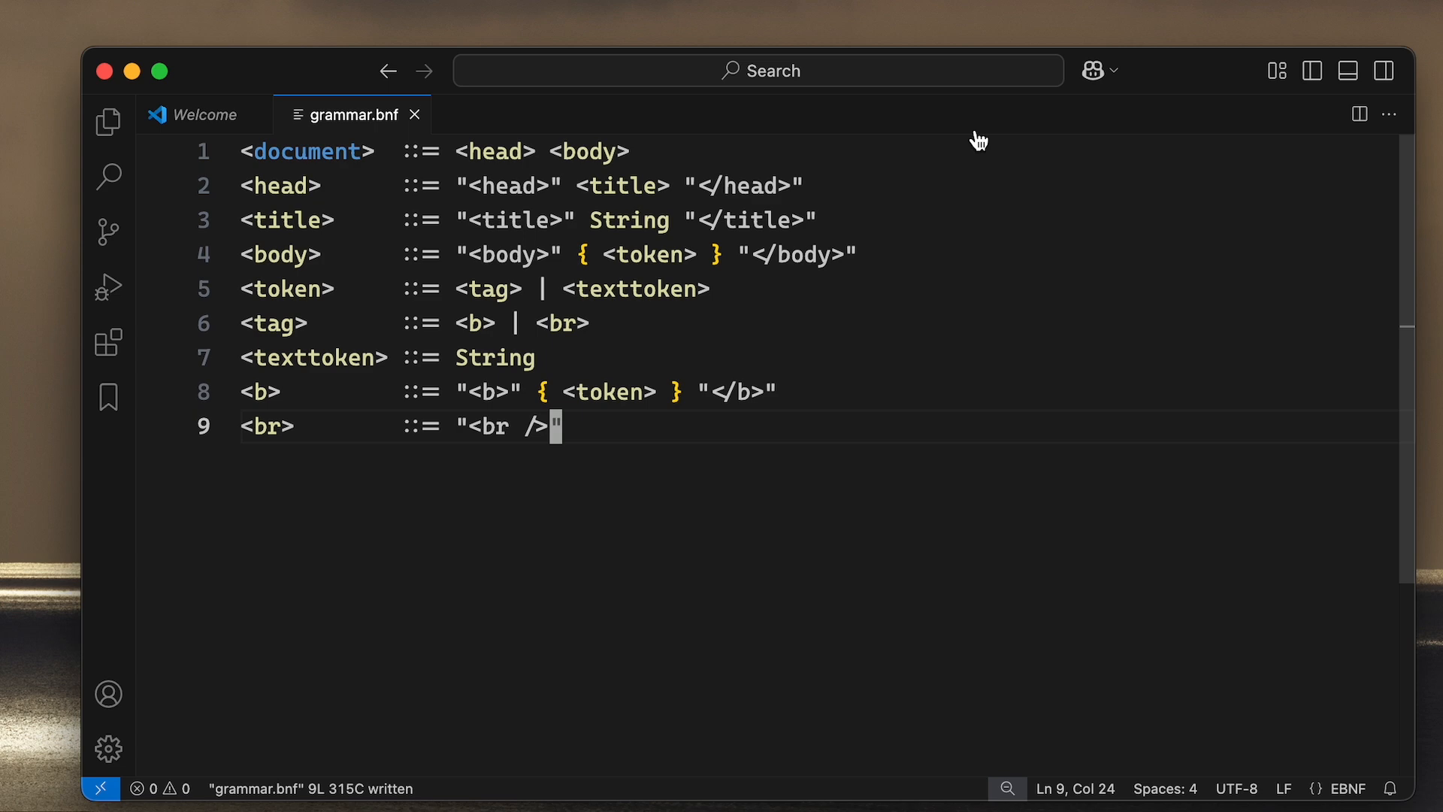